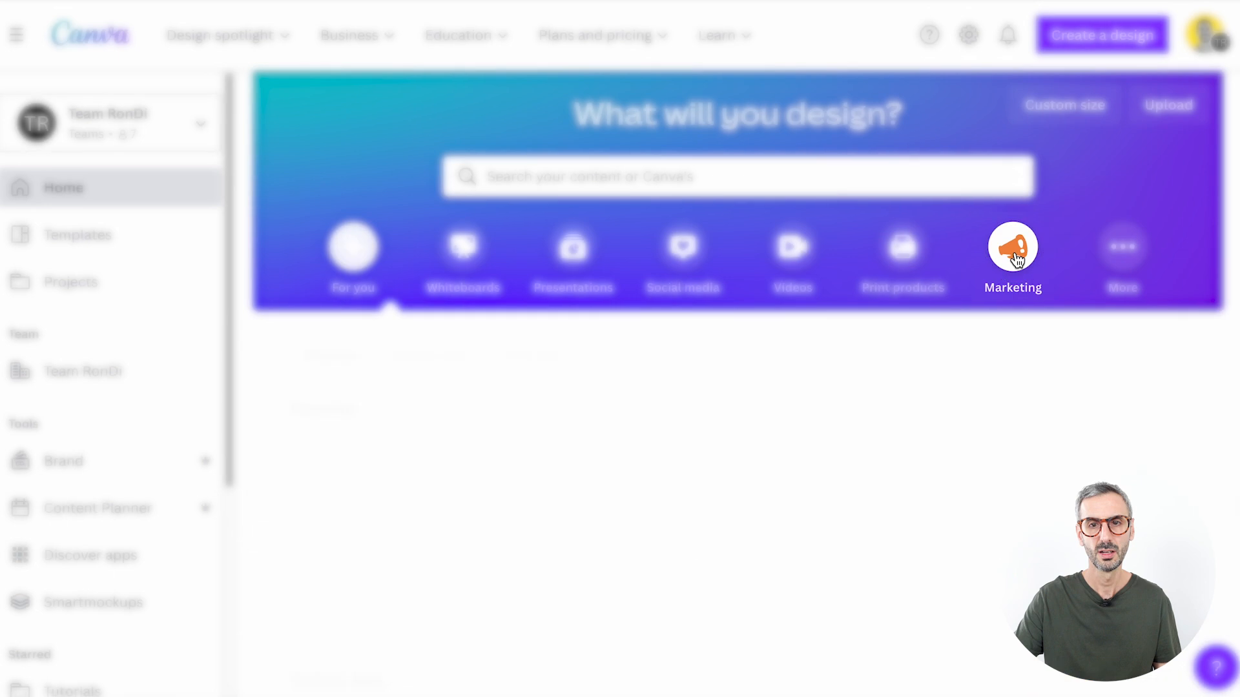
# - Switch the Canva home page to the Marketing category, listing posters, logos and flyers
pyautogui.click(1011, 257)
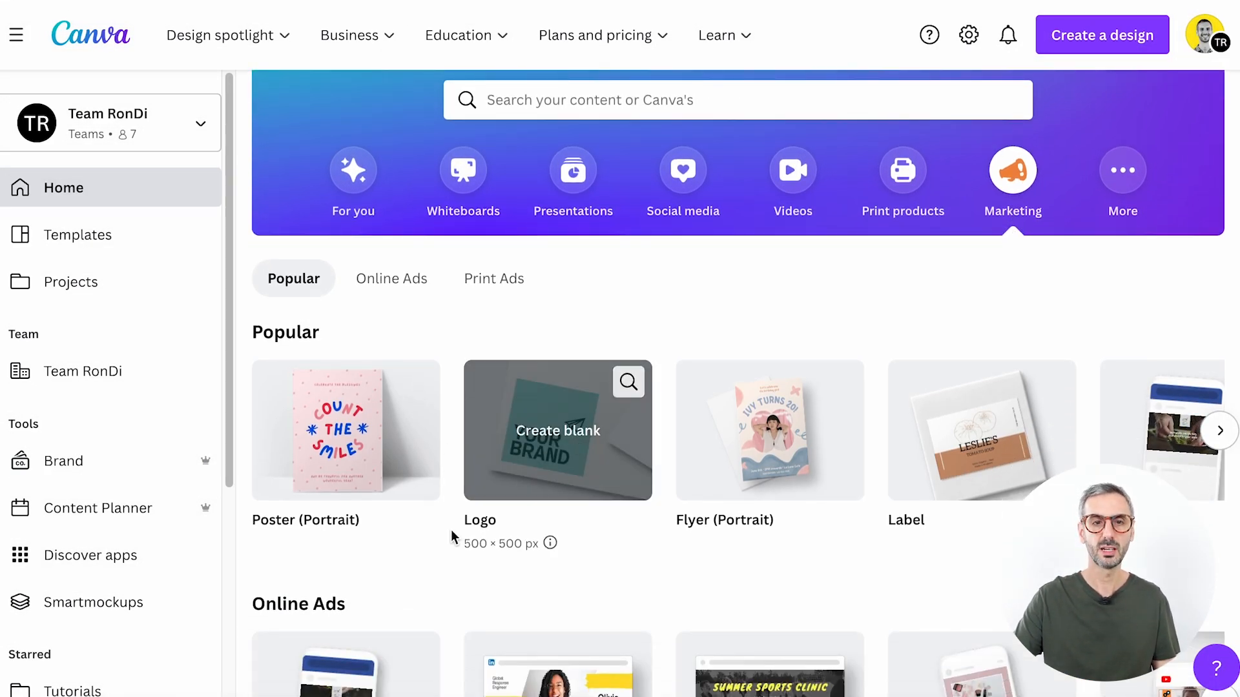
pyautogui.moveTo(587, 475)
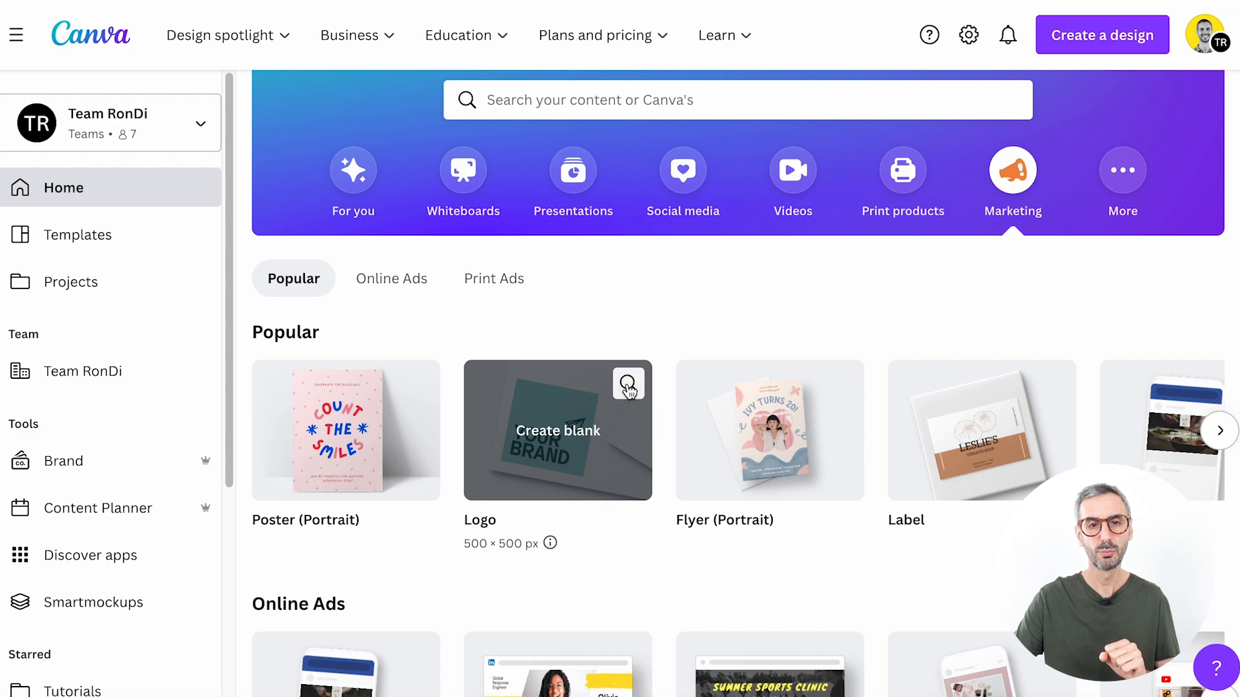
# - Search templates for 'logo' and scroll through the resulting template grid and filters
pyautogui.write('logo')
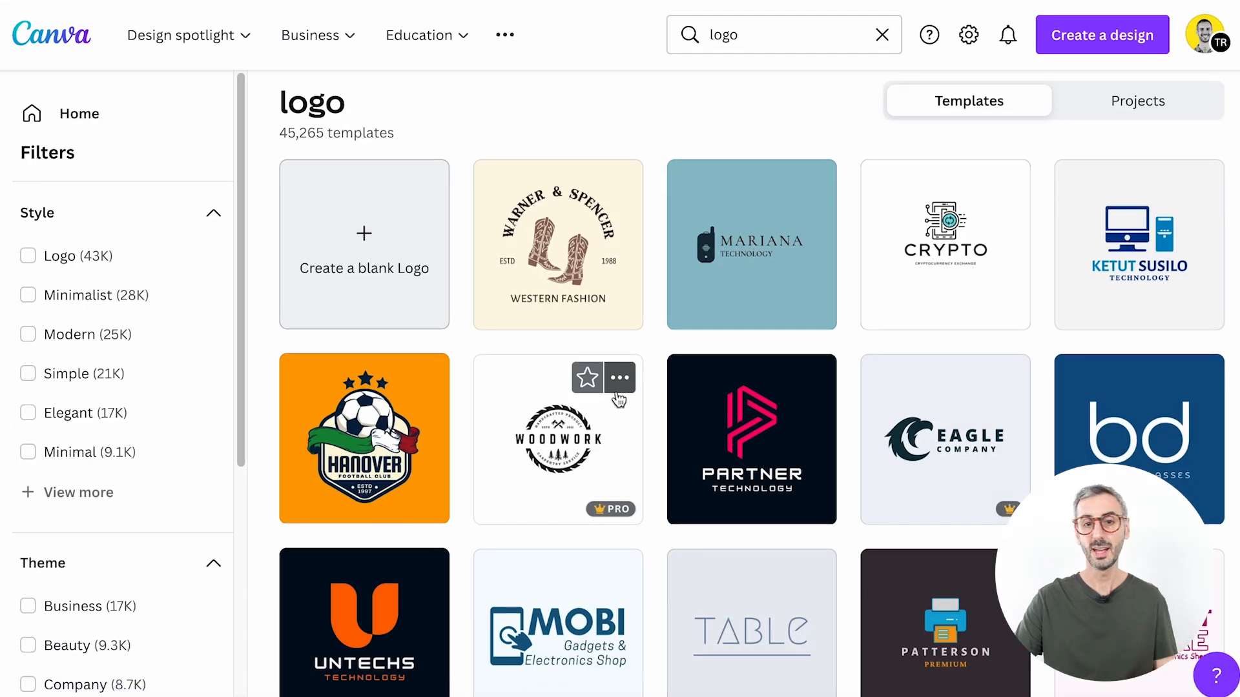
pyautogui.scroll(-3)
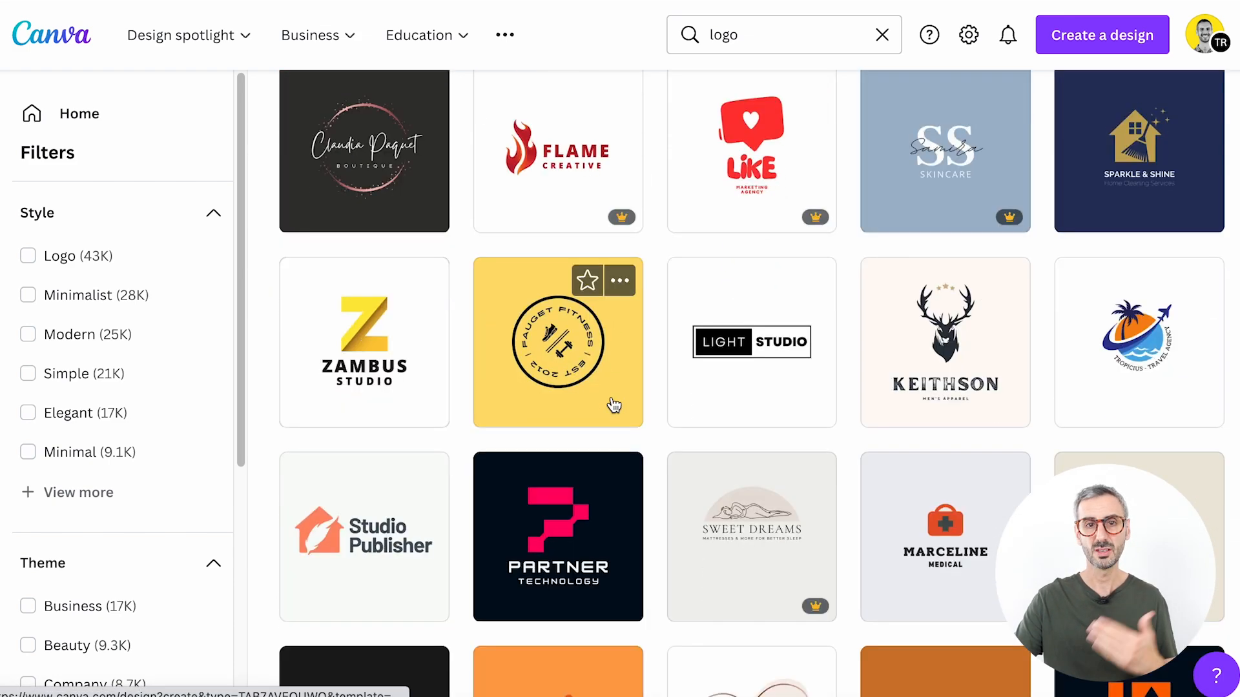
pyautogui.scroll(-3)
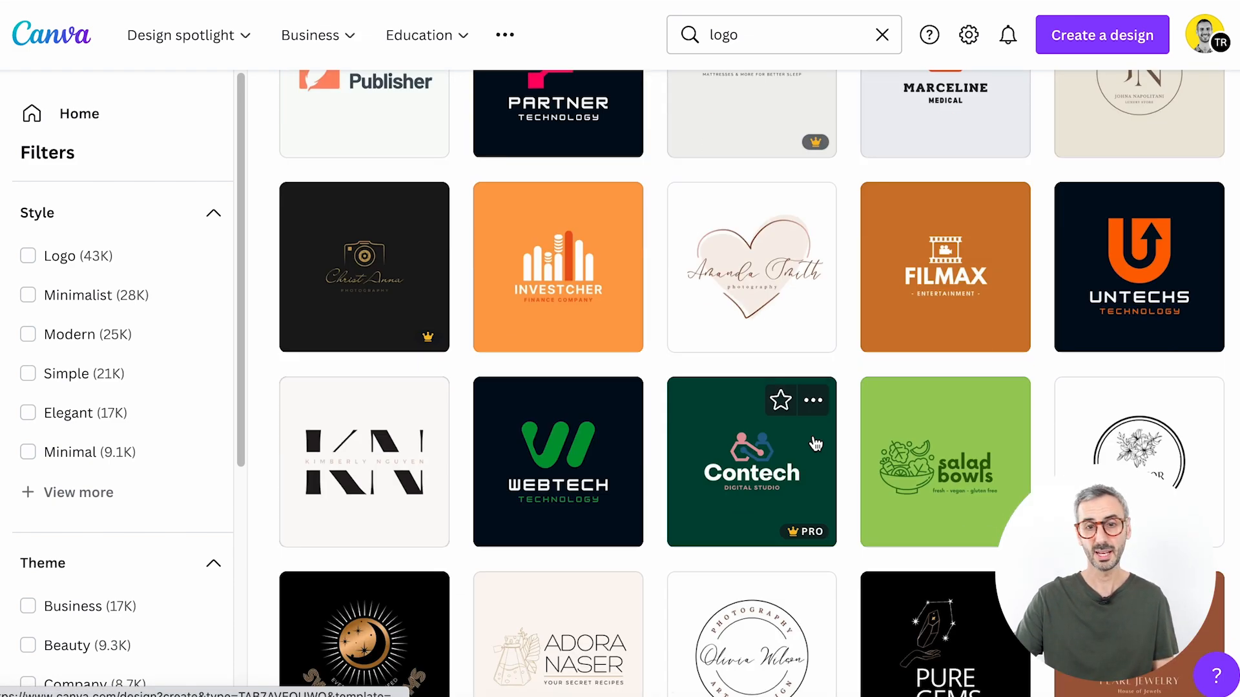
pyautogui.scroll(-3)
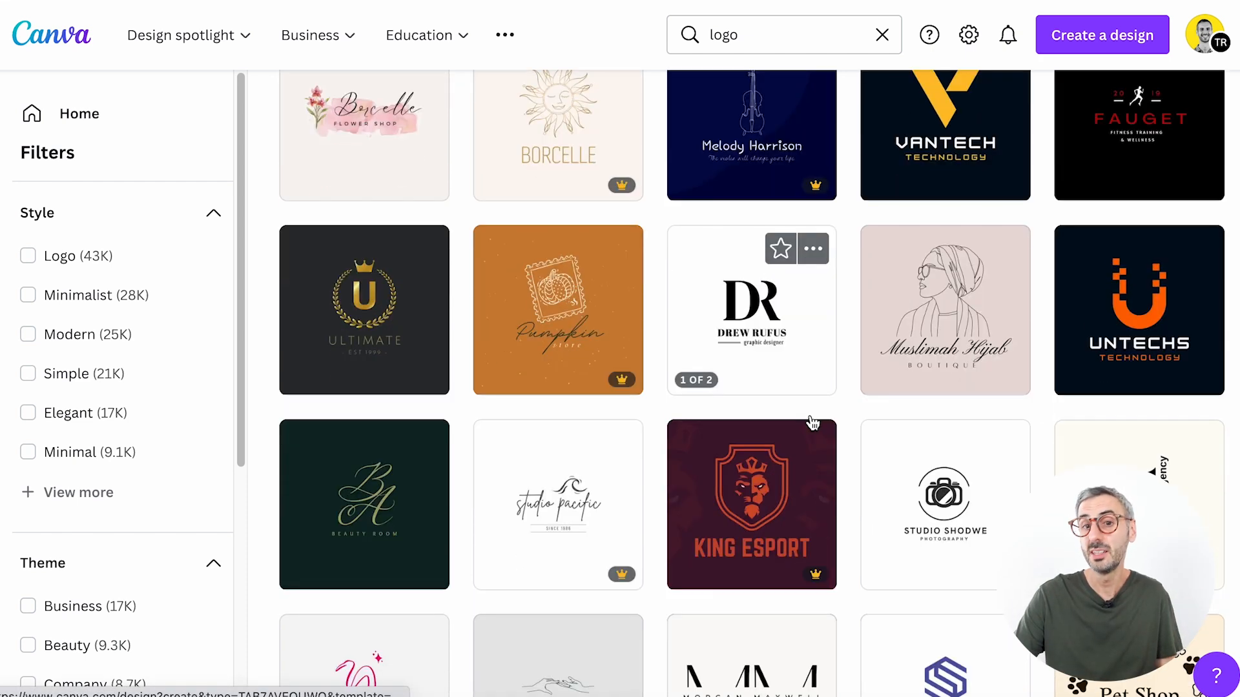
pyautogui.scroll(-3)
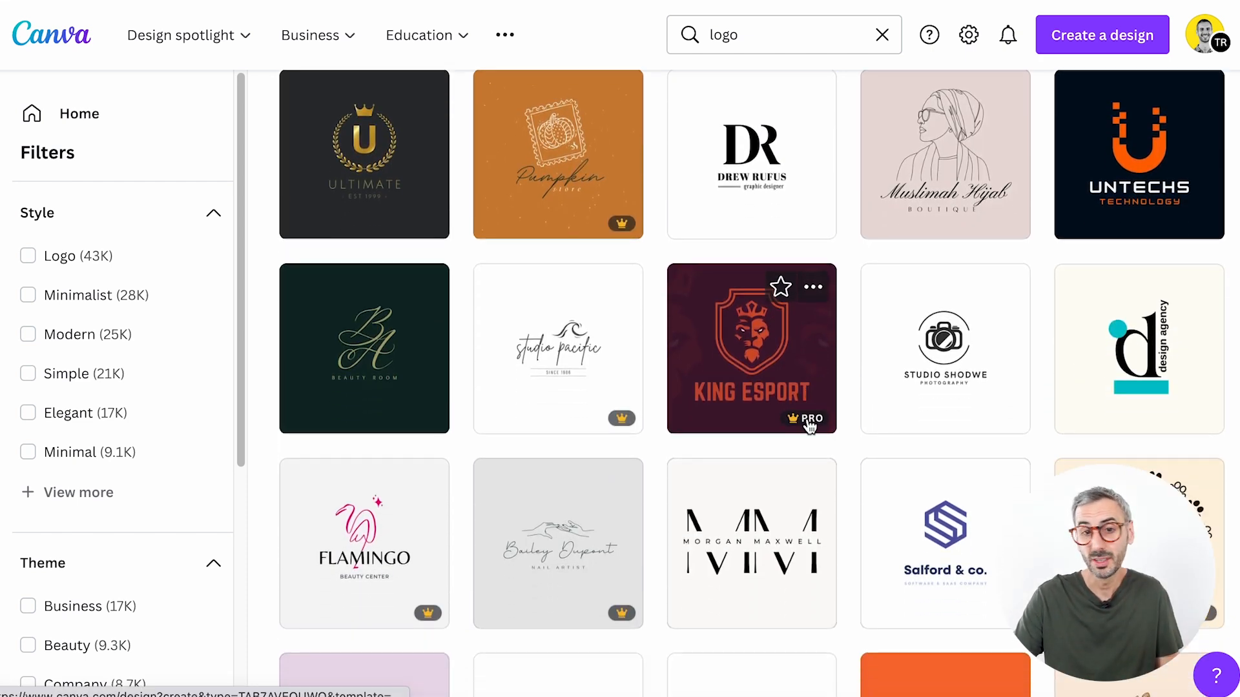
pyautogui.scroll(-3)
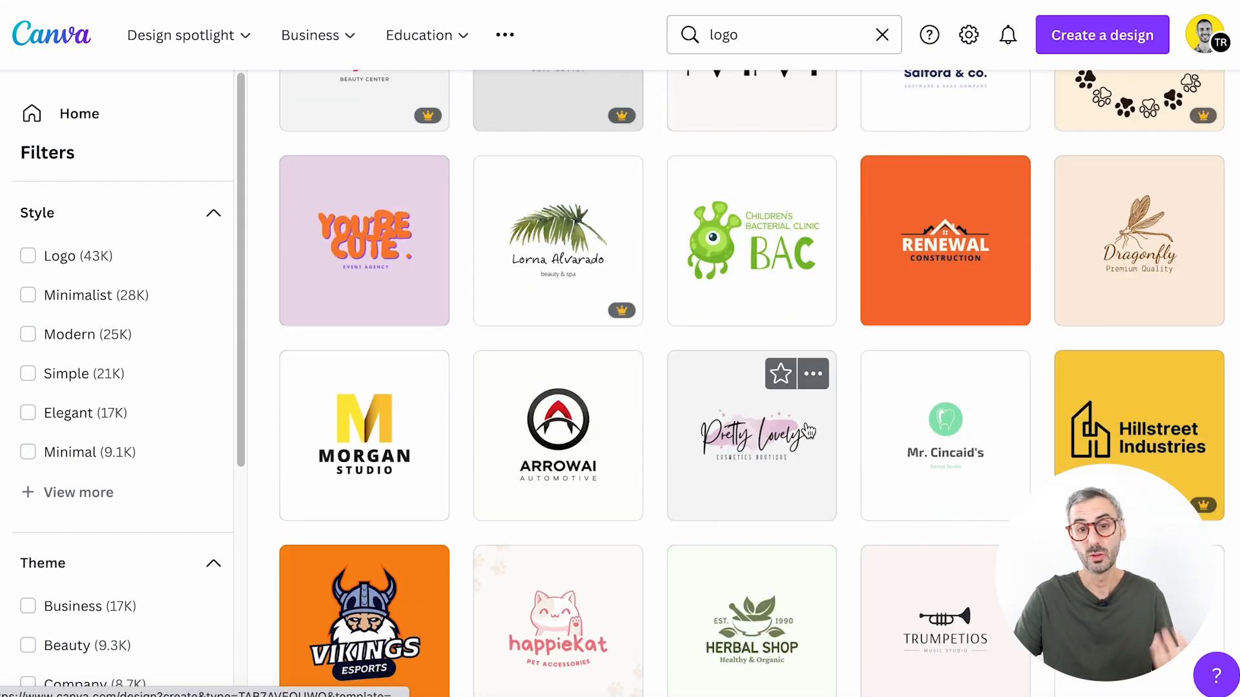
pyautogui.scroll(-3)
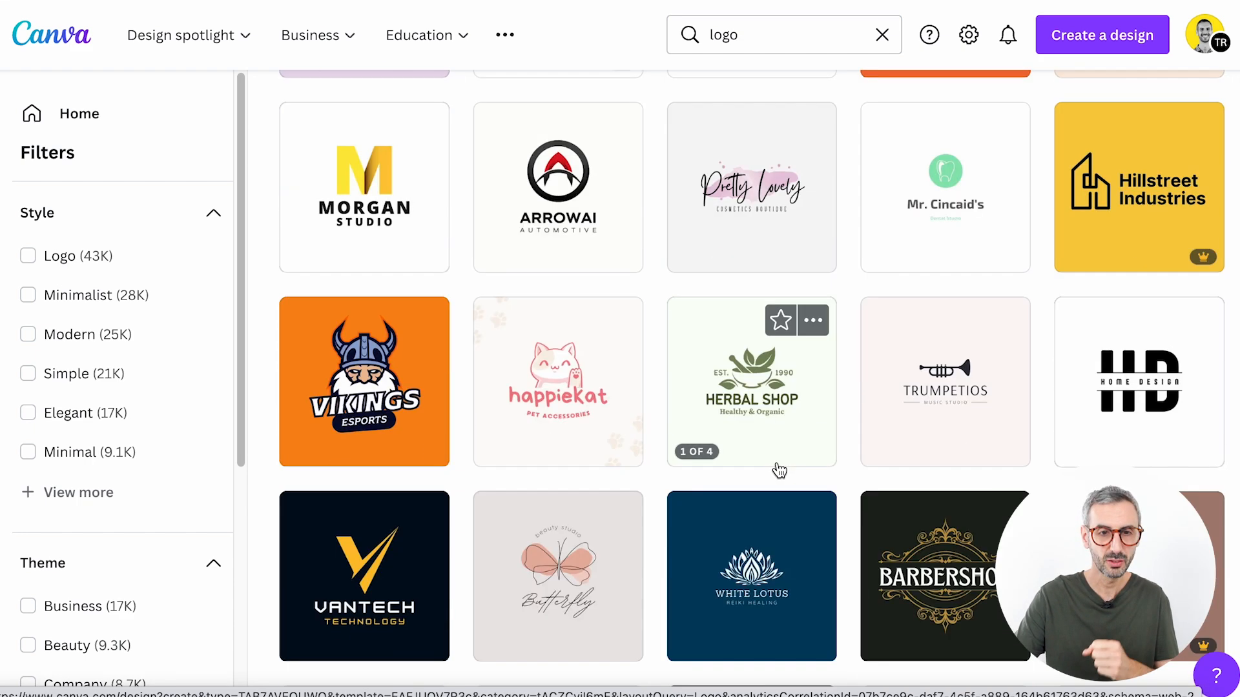
pyautogui.scroll(-3)
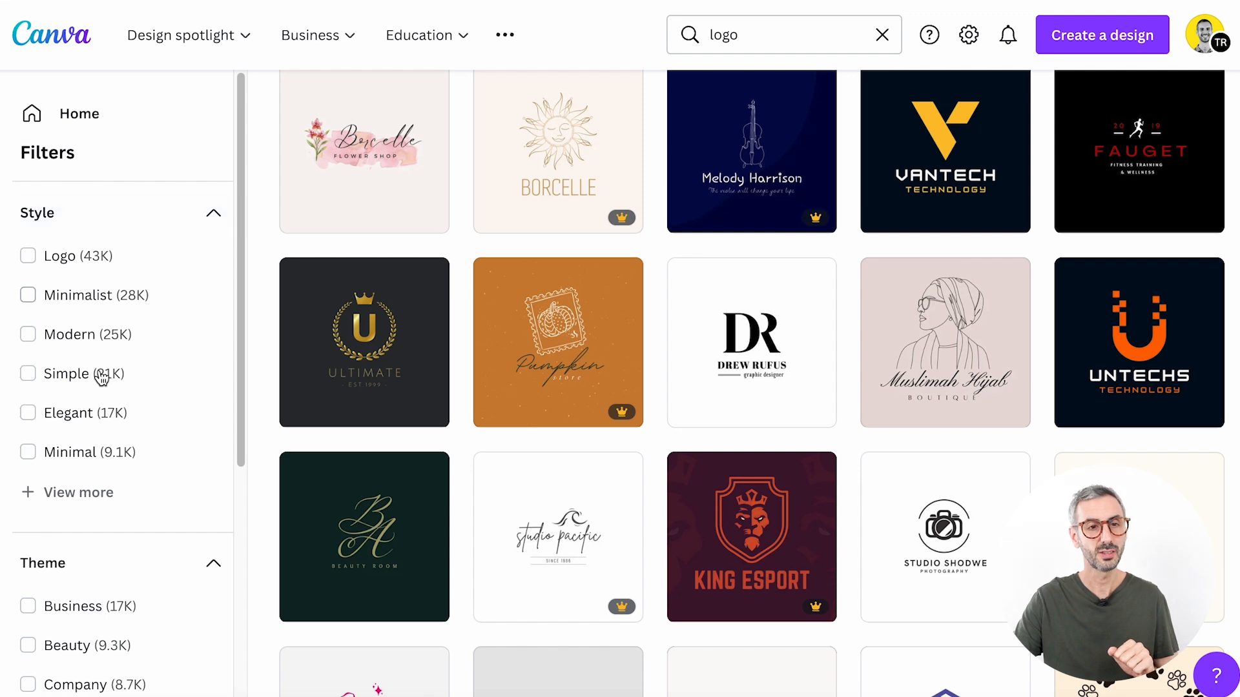
pyautogui.scroll(-3)
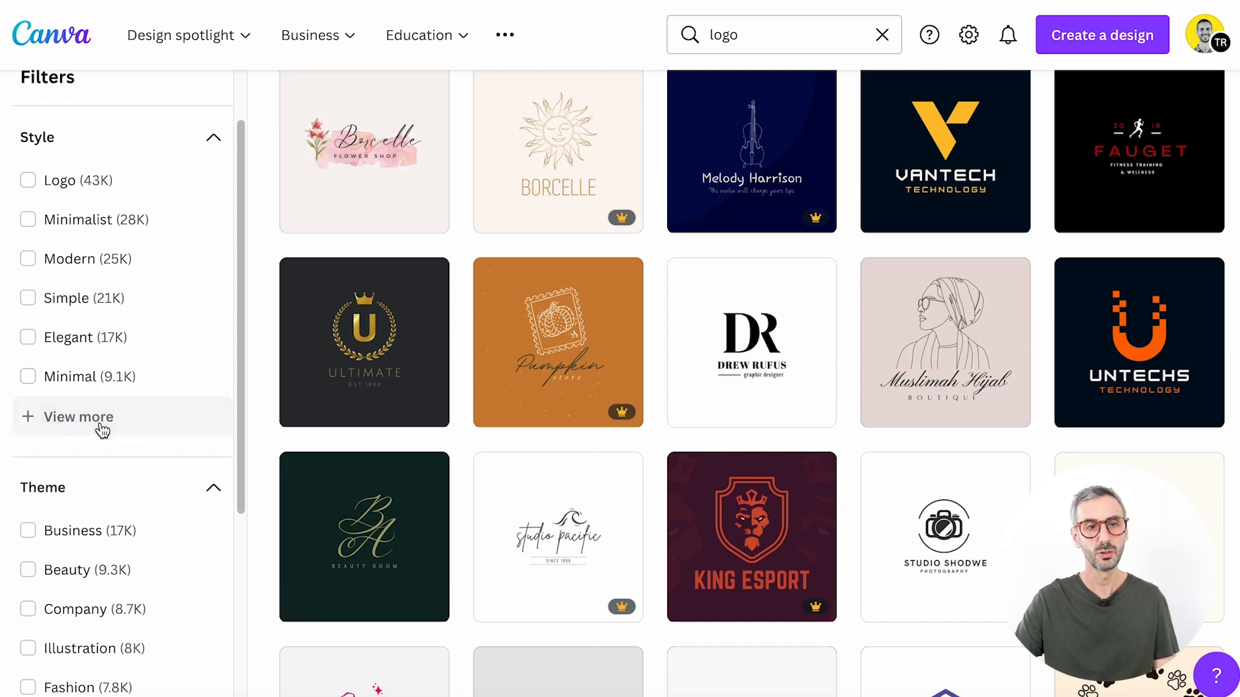
pyautogui.scroll(-3)
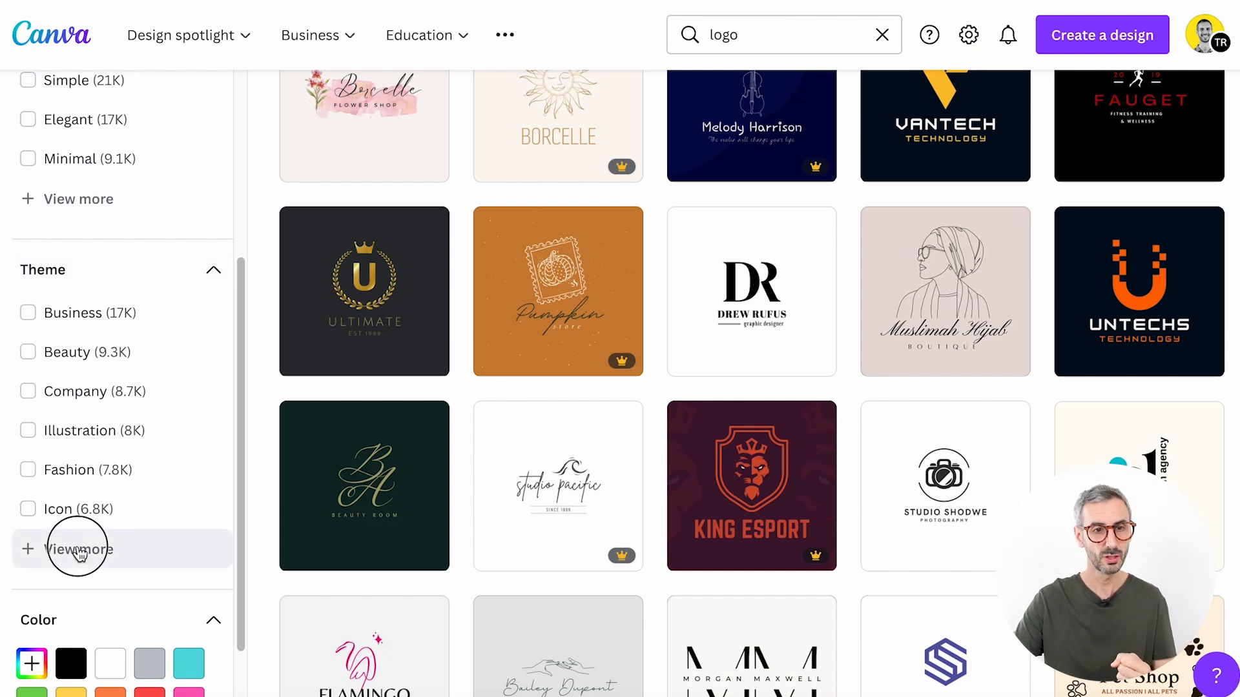
# - Add the Marketing theme filter and browse the 2,983 filtered logo templates
pyautogui.click(78, 549)
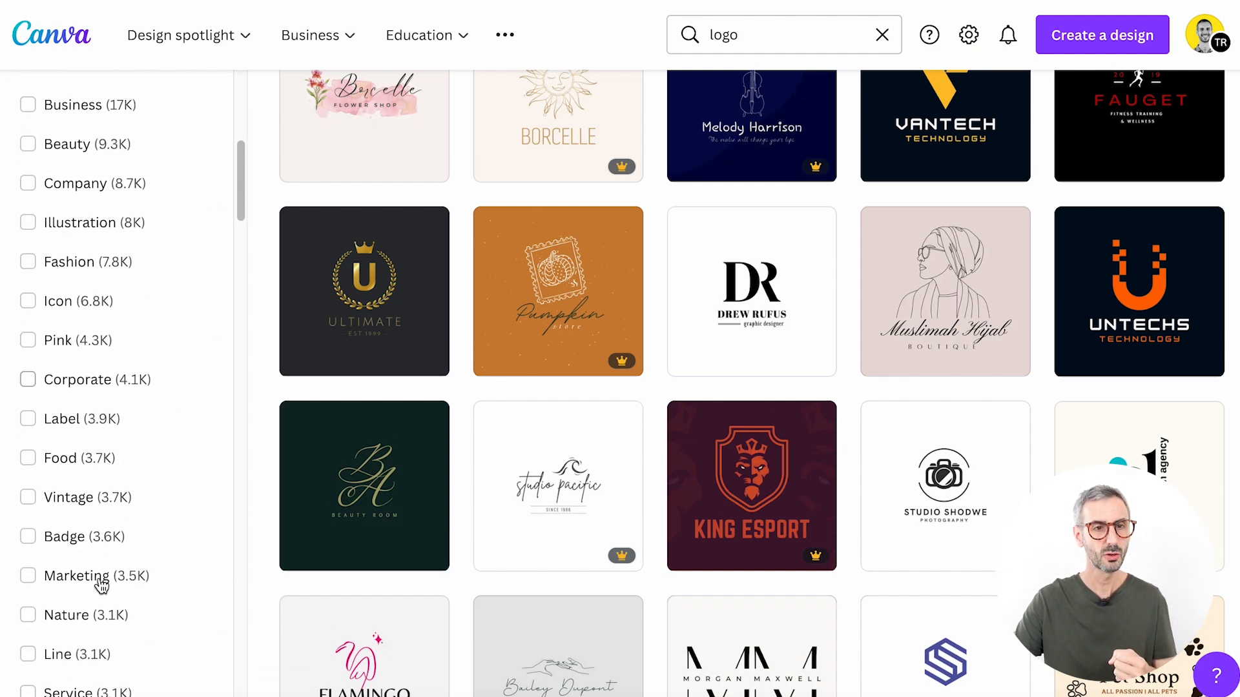
pyautogui.click(28, 575)
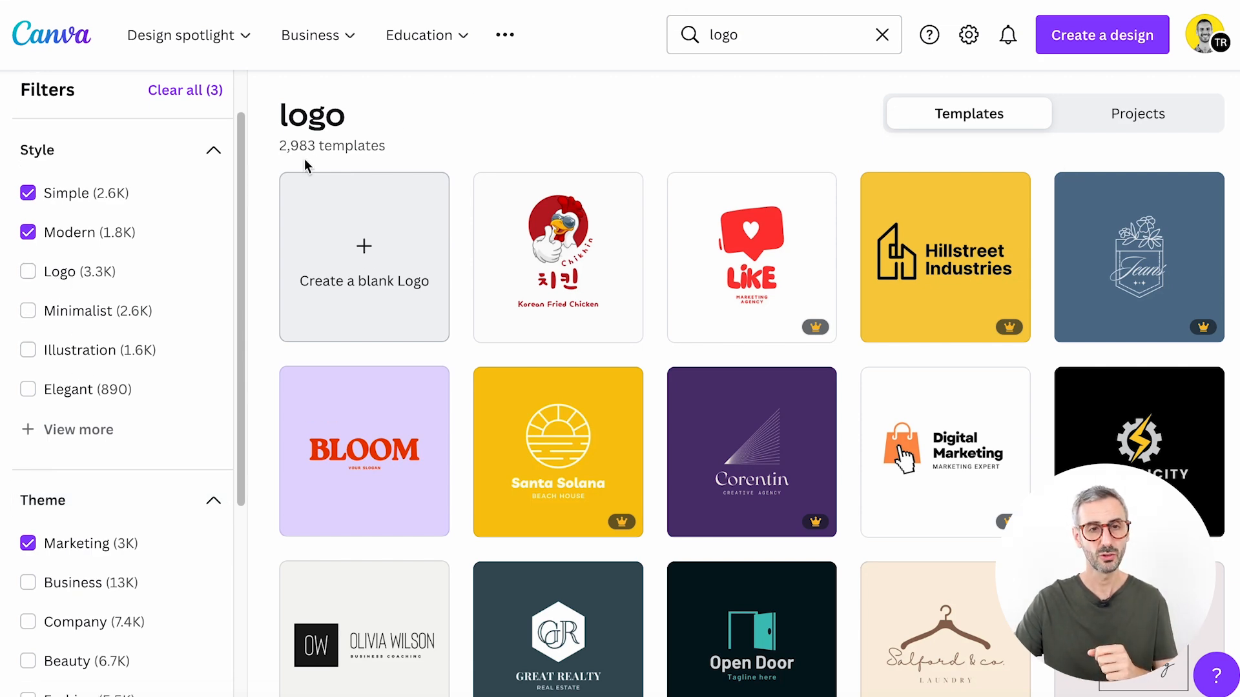
pyautogui.scroll(-3)
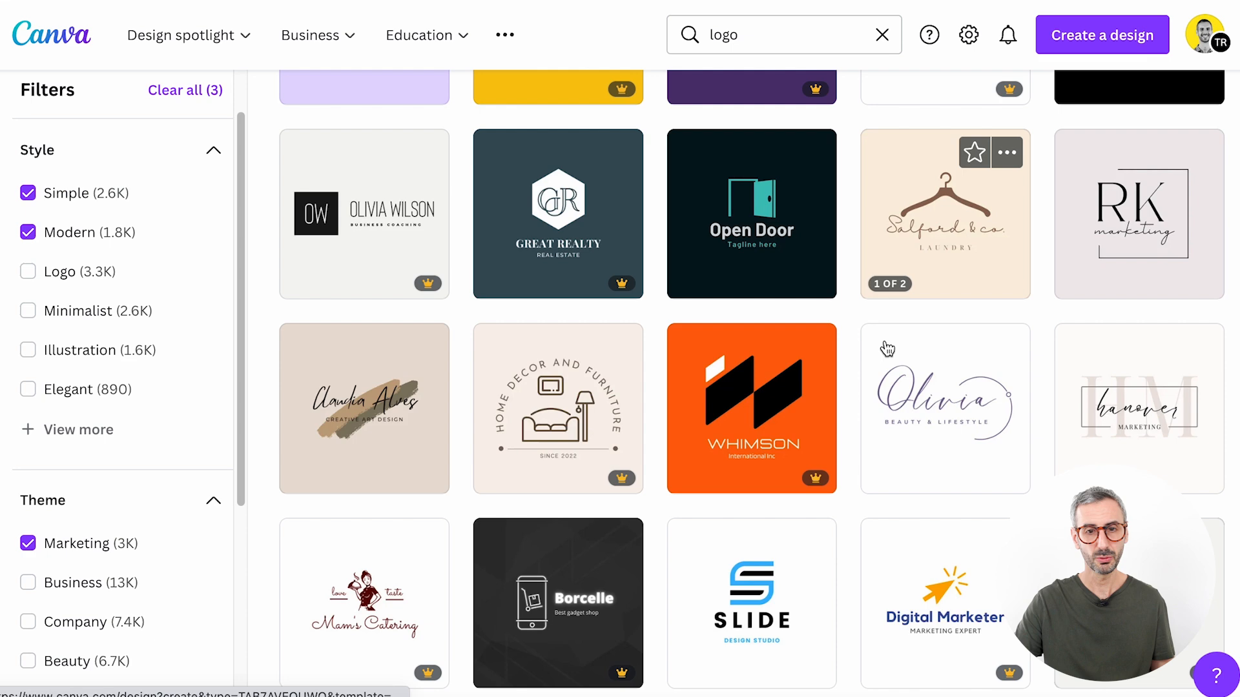
pyautogui.scroll(-3)
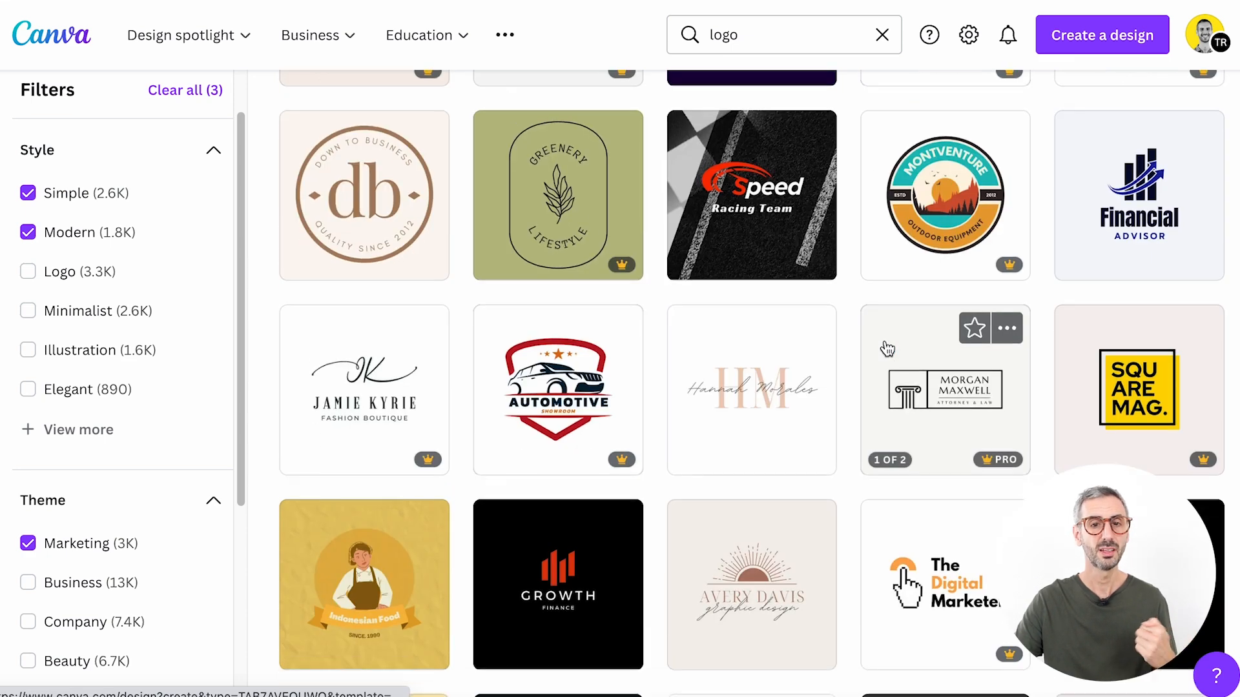
pyautogui.scroll(-3)
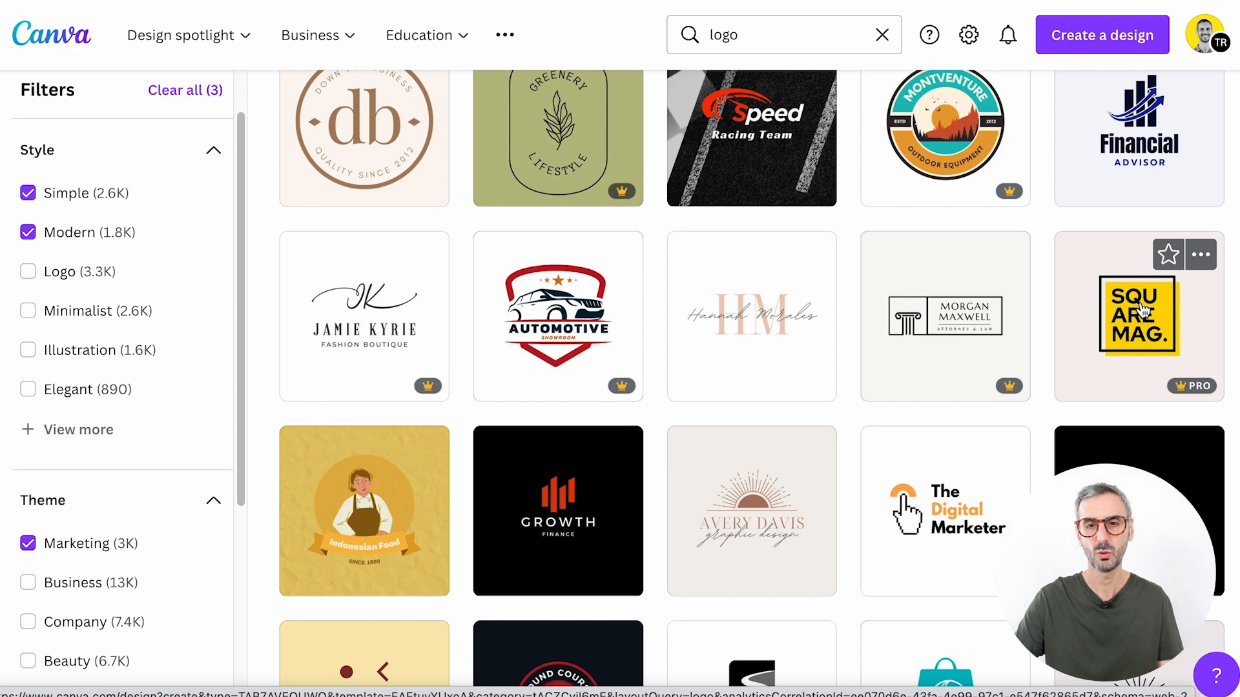
# - Open the yellow SQUARE MAG. logo template as a new design in the editor
pyautogui.click(1137, 316)
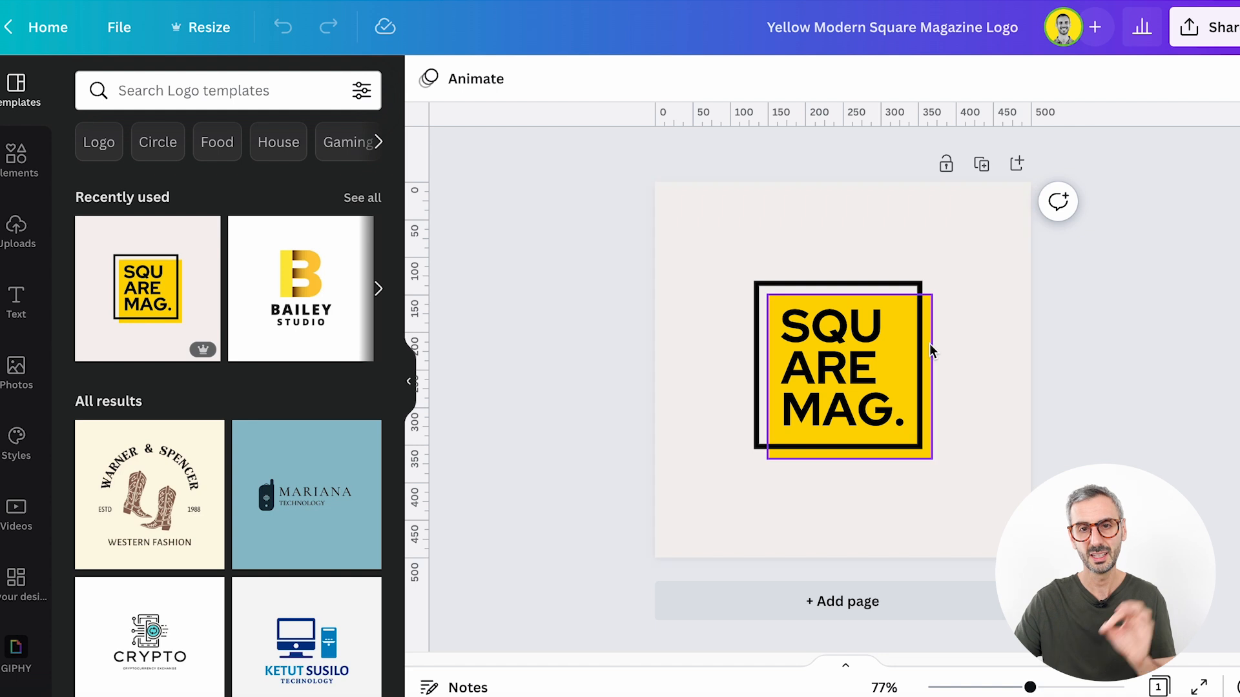
# - Replace the SQUARE MAG. logo text with STORYTELLR
pyautogui.click(841, 372)
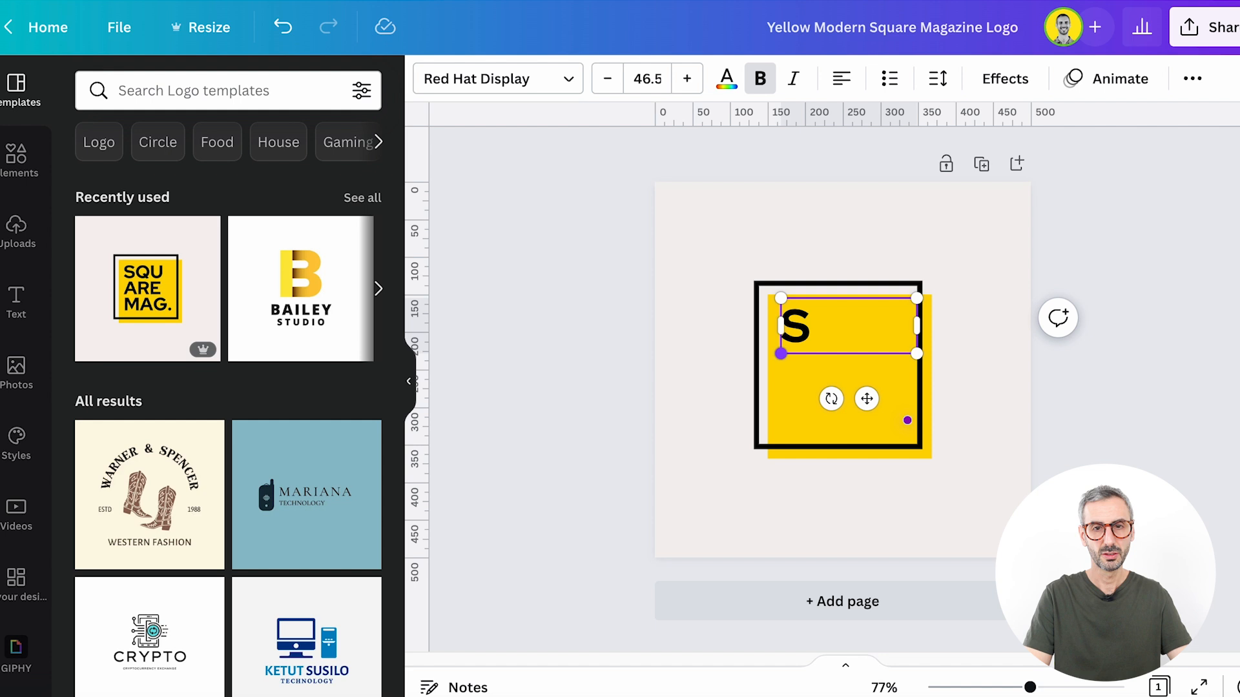
pyautogui.write('TO')
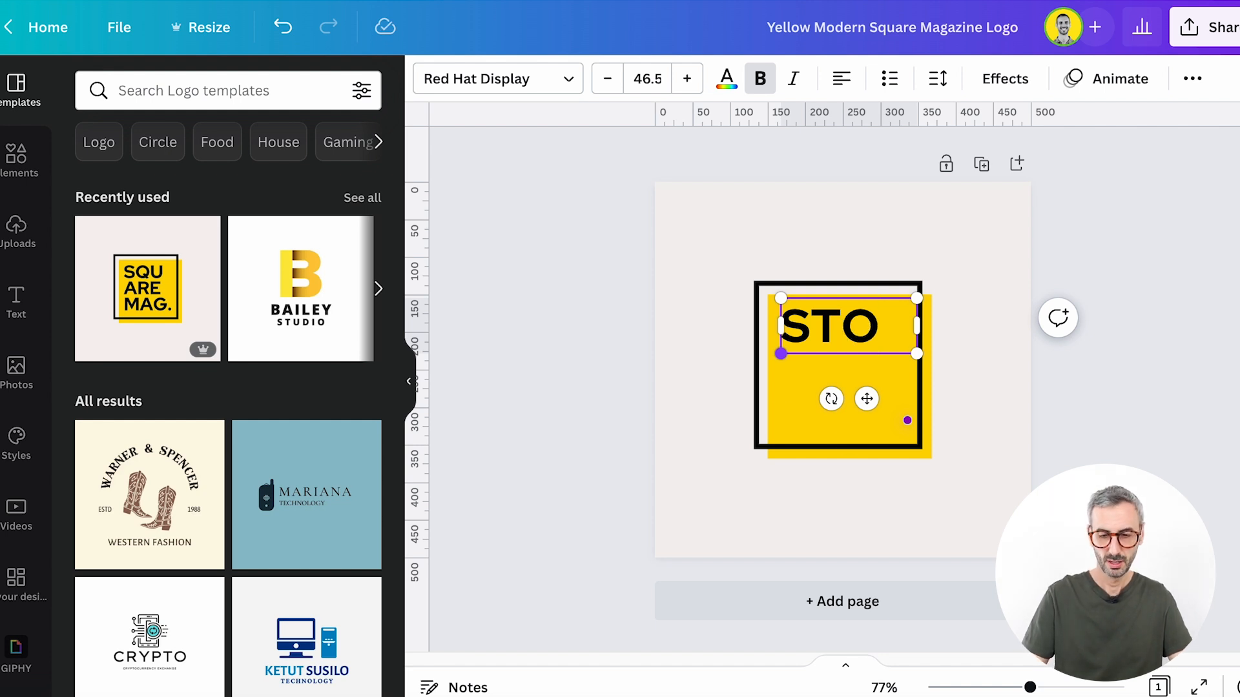
pyautogui.write('RYT')
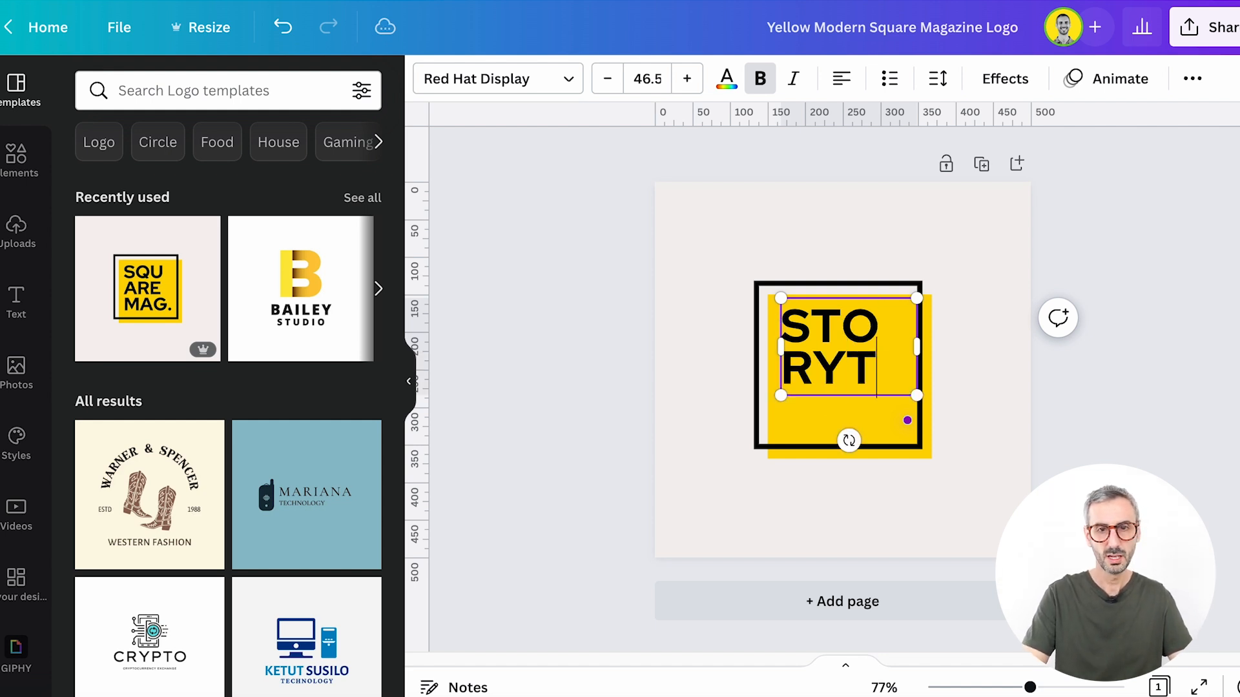
pyautogui.write('ELL')
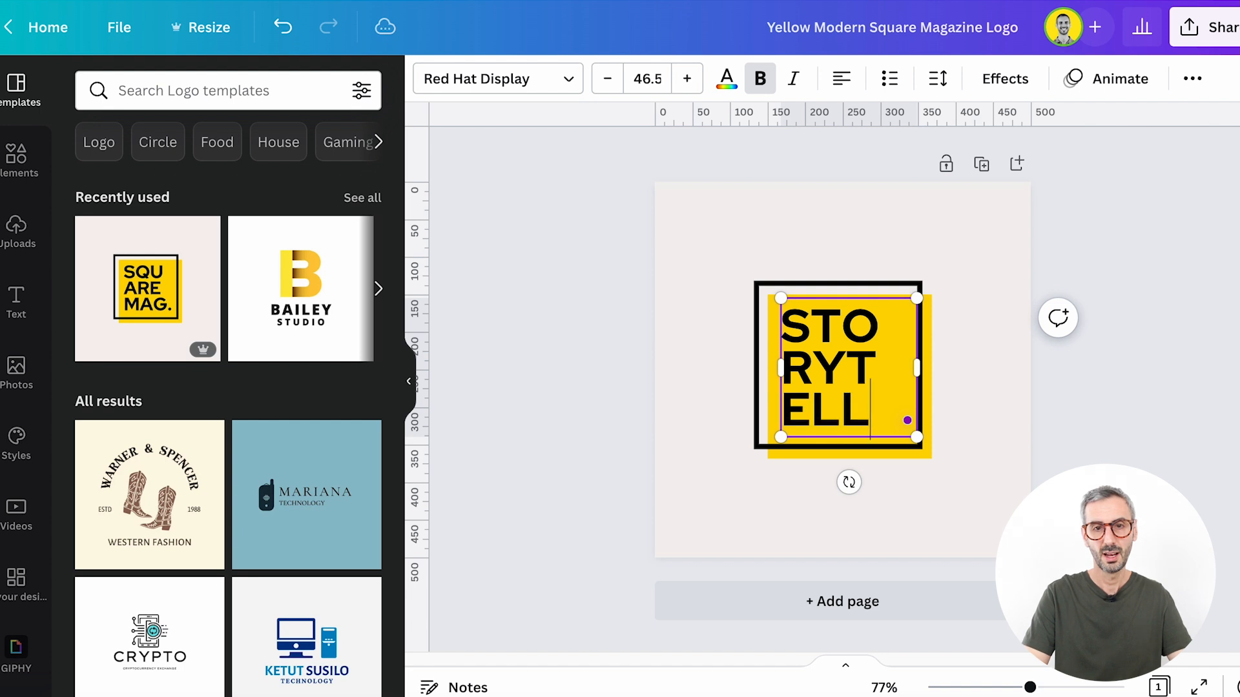
pyautogui.write('R')
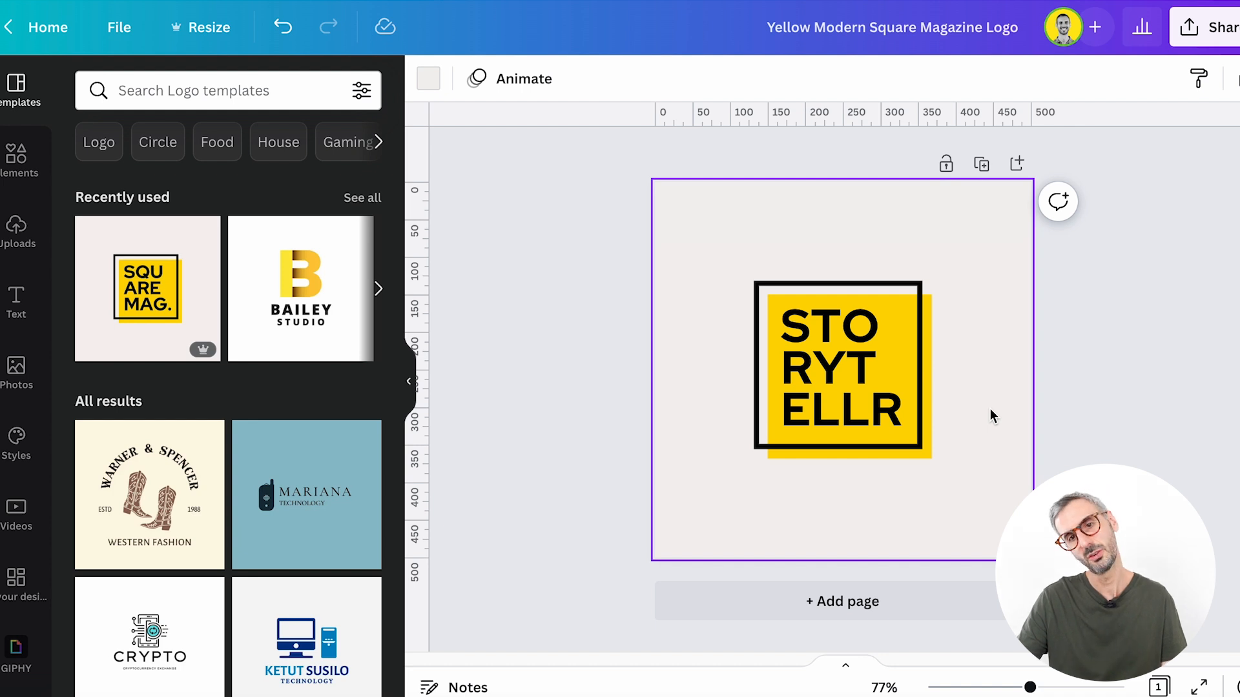
# - Fill the square behind STORYTELLR with the yellow from the brand kit palette
pyautogui.click(843, 372)
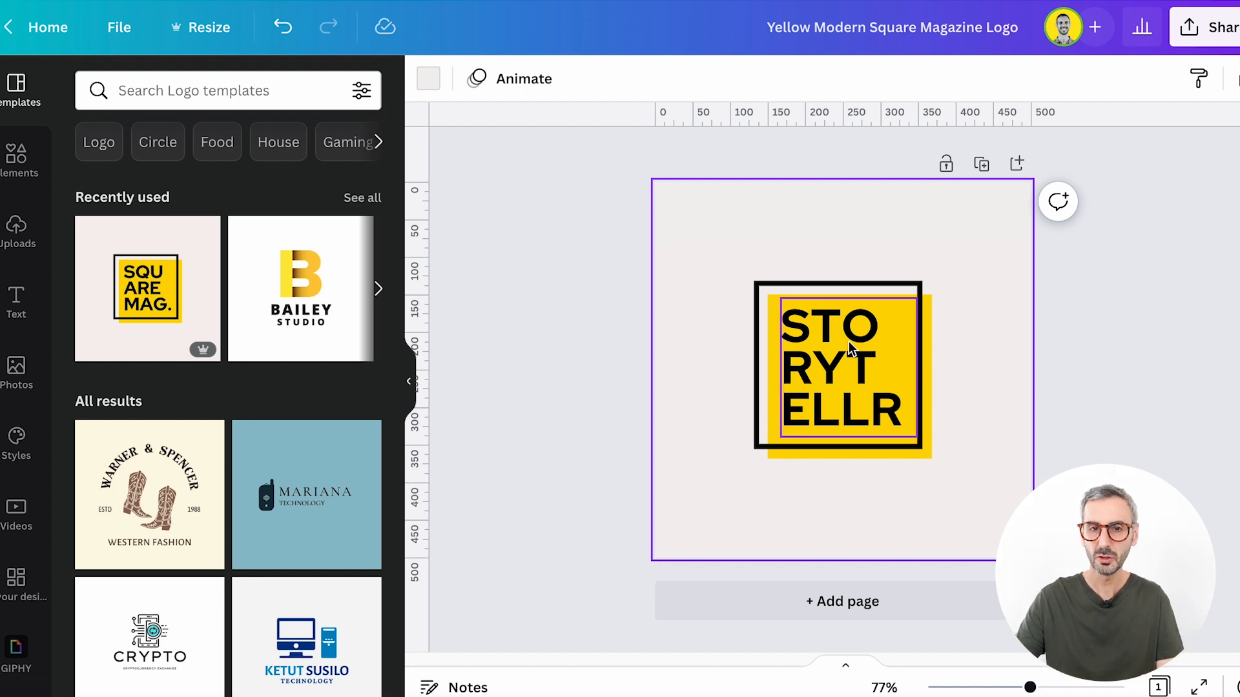
pyautogui.click(838, 363)
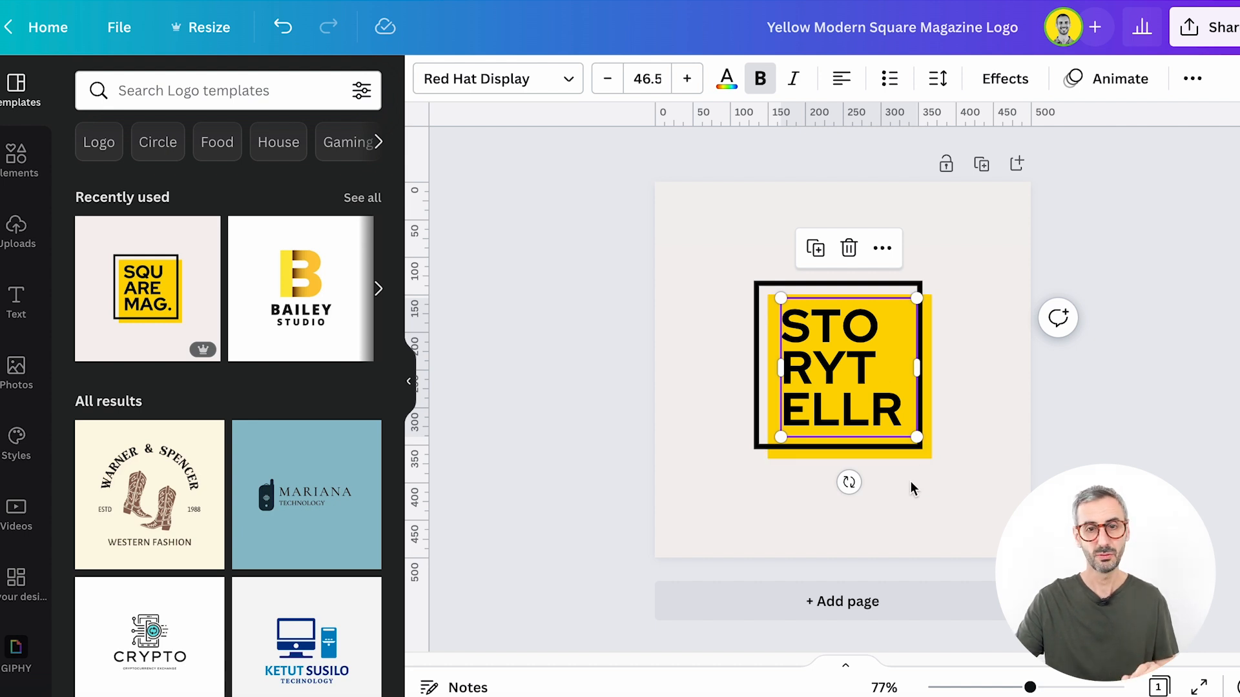
pyautogui.moveTo(904, 500)
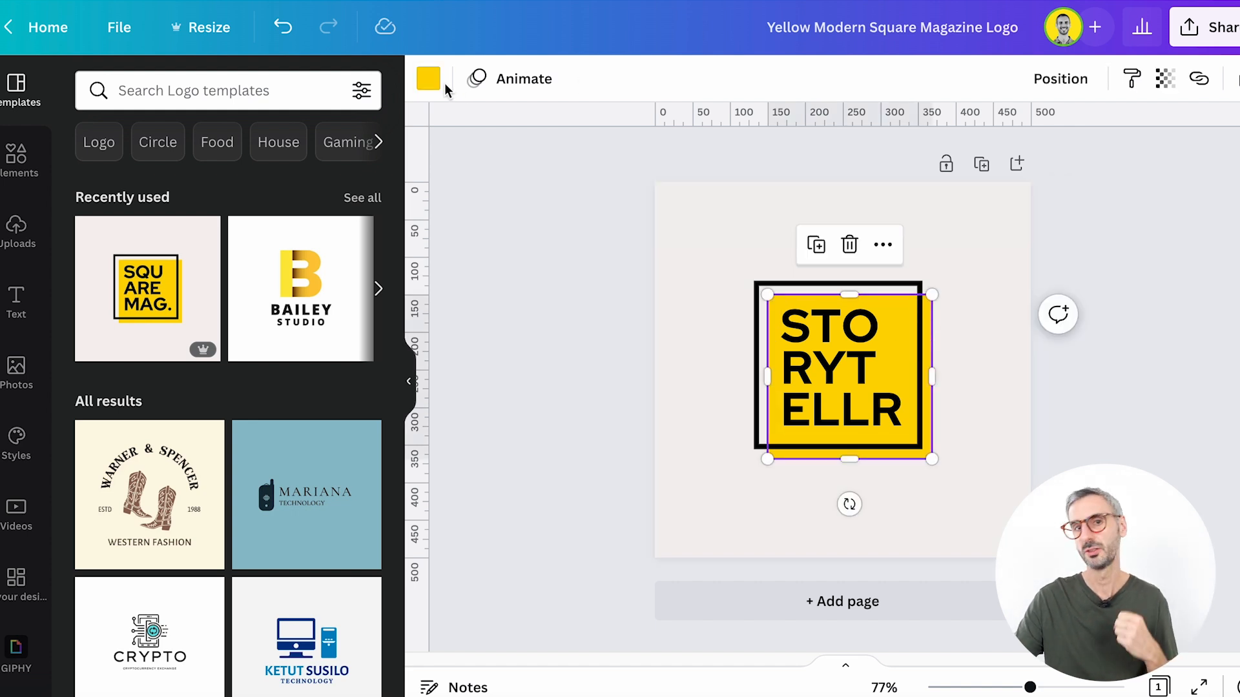
pyautogui.click(427, 78)
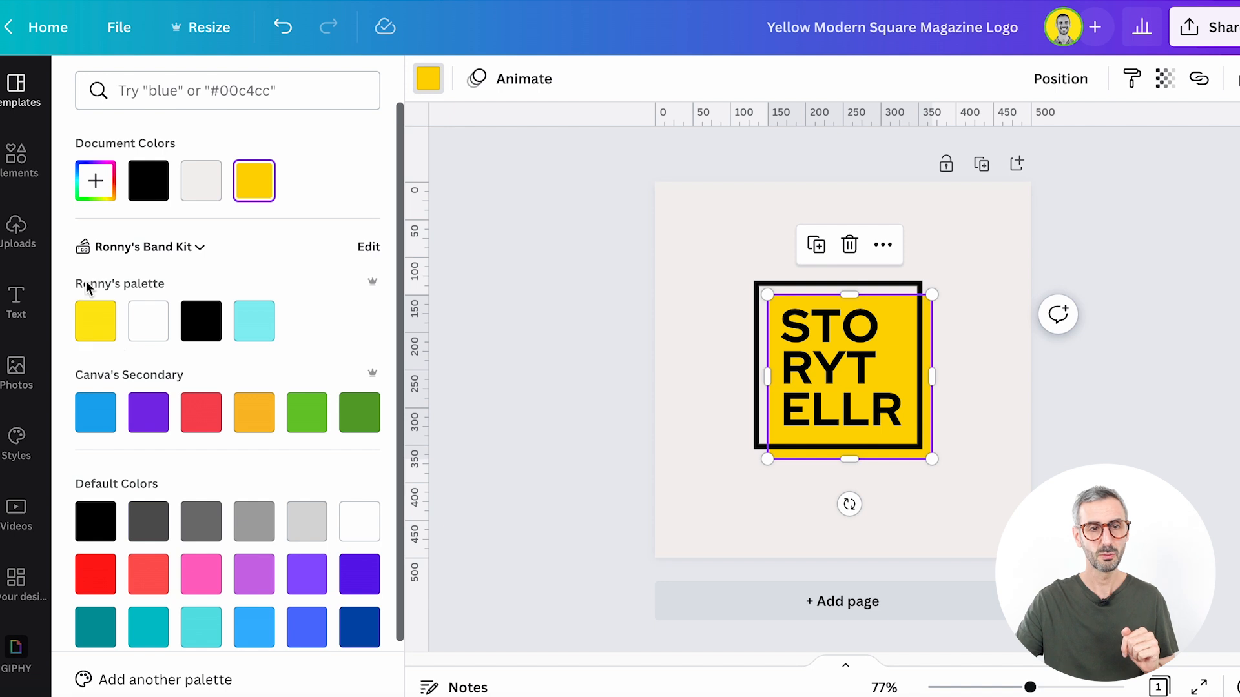
pyautogui.click(95, 321)
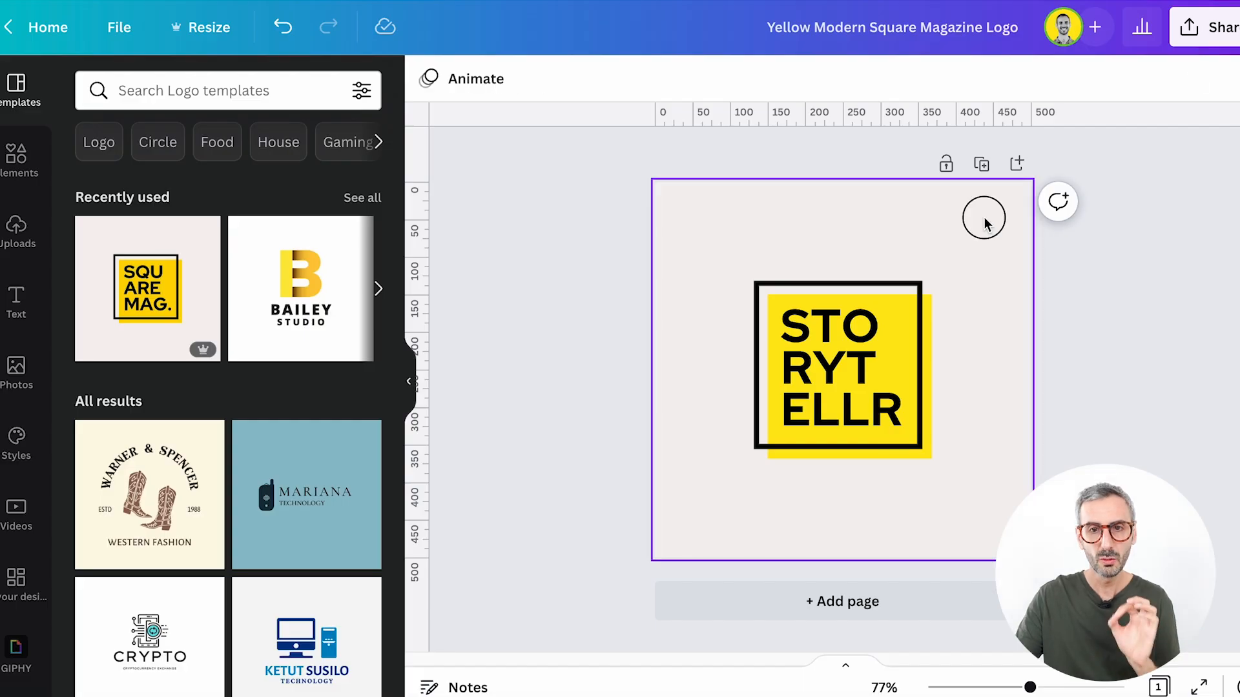
# - Deselect and duplicate the STORYTELLR page, creating page 3 on a white background
pyautogui.click(1190, 387)
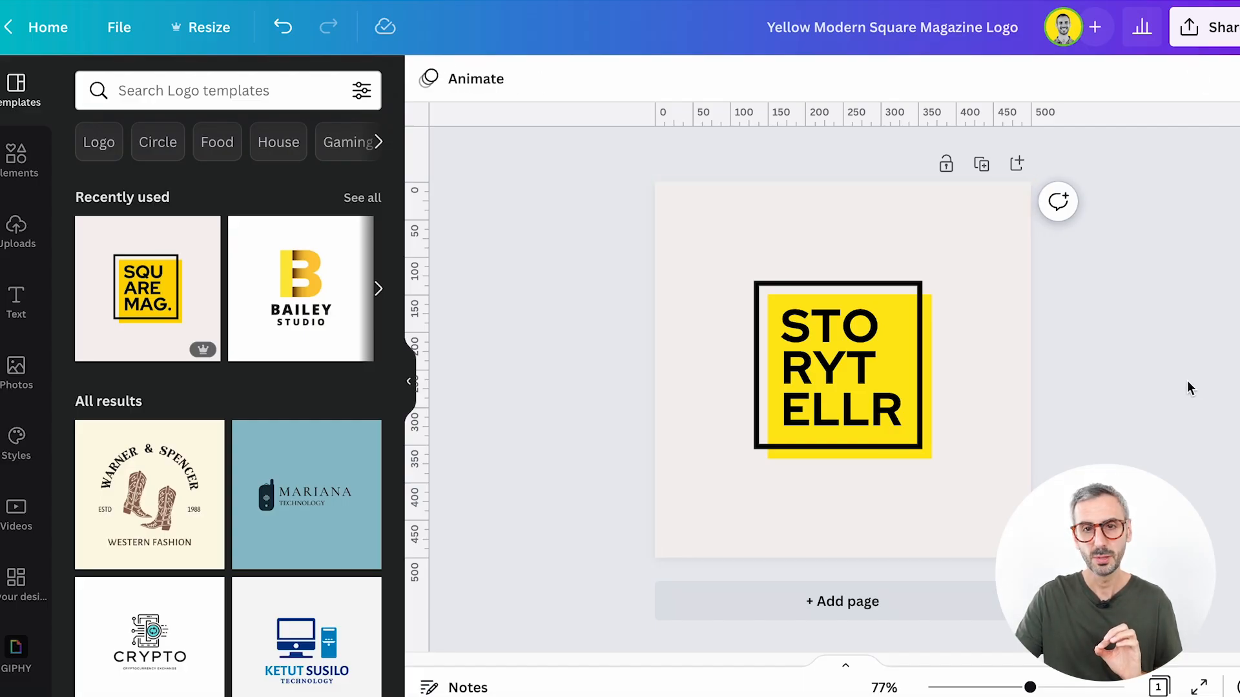
pyautogui.moveTo(980, 164)
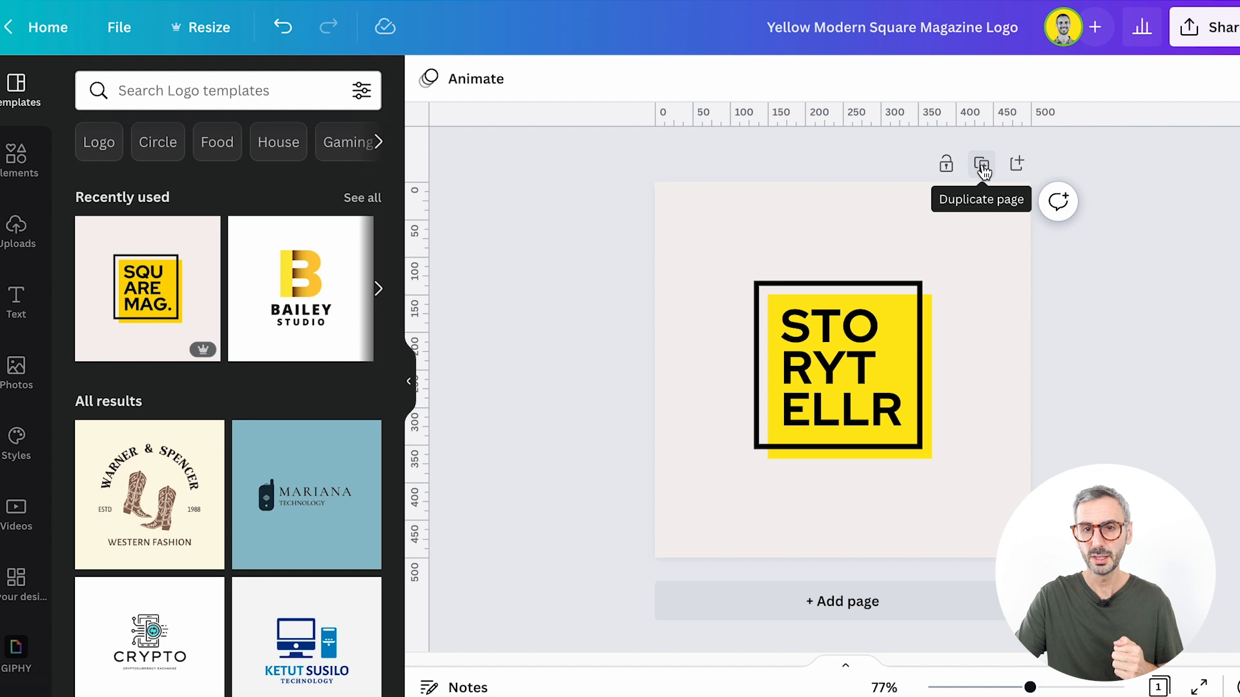
pyautogui.click(981, 163)
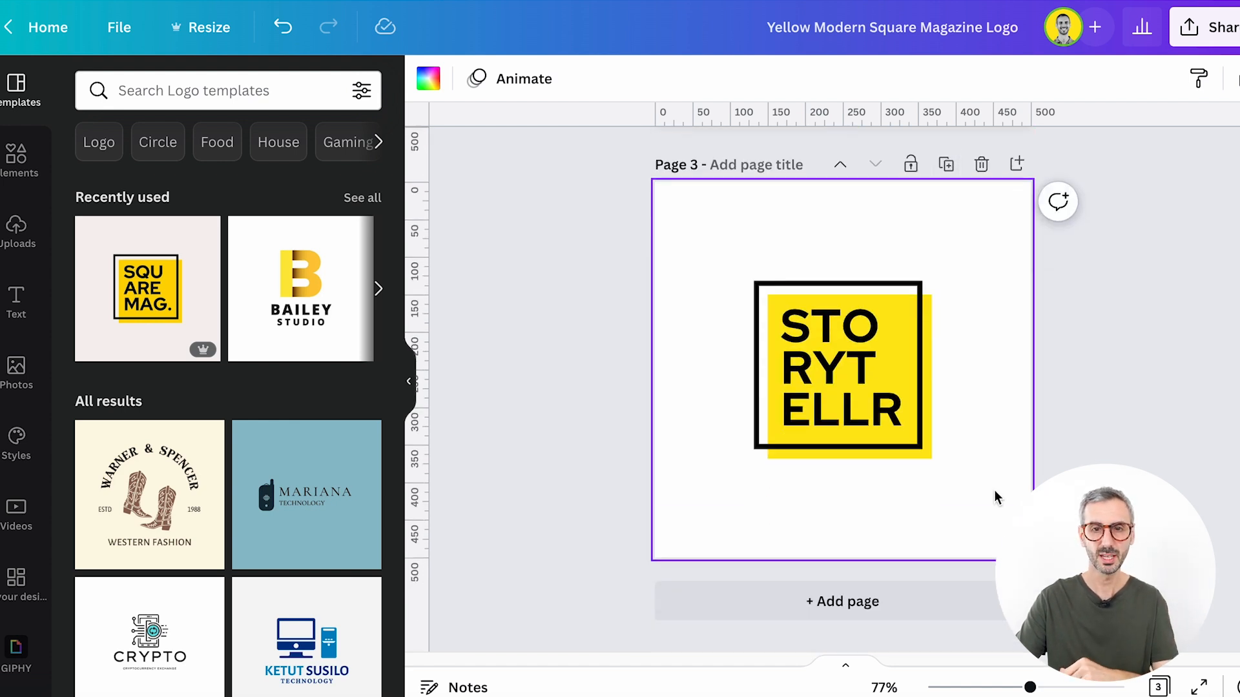
# - Mix a custom colour for page 3's square, settling on golden yellow #F4DB39
pyautogui.click(842, 372)
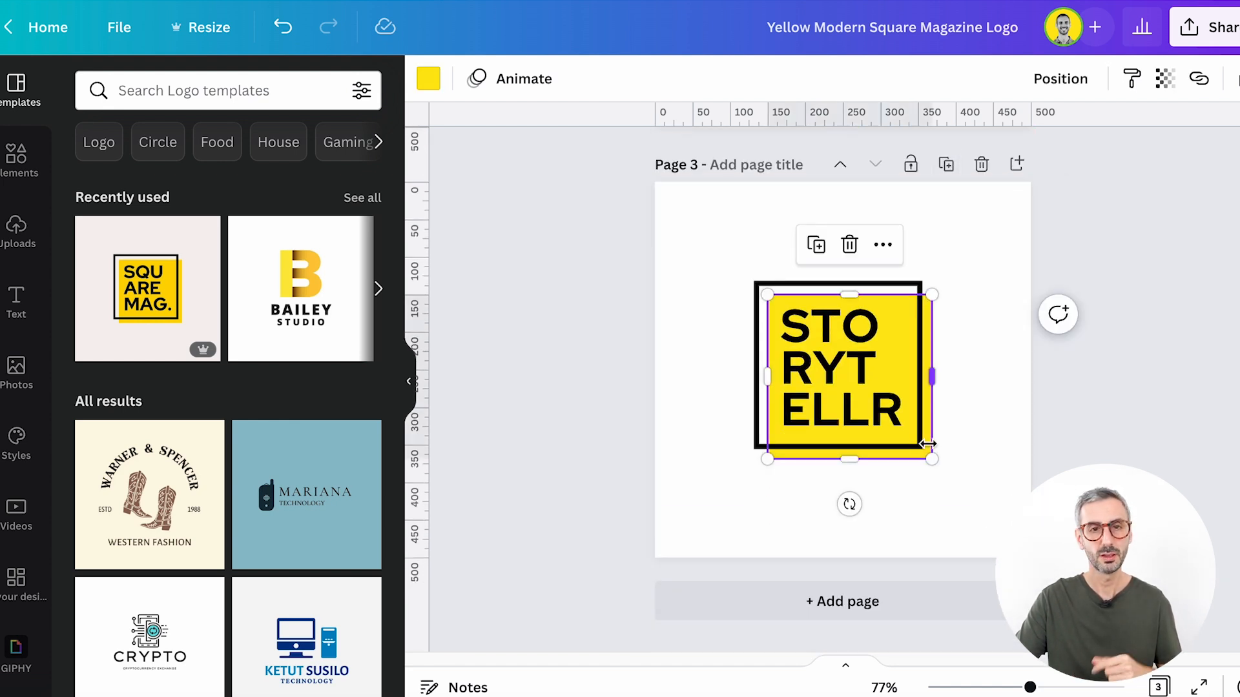
pyautogui.click(427, 78)
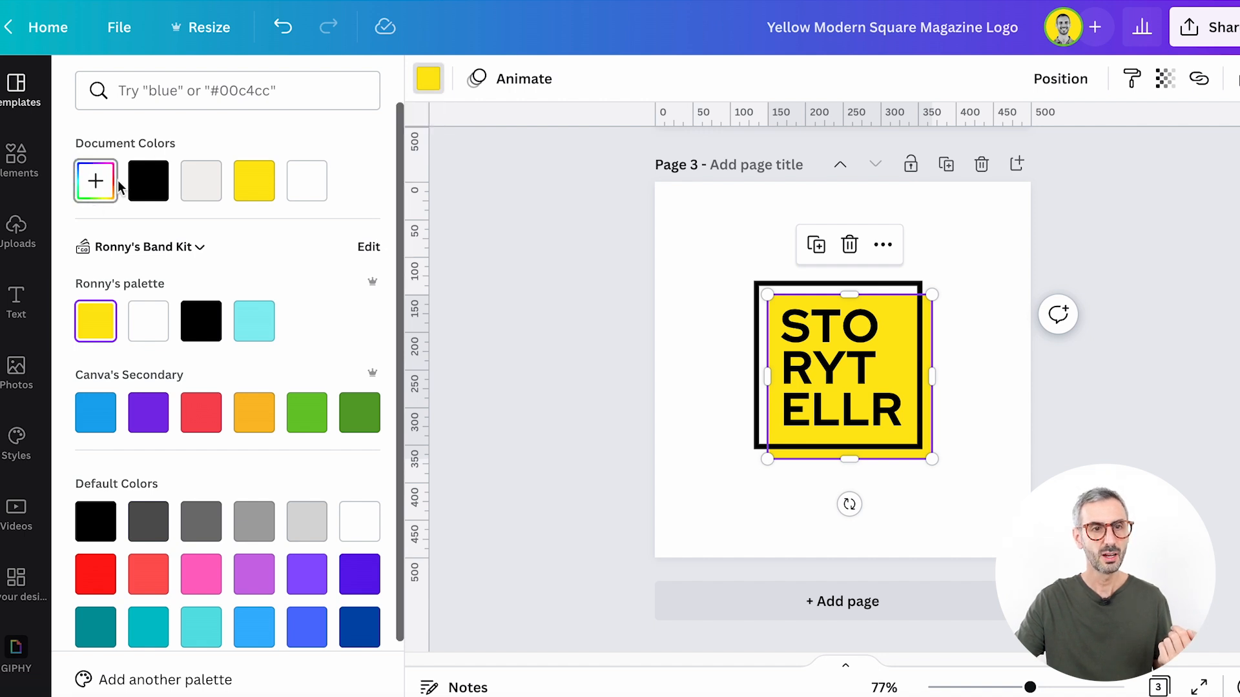
pyautogui.moveTo(95, 181)
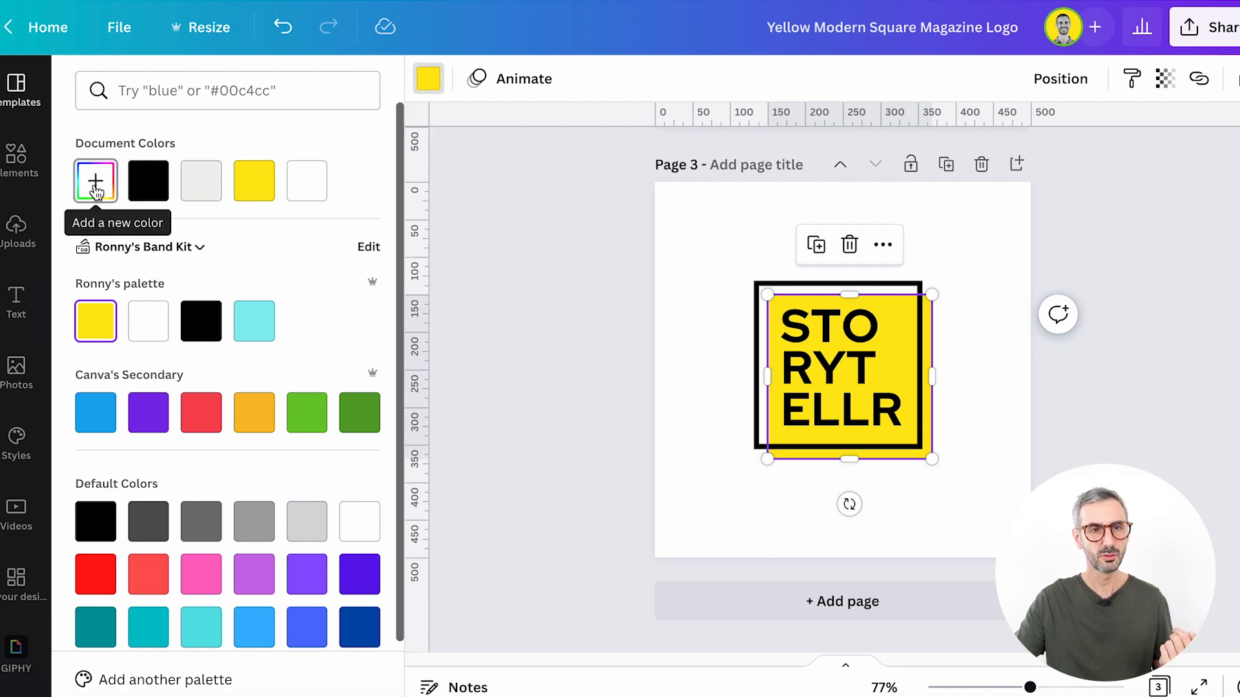
pyautogui.click(95, 180)
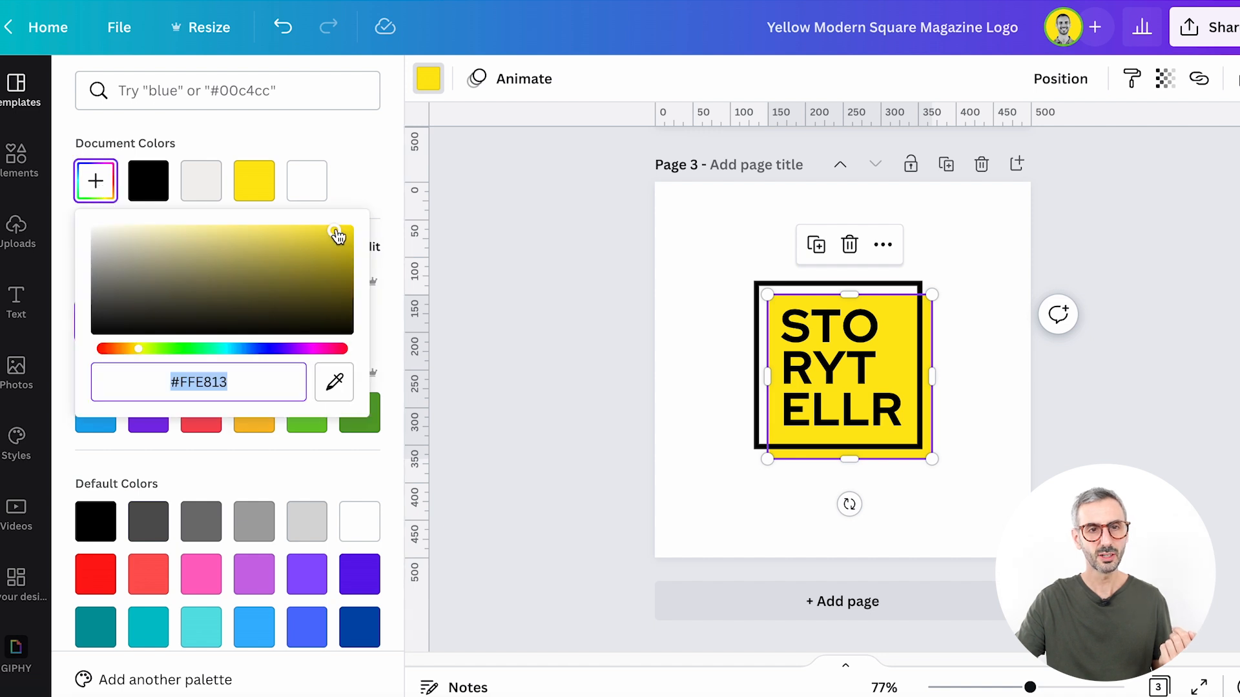
pyautogui.moveTo(332, 232); pyautogui.dragTo(336, 244)
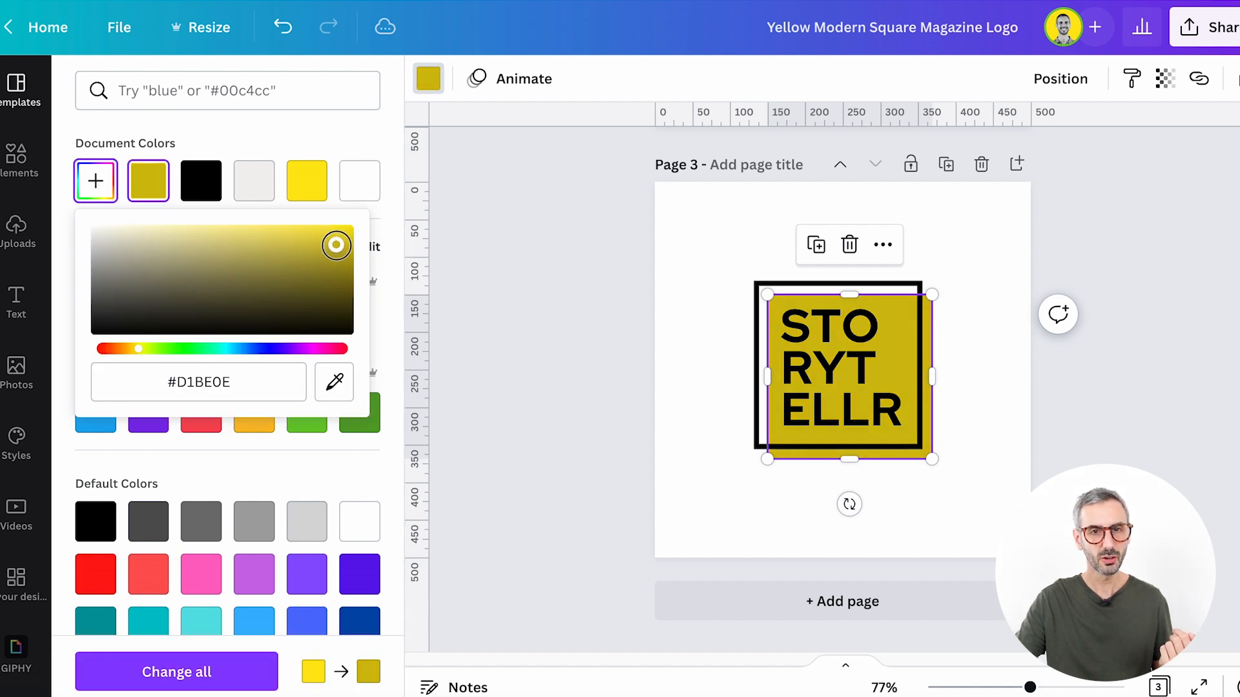
pyautogui.moveTo(335, 246); pyautogui.dragTo(328, 228)
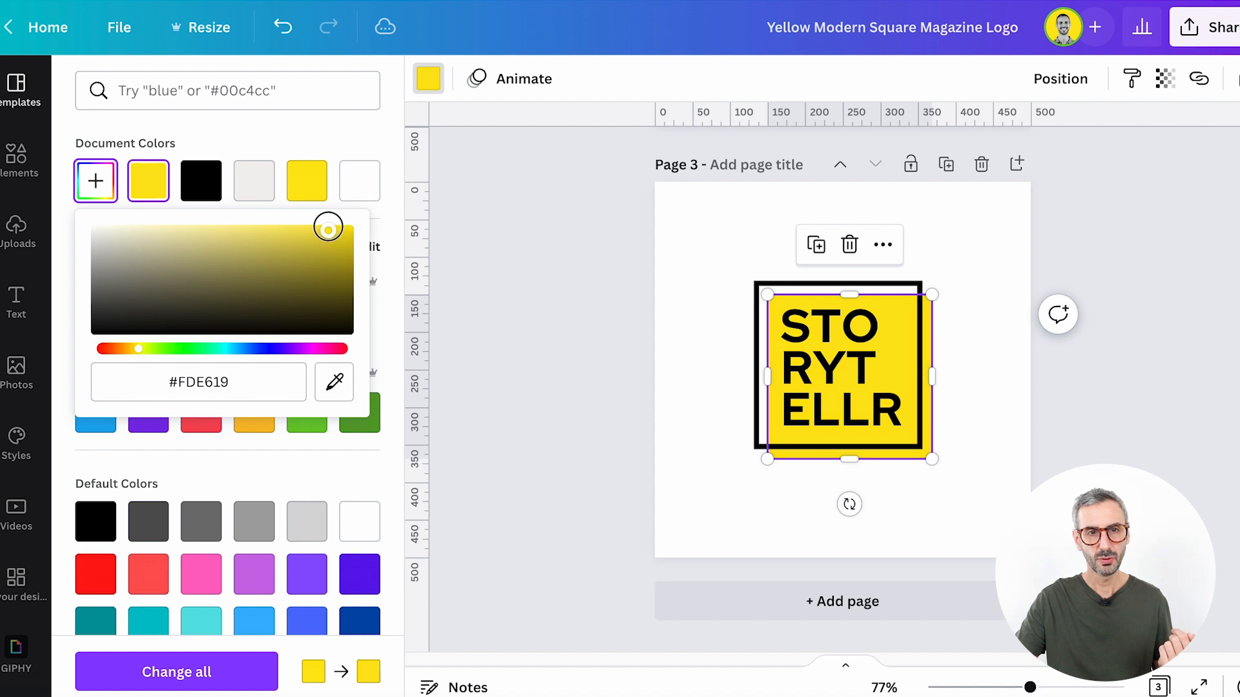
pyautogui.moveTo(327, 228); pyautogui.dragTo(340, 254)
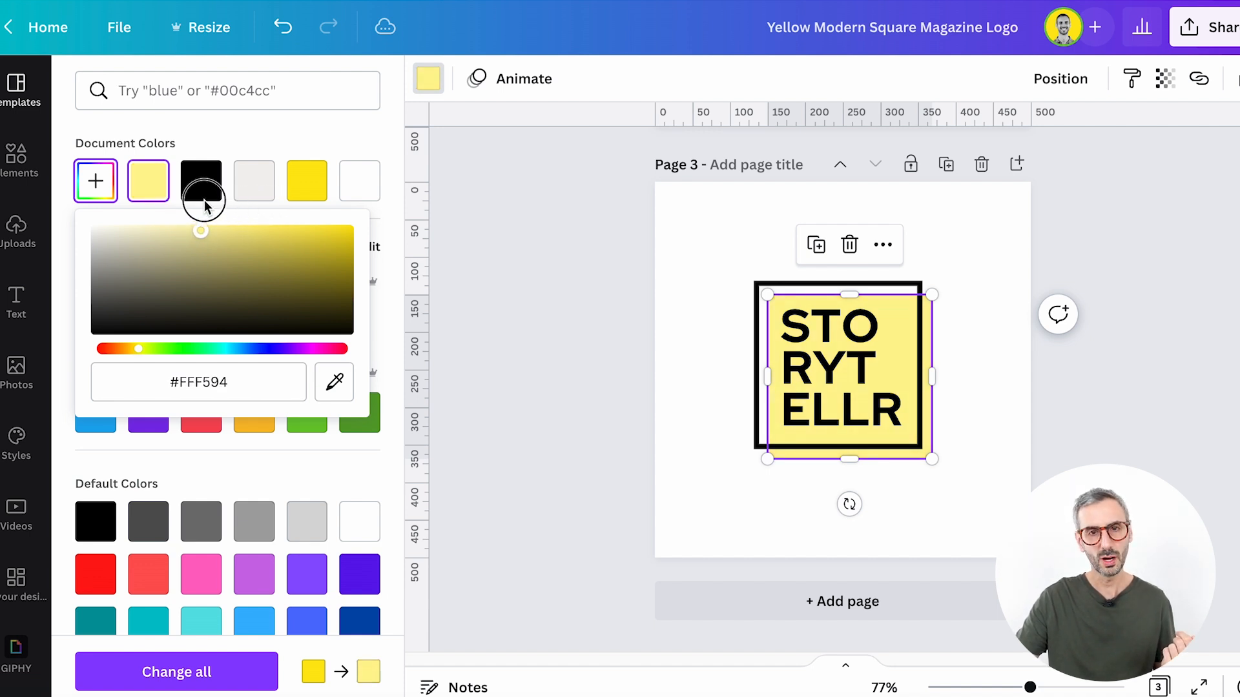
pyautogui.moveTo(200, 229); pyautogui.dragTo(363, 246)
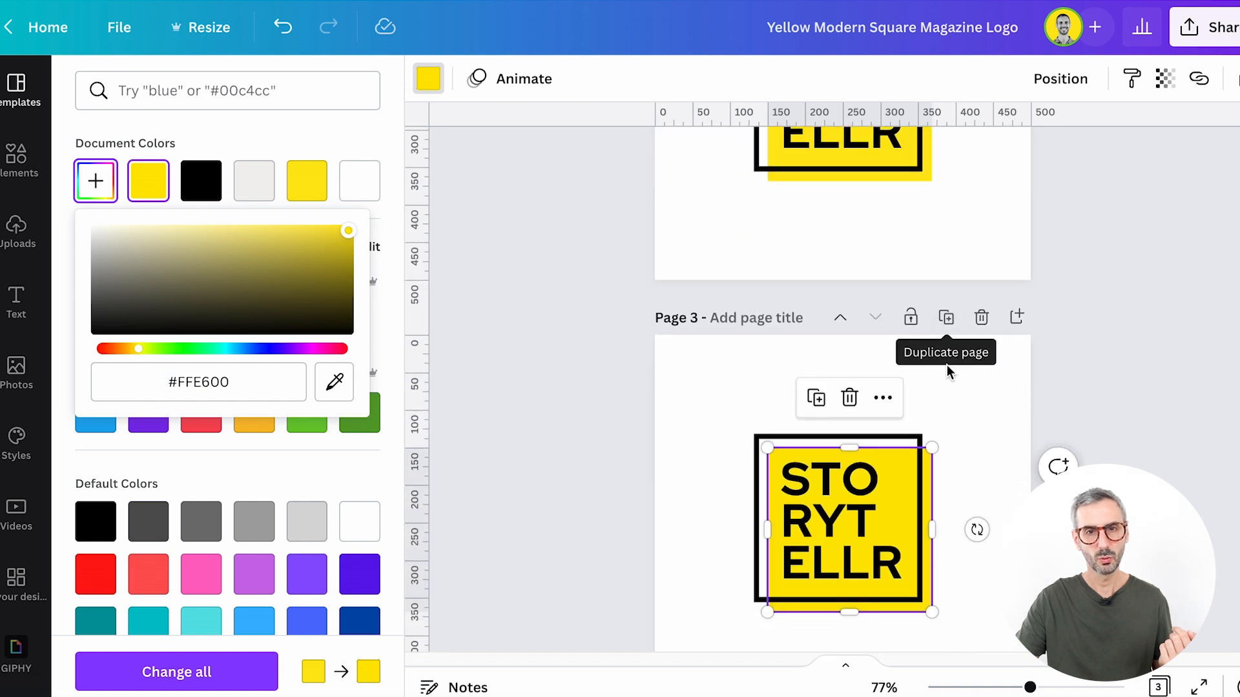
pyautogui.moveTo(220, 354)
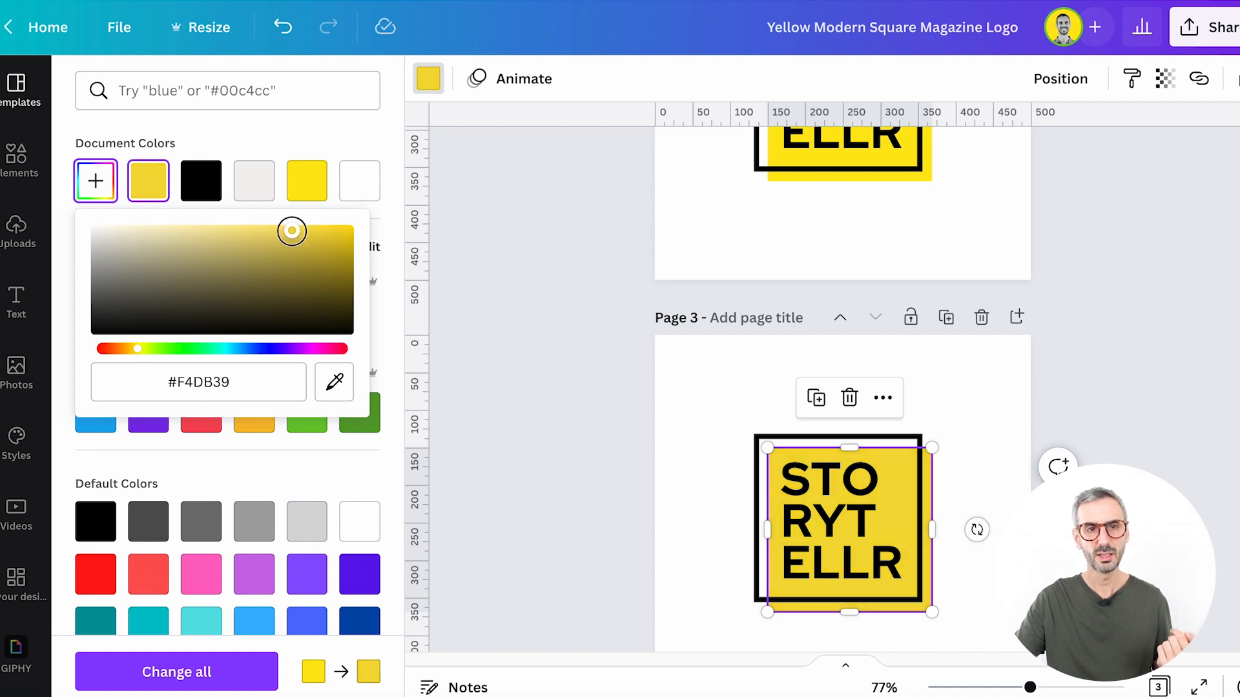
pyautogui.moveTo(291, 232); pyautogui.dragTo(302, 231)
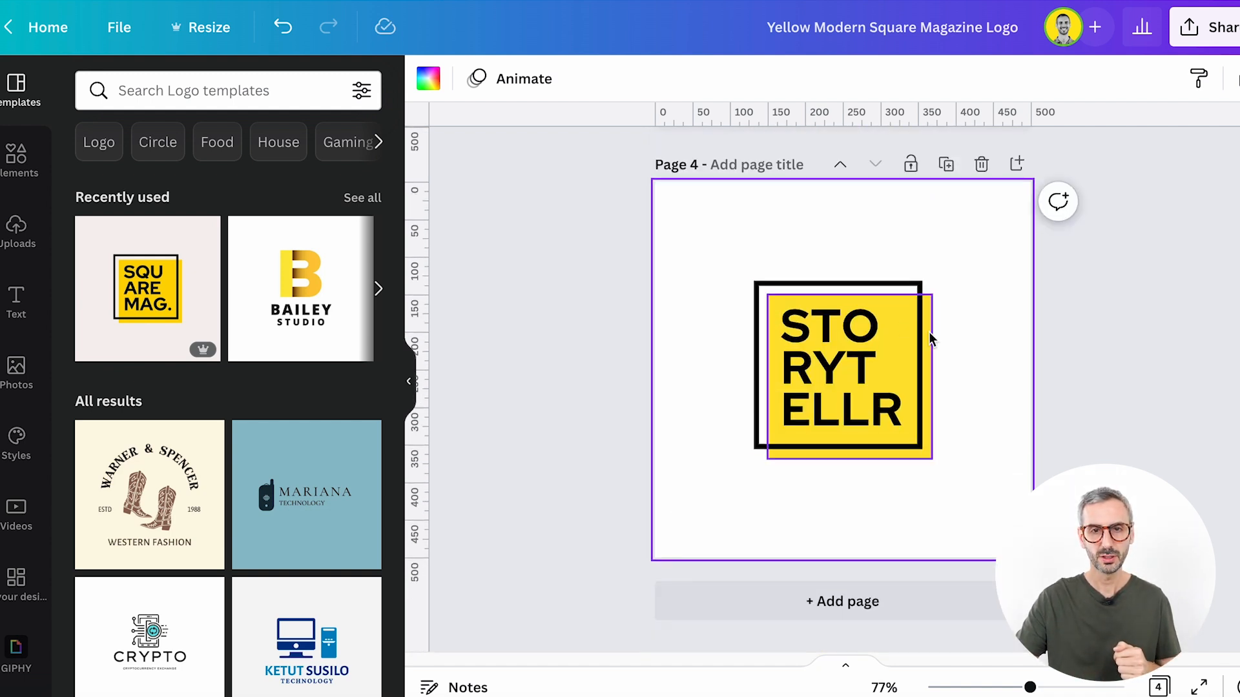
# - Search colours for 'yellow', fill page 4's square with #FFFF00, and compare pages
pyautogui.click(427, 78)
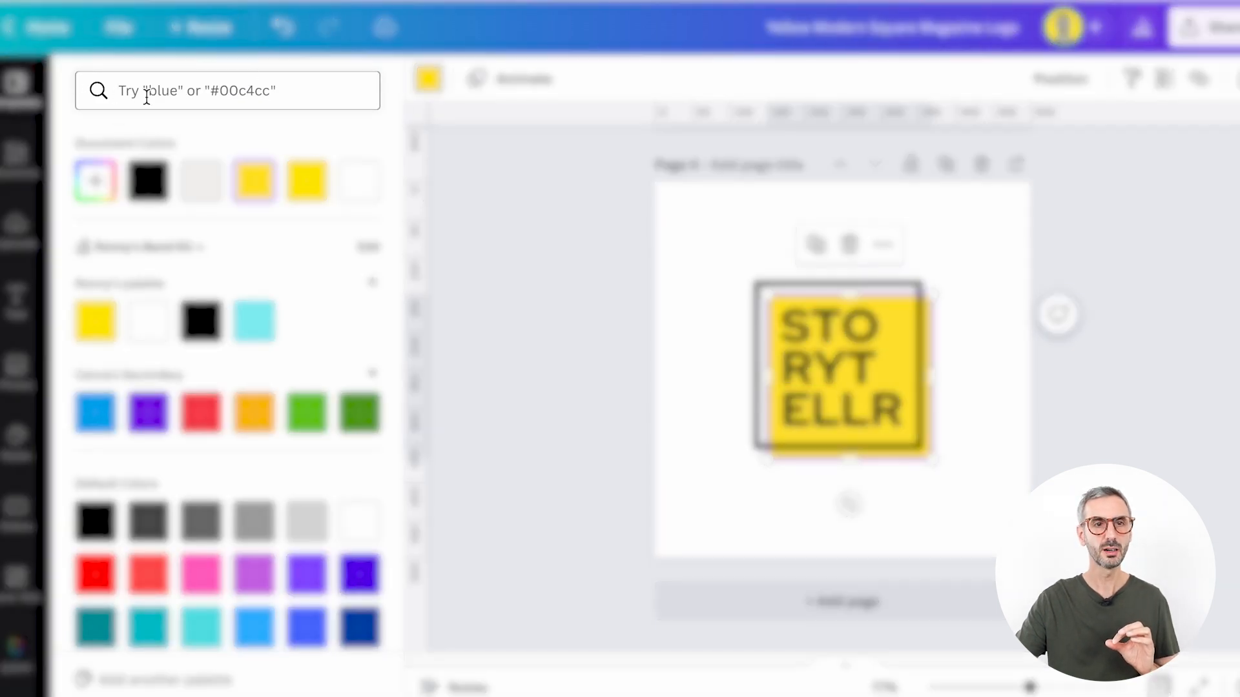
pyautogui.write('yellow')
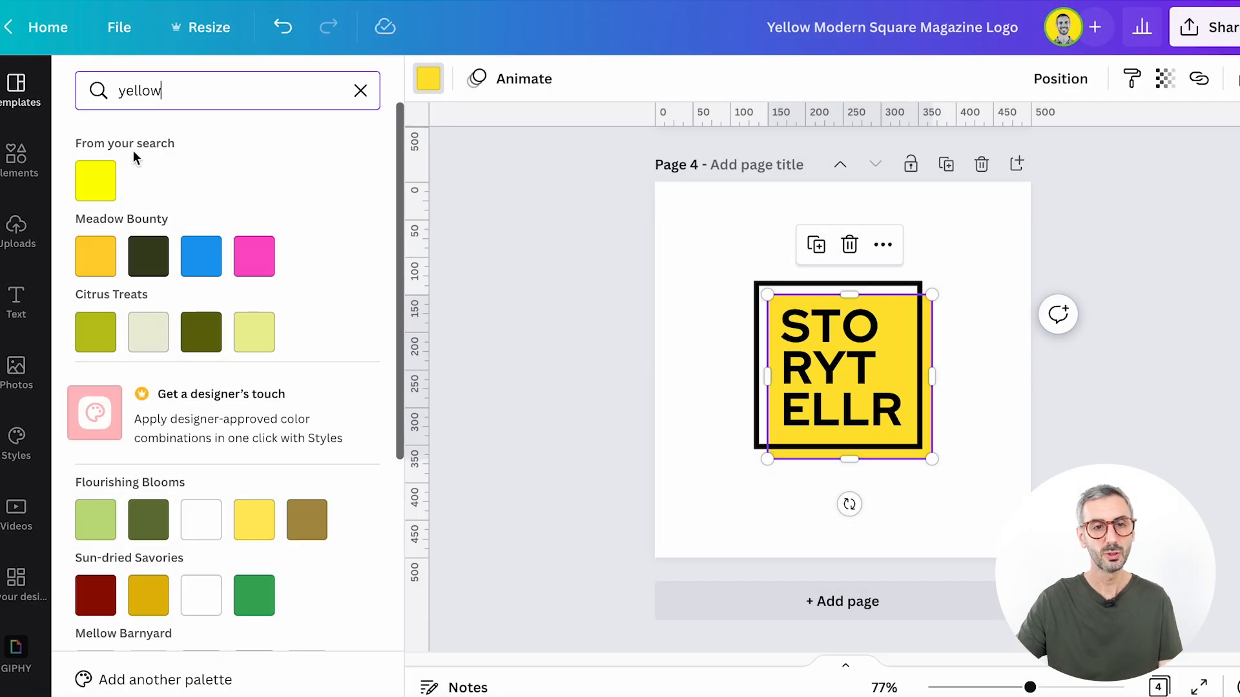
pyautogui.scroll(-3)
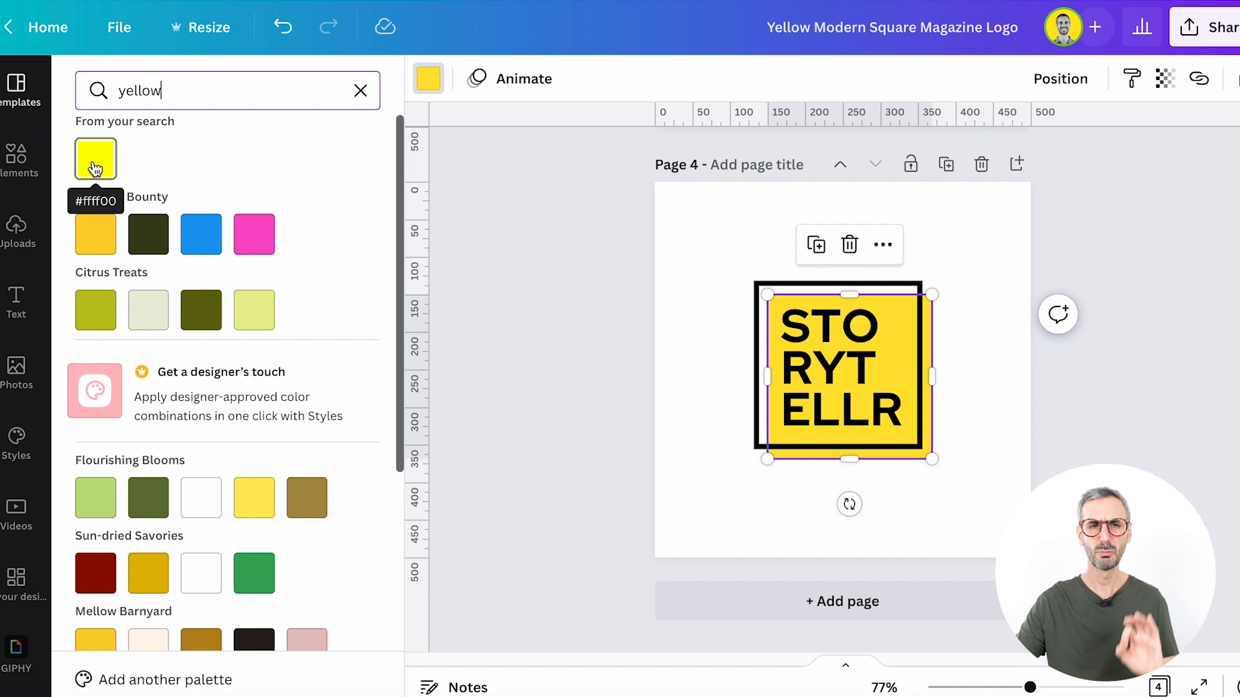
pyautogui.click(360, 90)
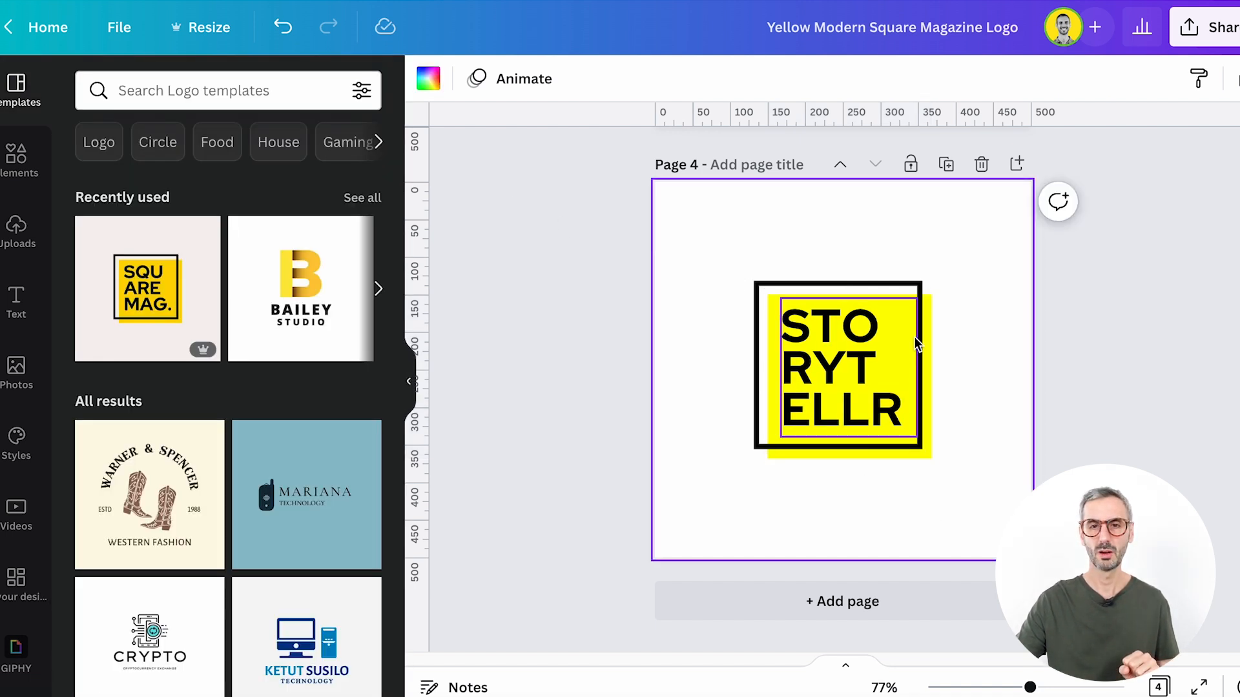
pyautogui.scroll(-3)
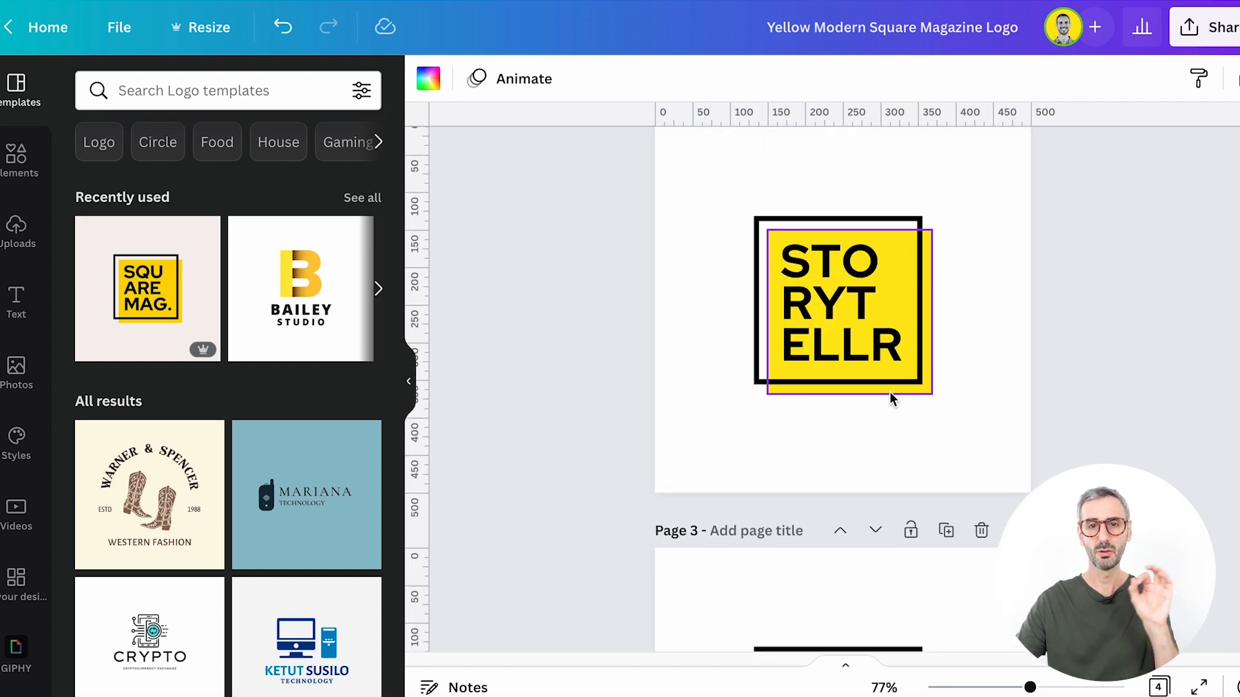
pyautogui.scroll(-3)
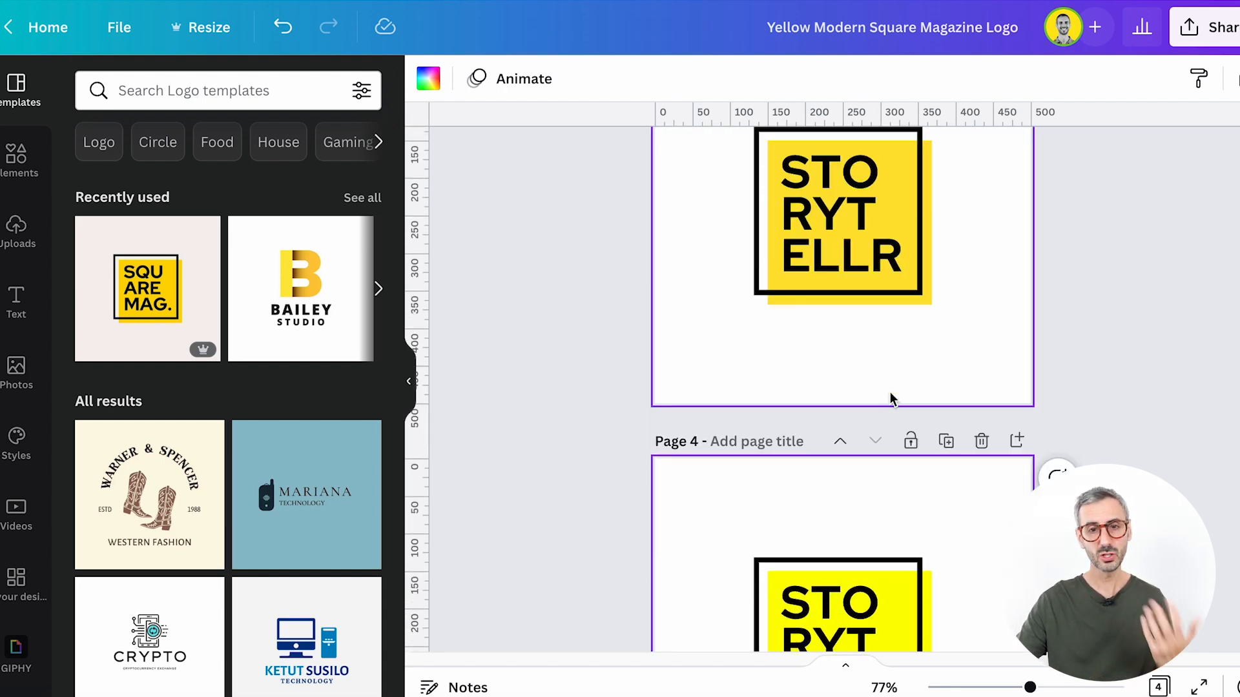
pyautogui.scroll(-3)
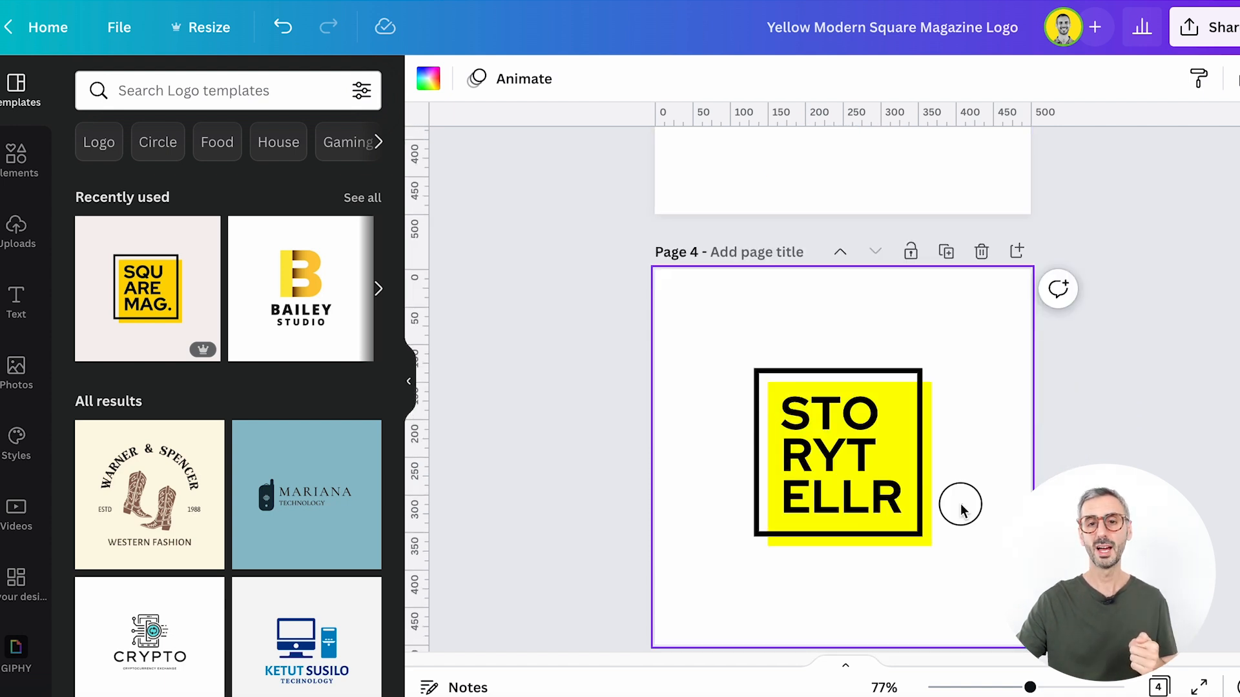
pyautogui.moveTo(957, 522)
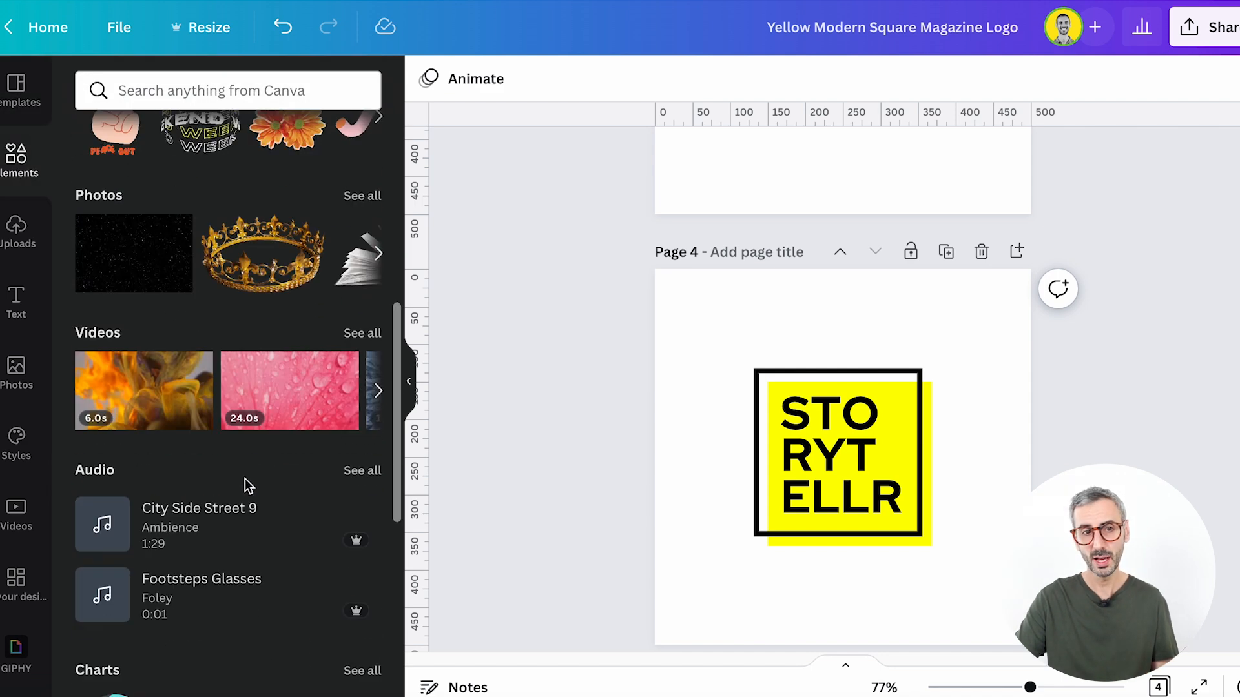
# - Browse the Elements library categories and click into its search box
pyautogui.scroll(-3)
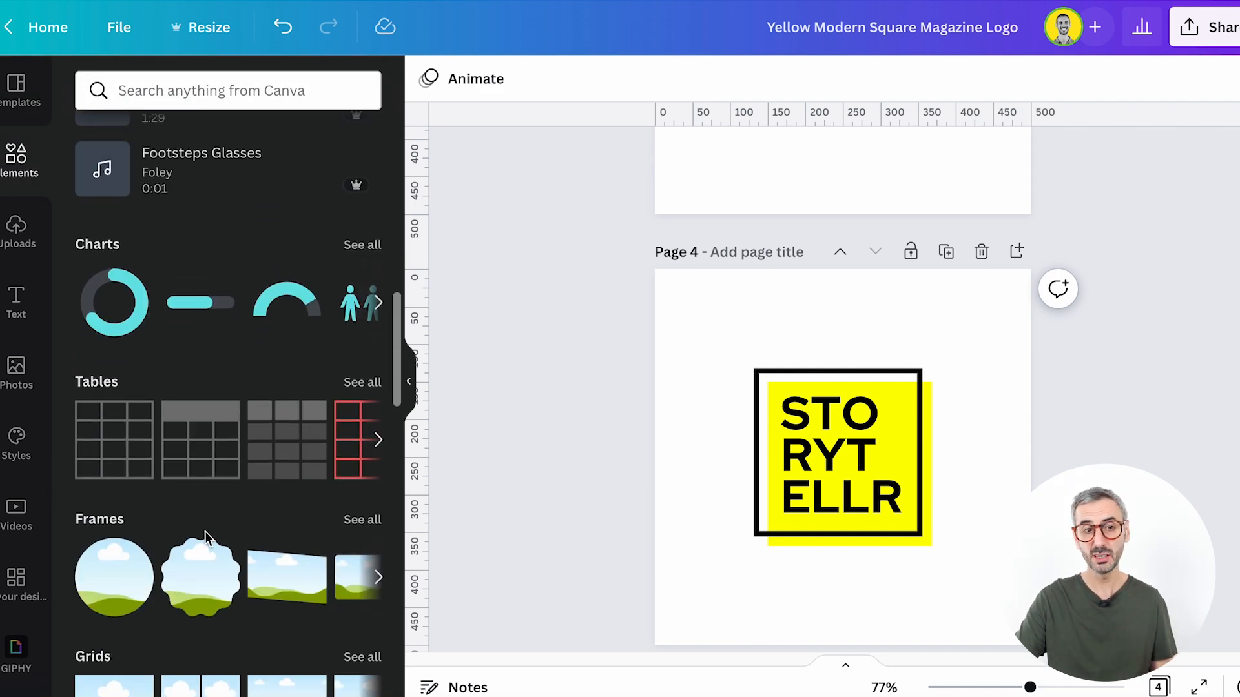
pyautogui.scroll(-3)
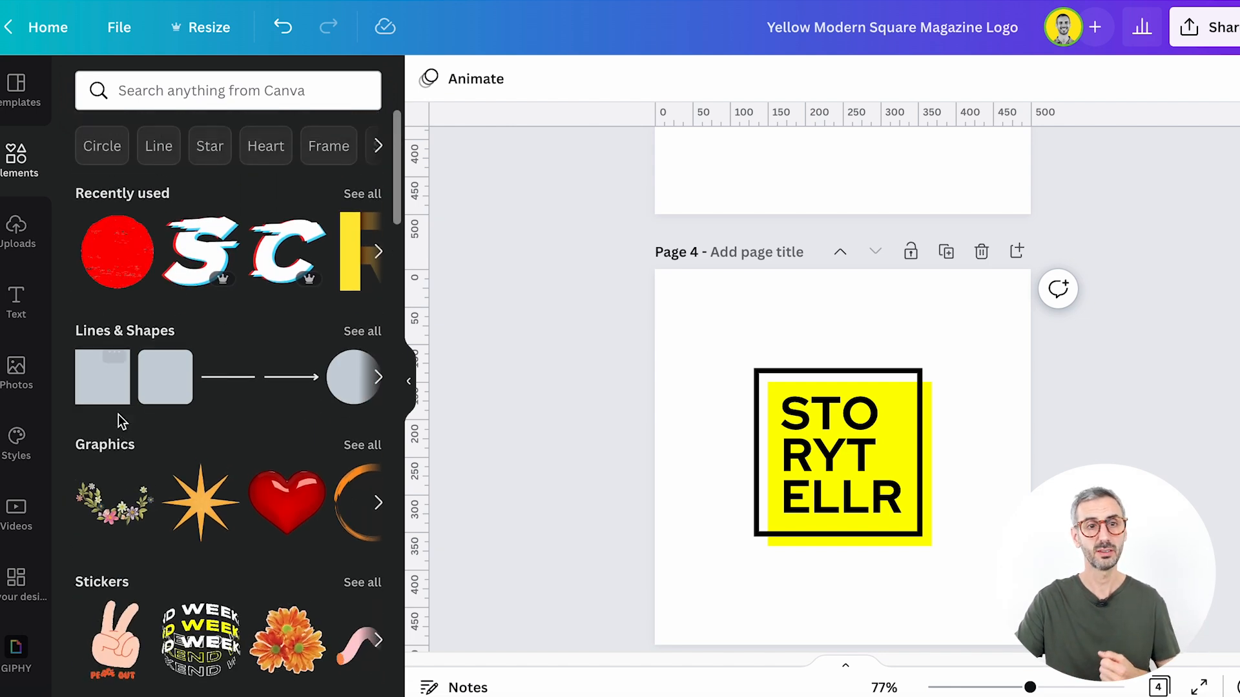
pyautogui.click(229, 91)
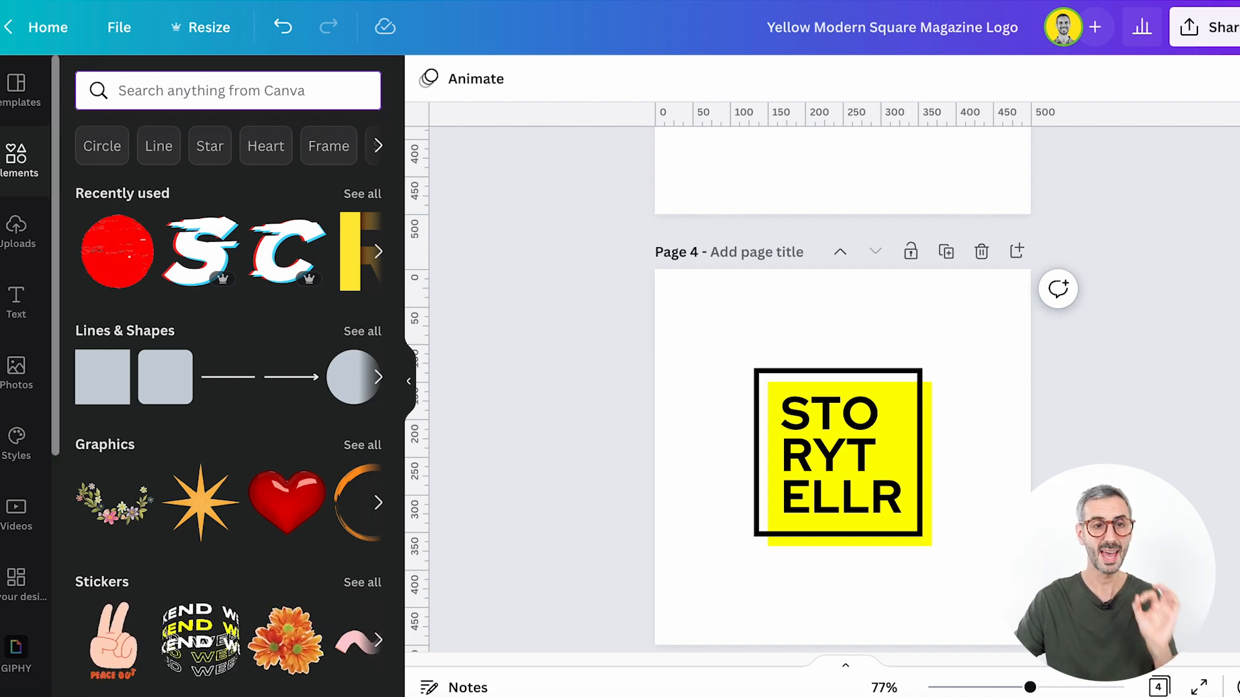
# - Search Elements for 'record' and browse the Graphics results
pyautogui.write('re')
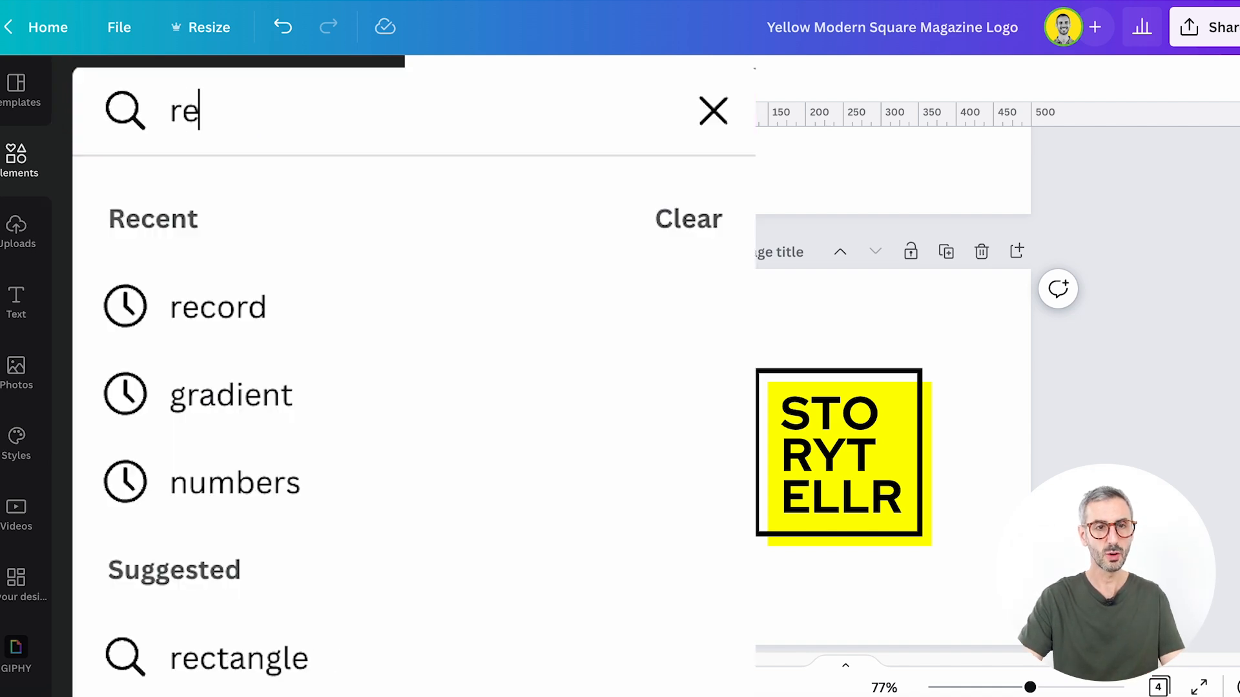
pyautogui.click(218, 307)
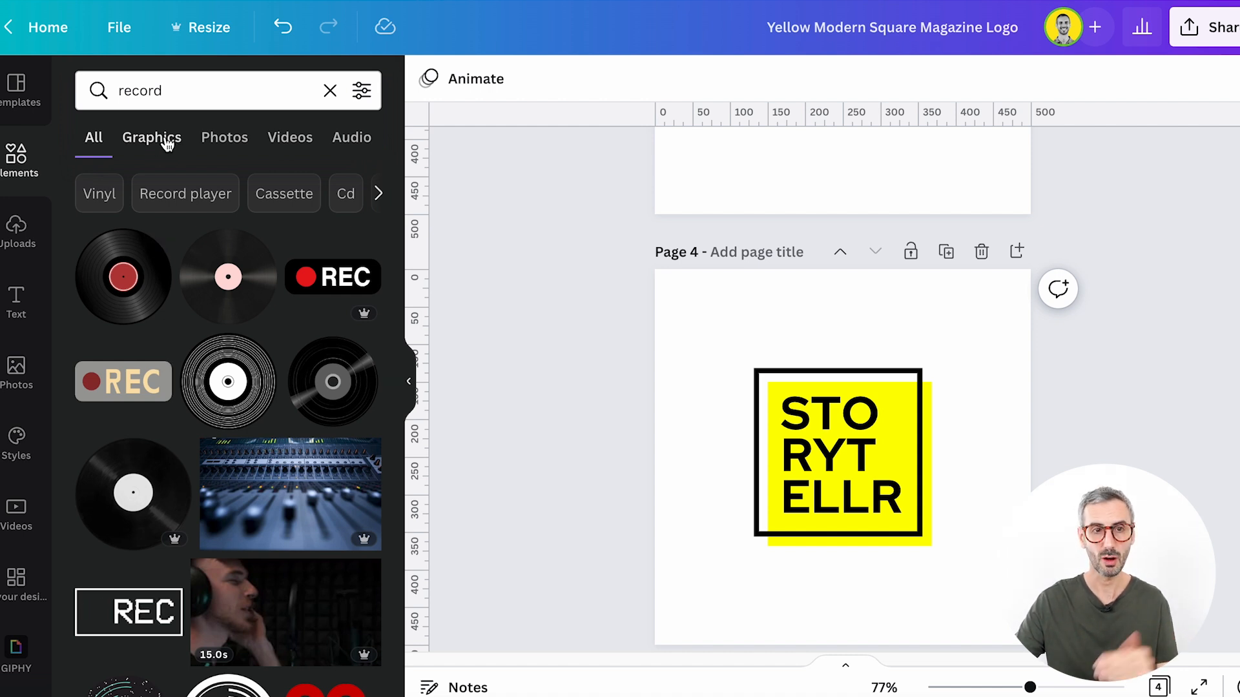
pyautogui.click(151, 136)
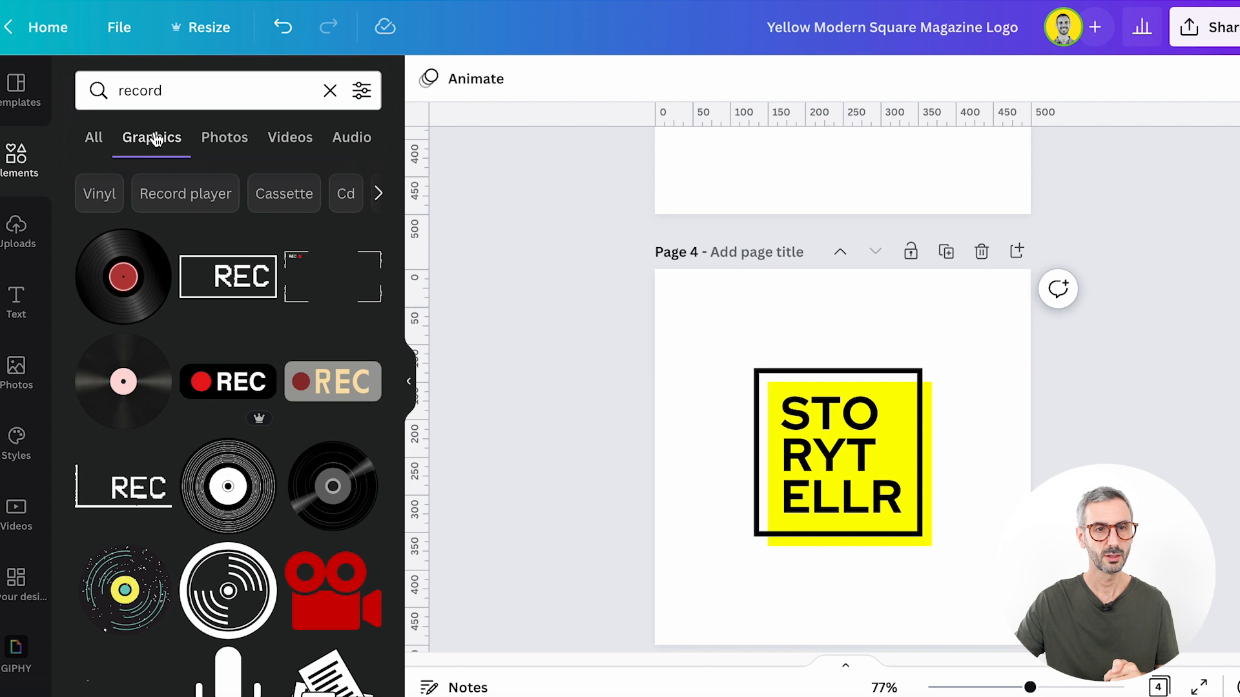
pyautogui.scroll(-3)
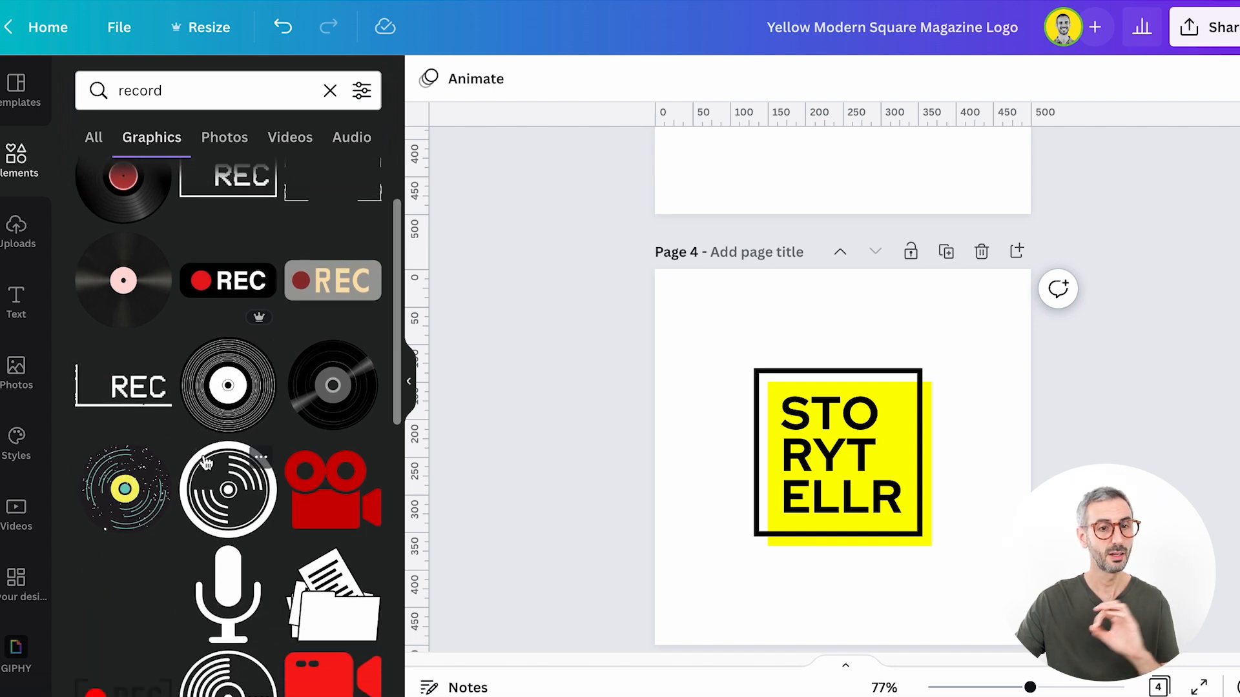
pyautogui.scroll(-3)
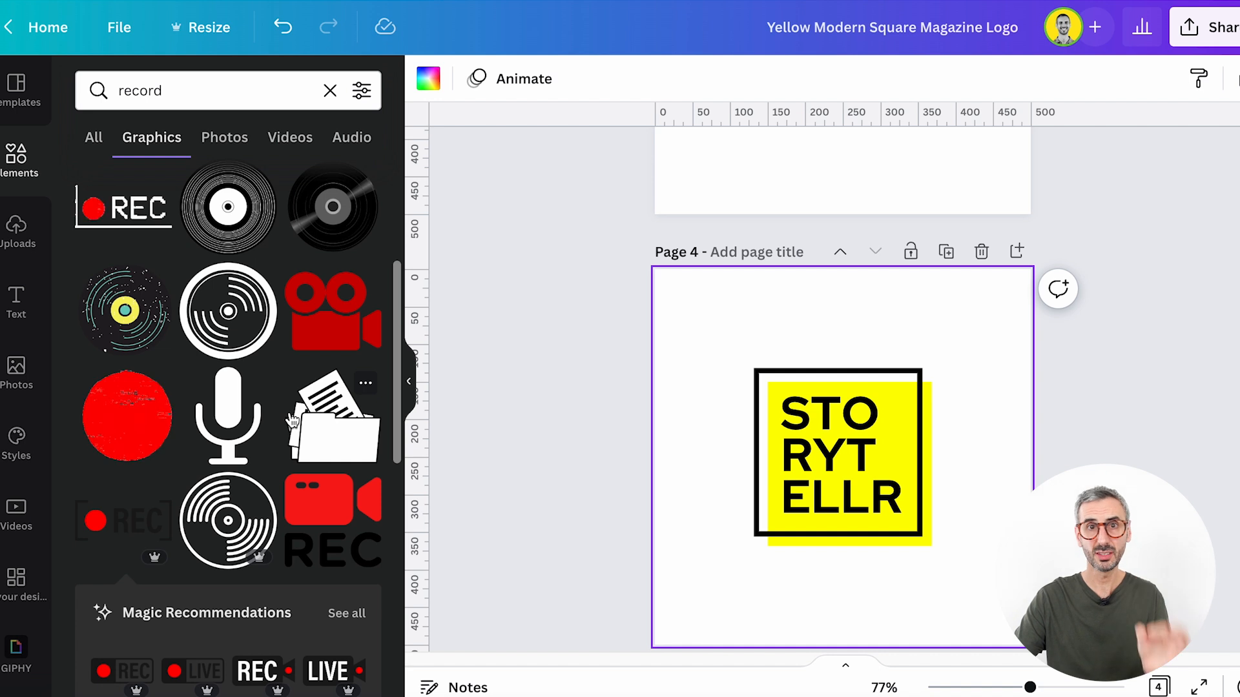
# - Add a red circle, shrink it to 32×32 at page 4's bottom-left, colour #F62222
pyautogui.click(841, 454)
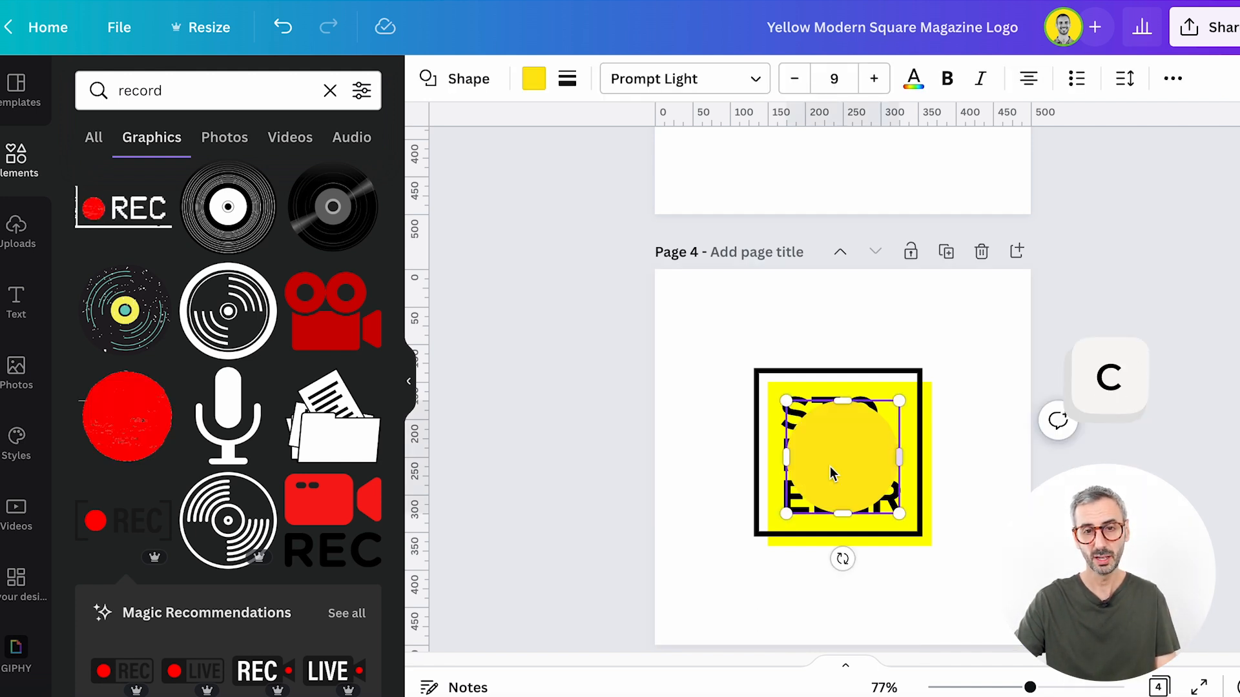
pyautogui.moveTo(840, 456); pyautogui.dragTo(709, 581)
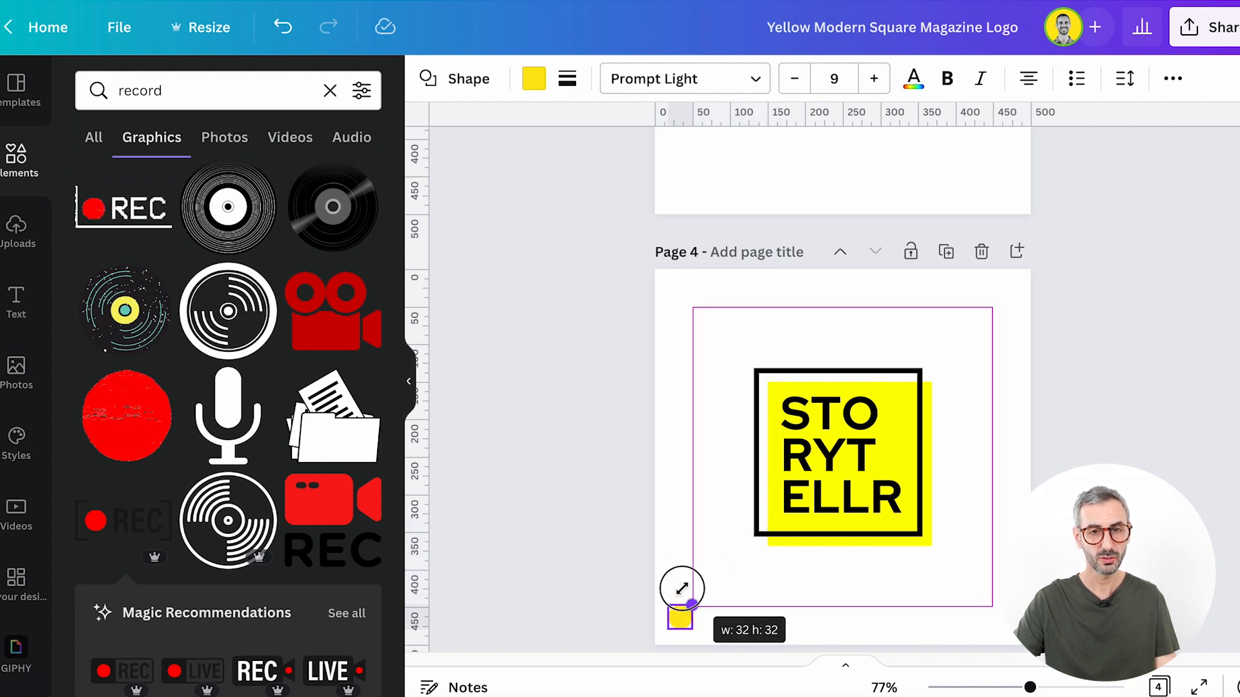
pyautogui.write('yellow')
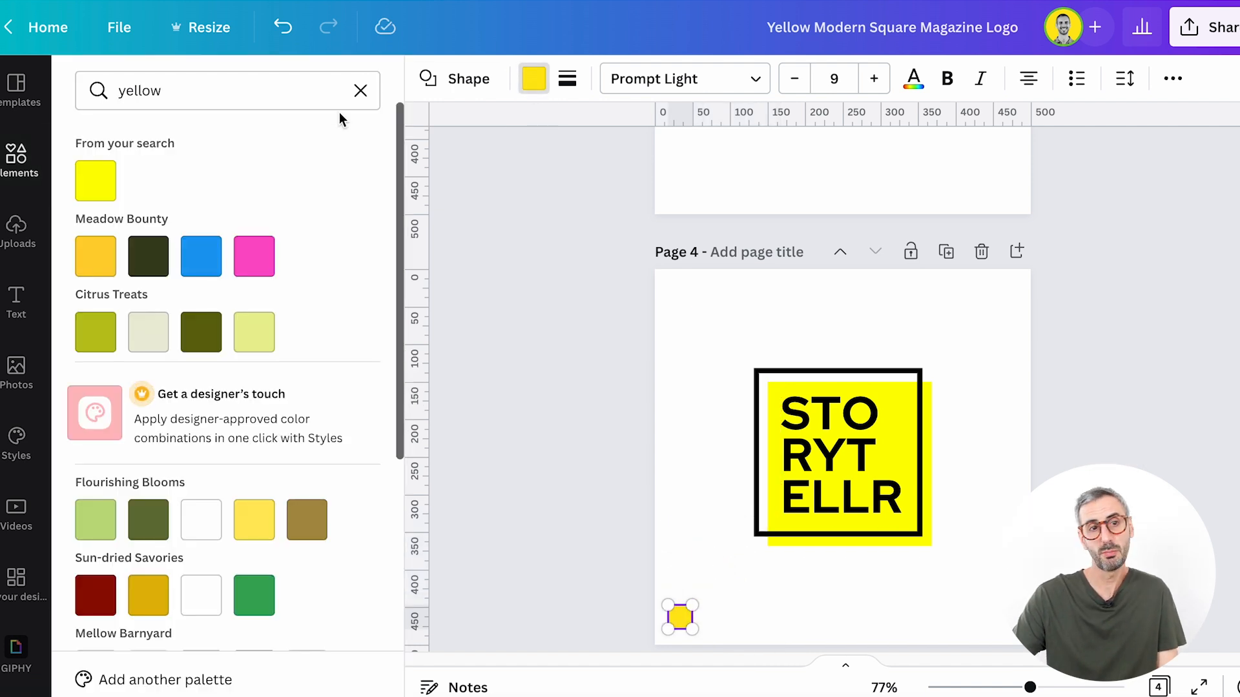
pyautogui.click(360, 90)
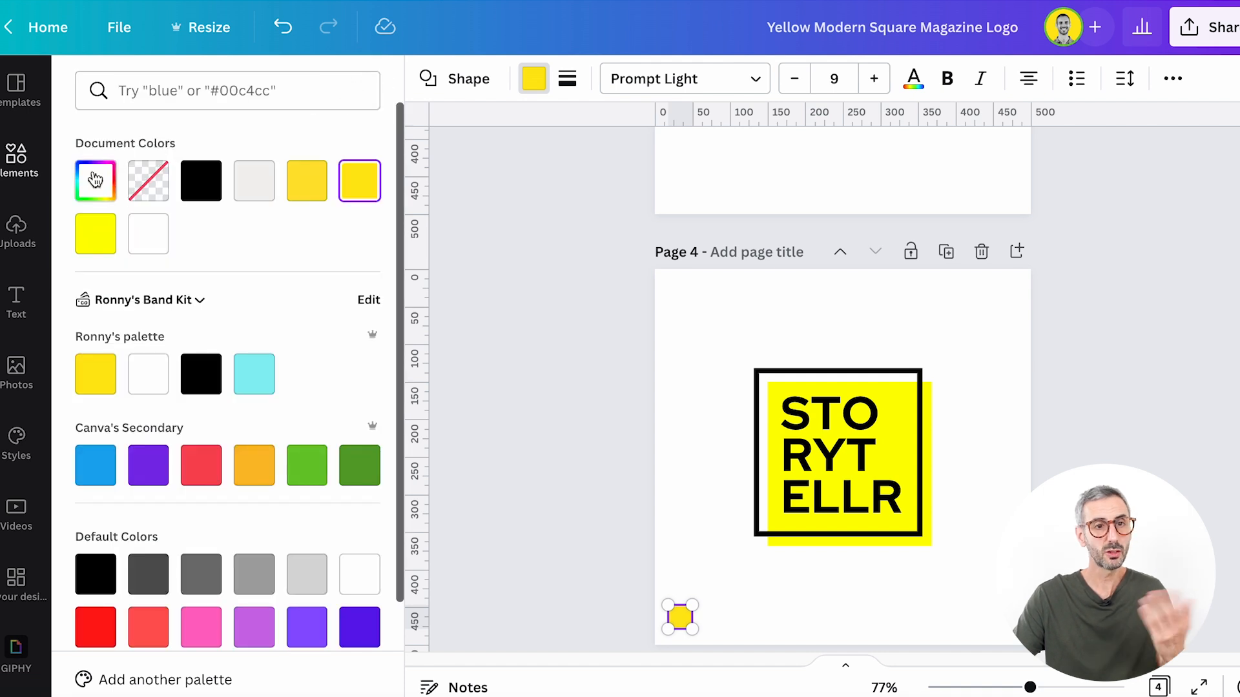
pyautogui.click(95, 180)
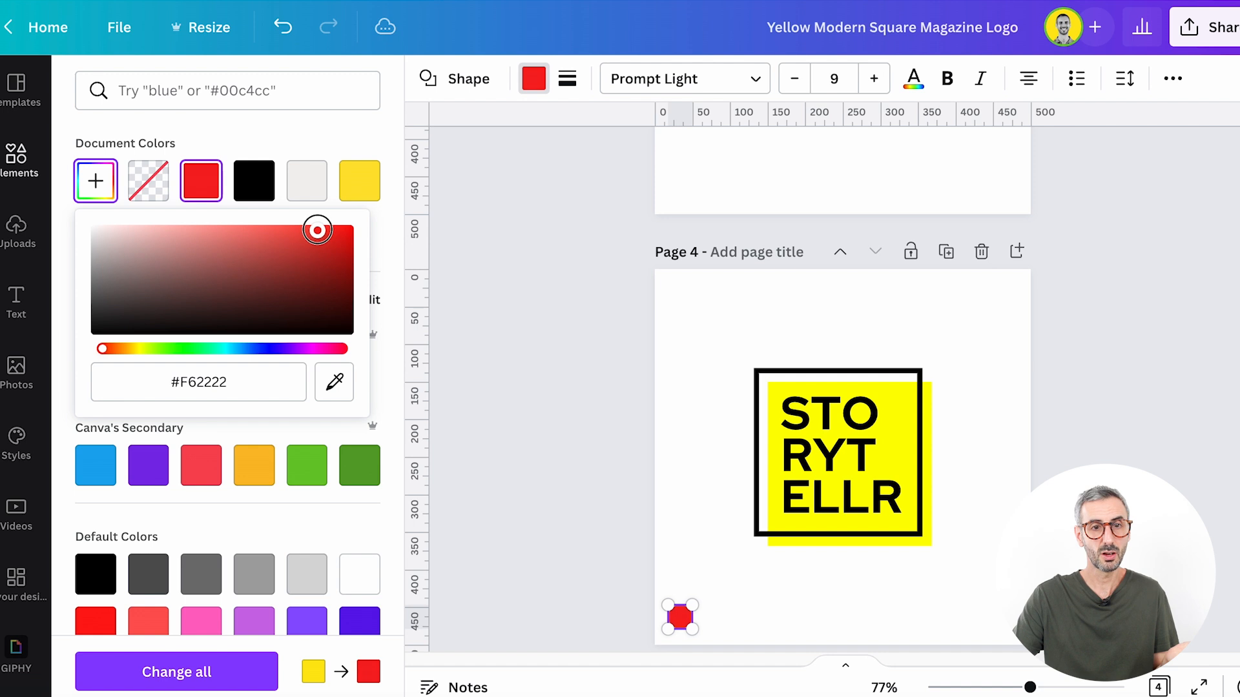
pyautogui.write('record')
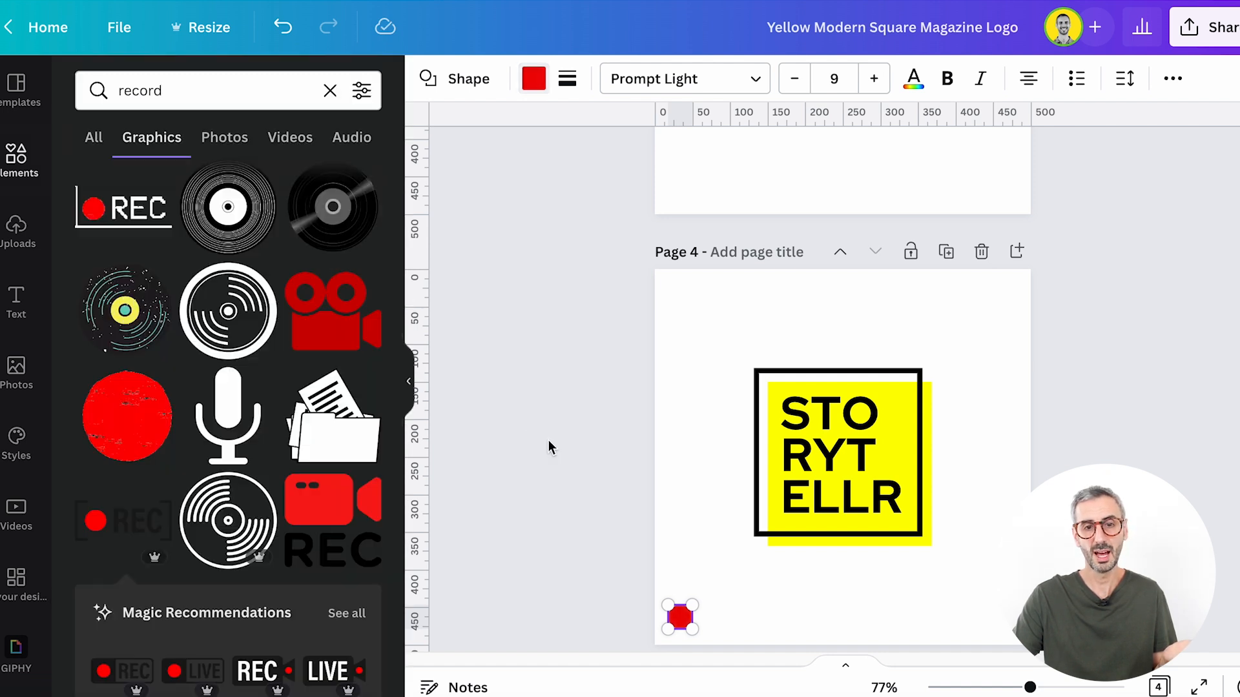
pyautogui.click(679, 616)
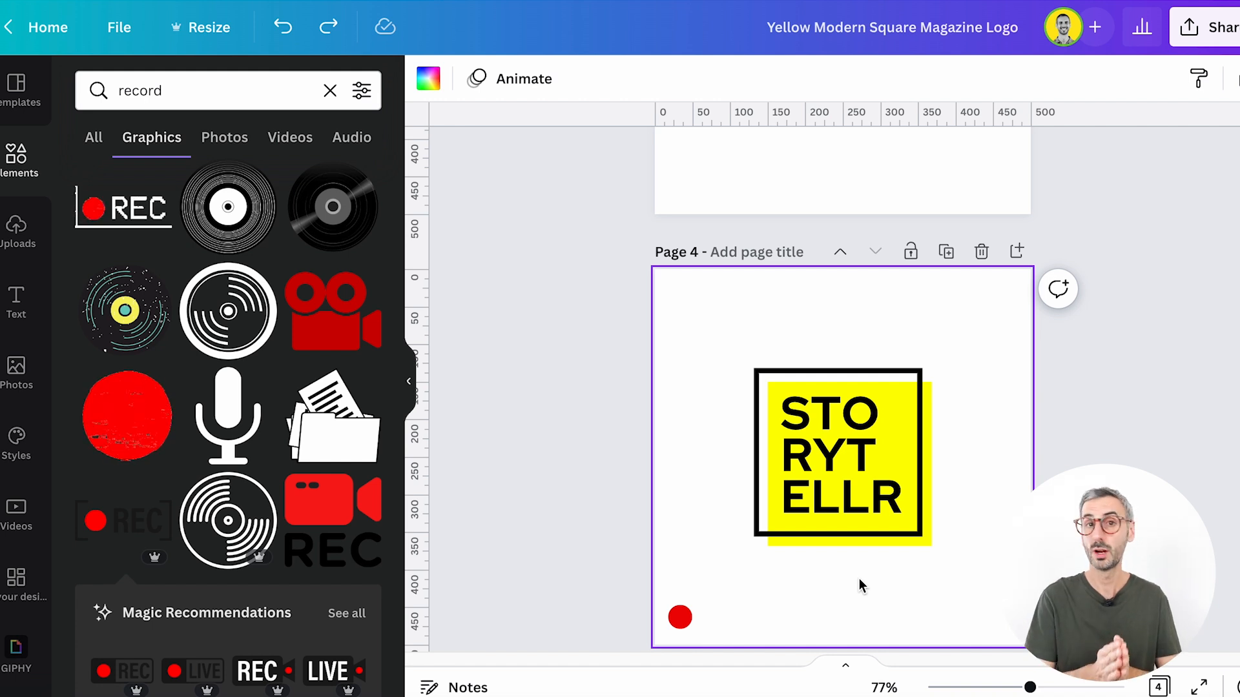
# - Edit the page 4 wordmark so it reads 'STORYTELLR.' with a period
pyautogui.click(841, 454)
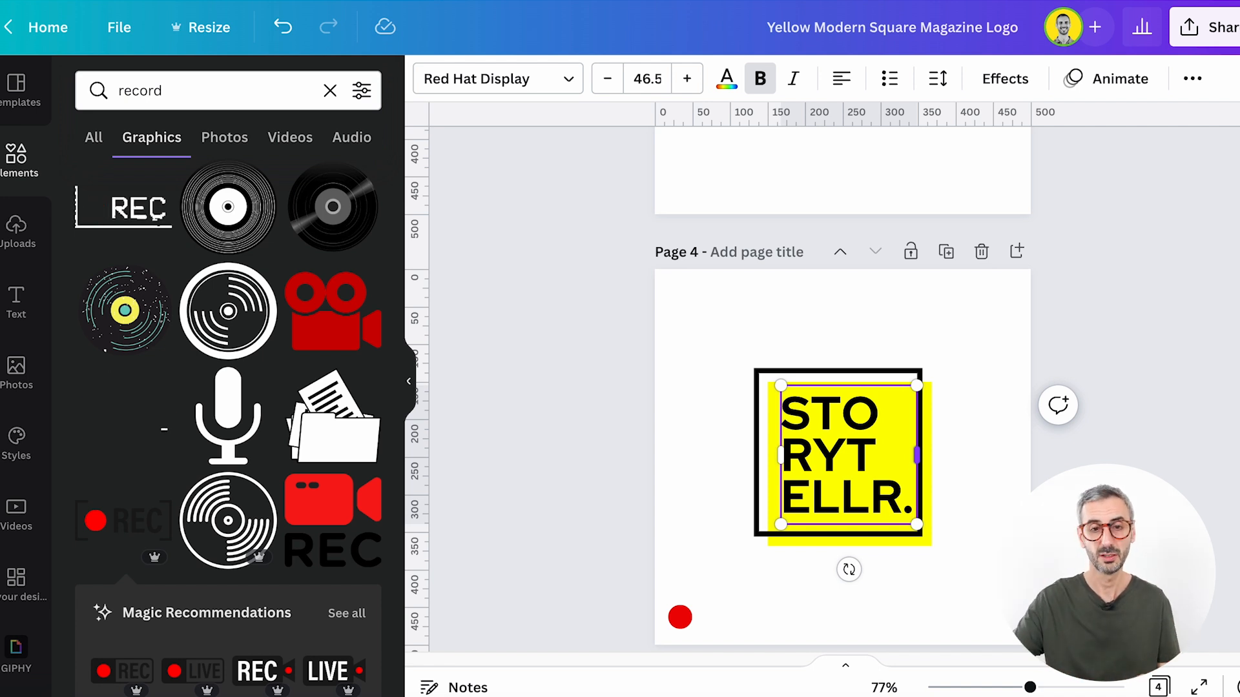
pyautogui.click(679, 617)
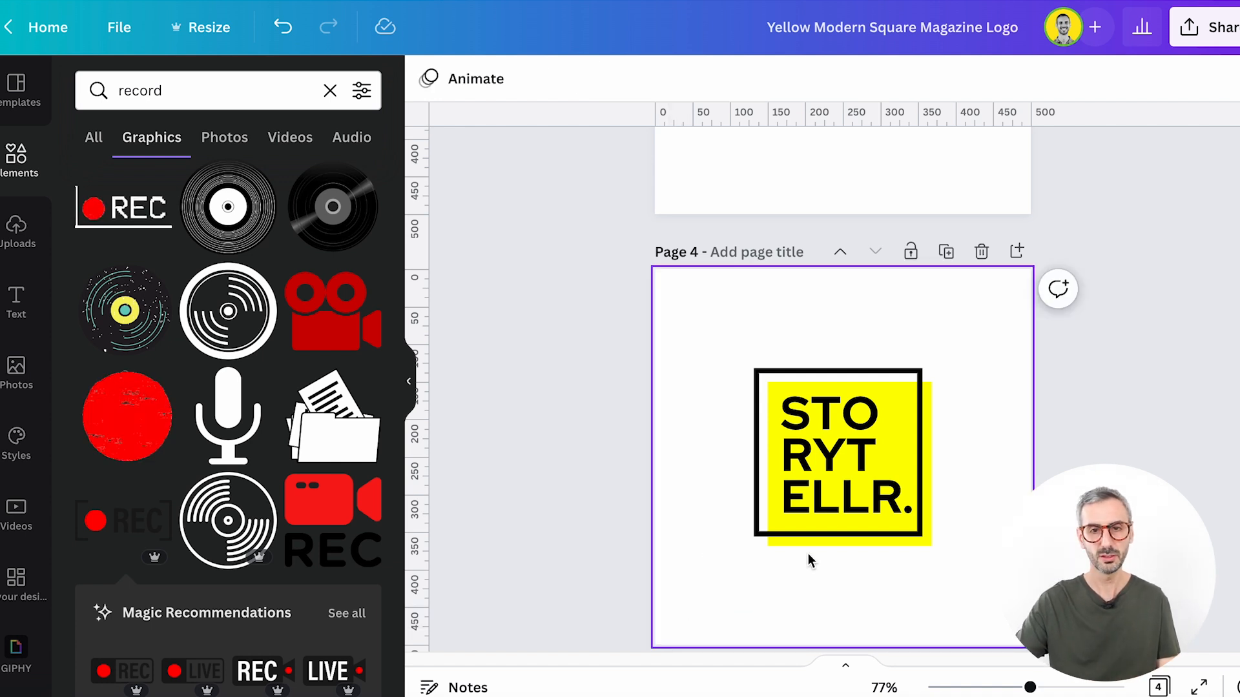
# - Colour the period after ELLR red from the Default Colors palette
pyautogui.click(838, 454)
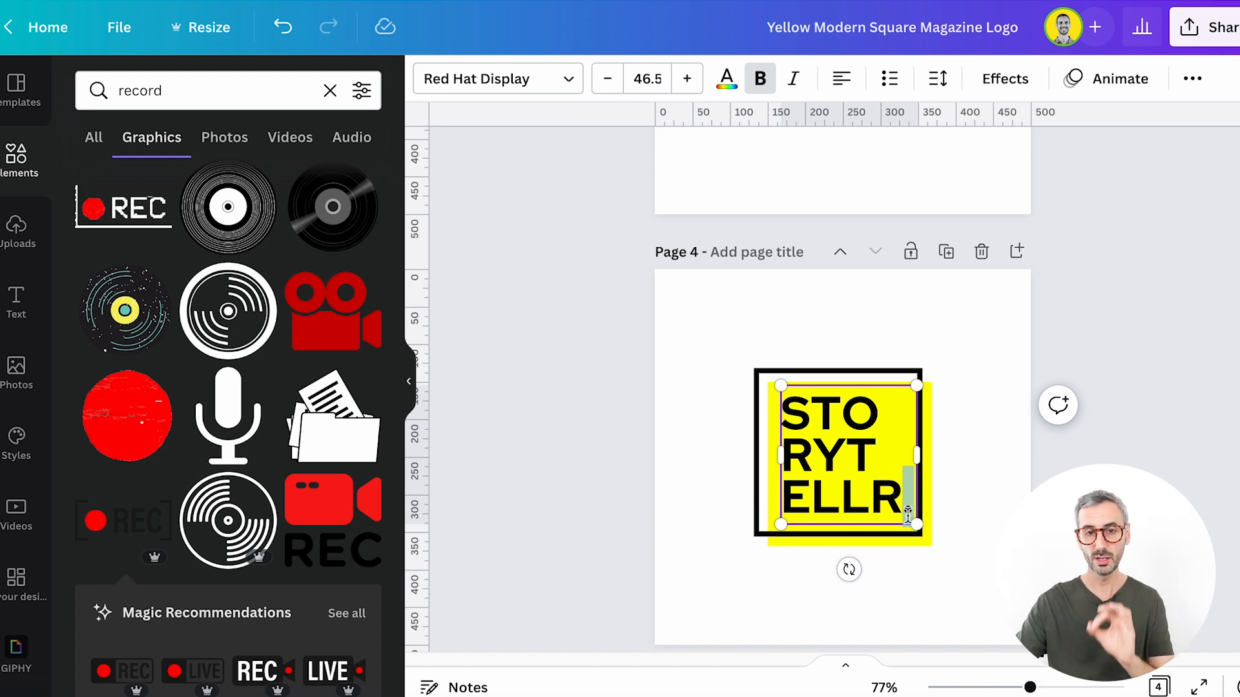
pyautogui.click(724, 78)
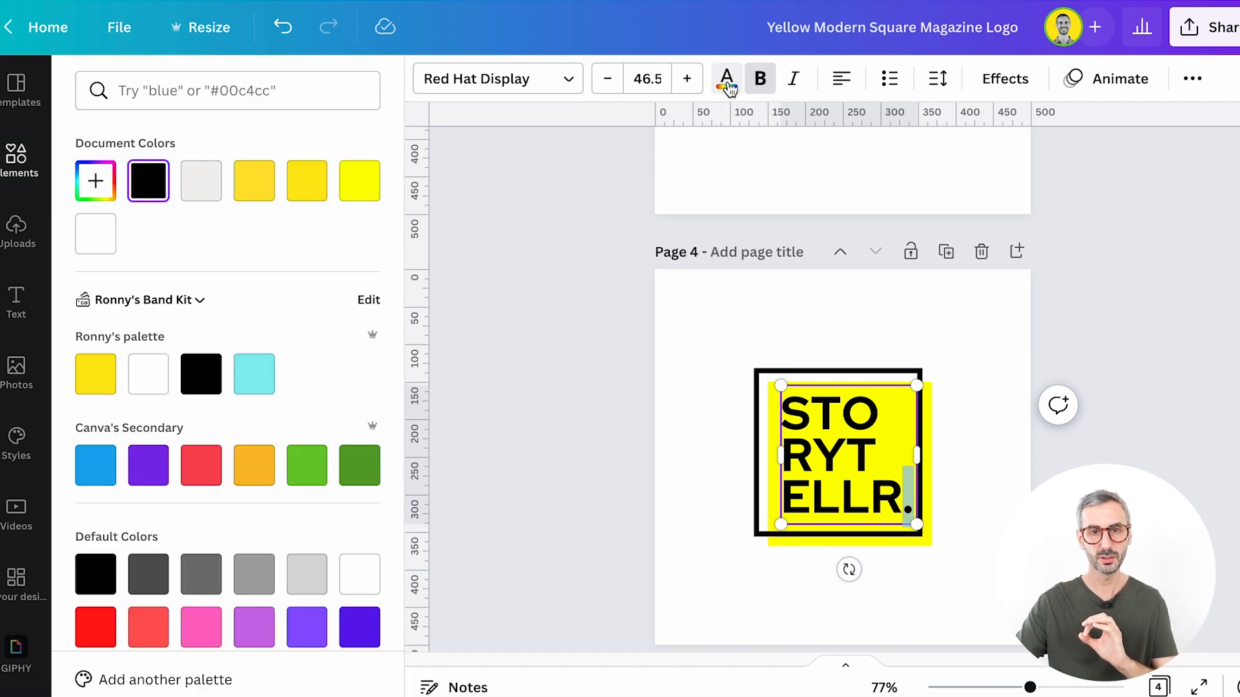
pyautogui.scroll(-3)
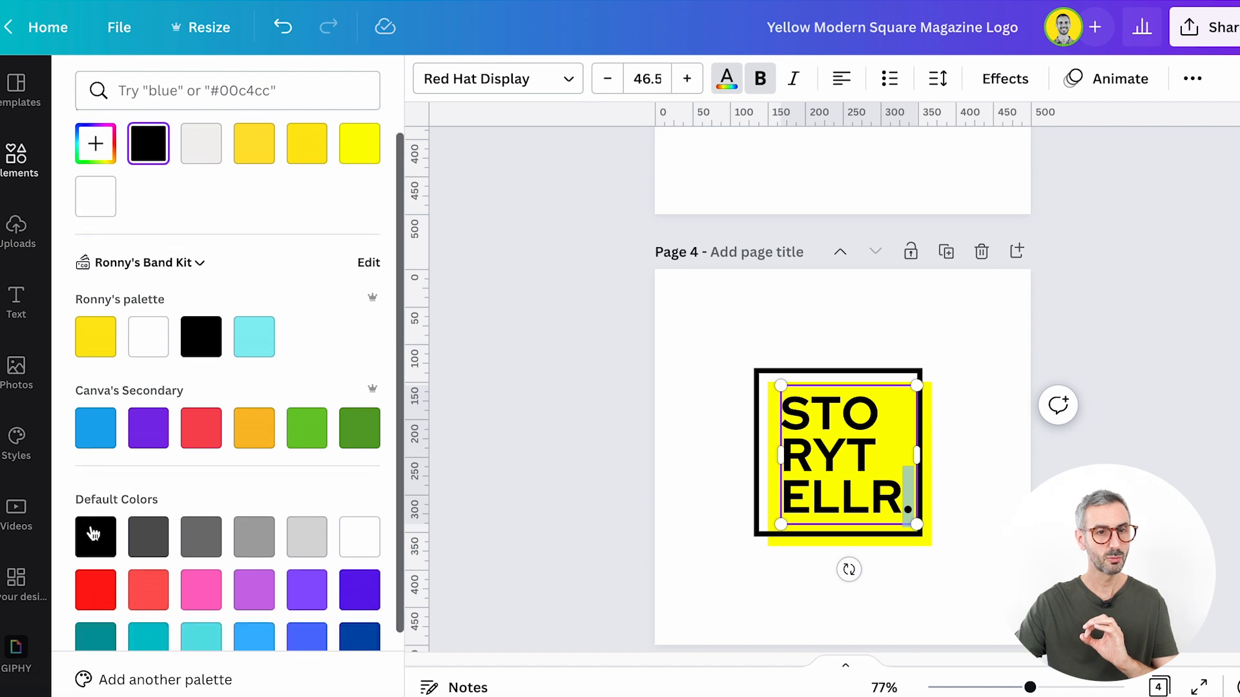
pyautogui.click(95, 556)
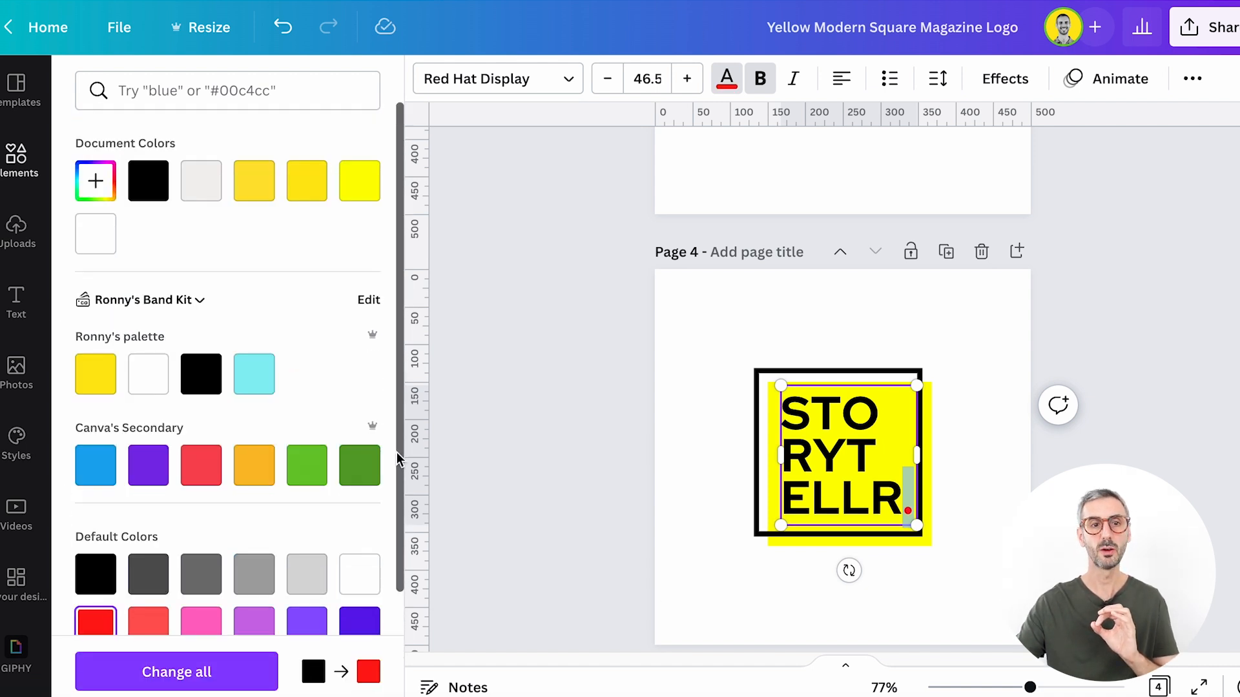
pyautogui.click(95, 181)
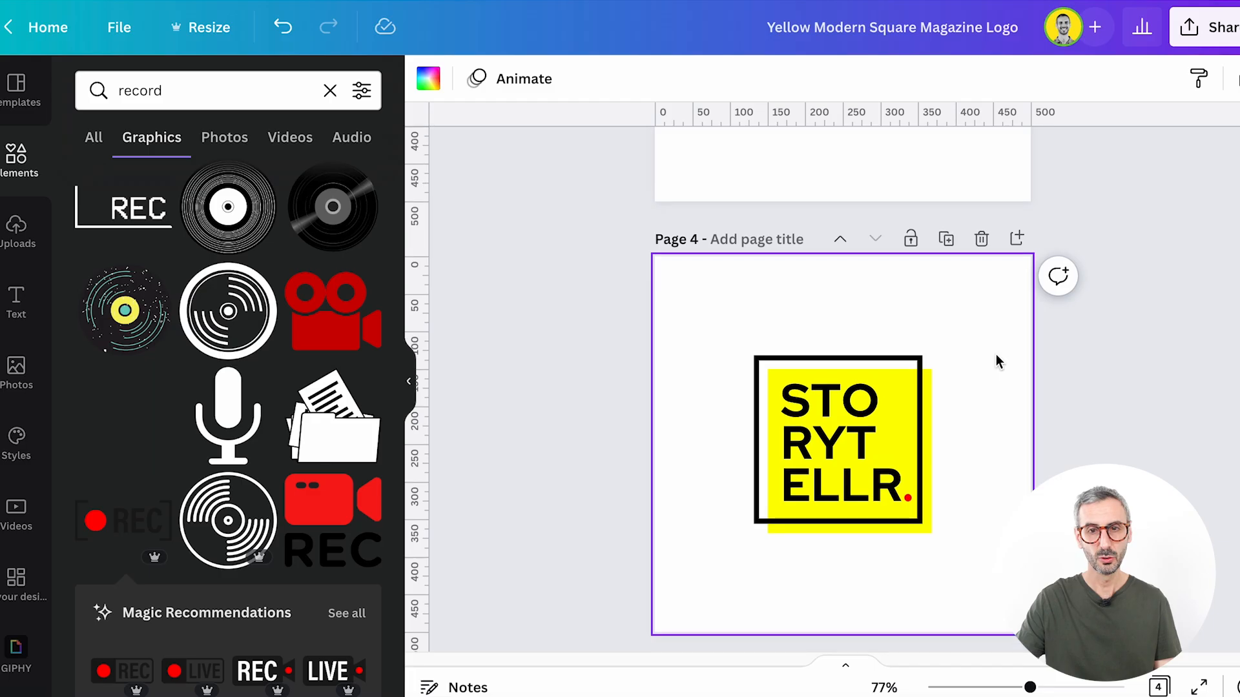
pyautogui.moveTo(945, 239)
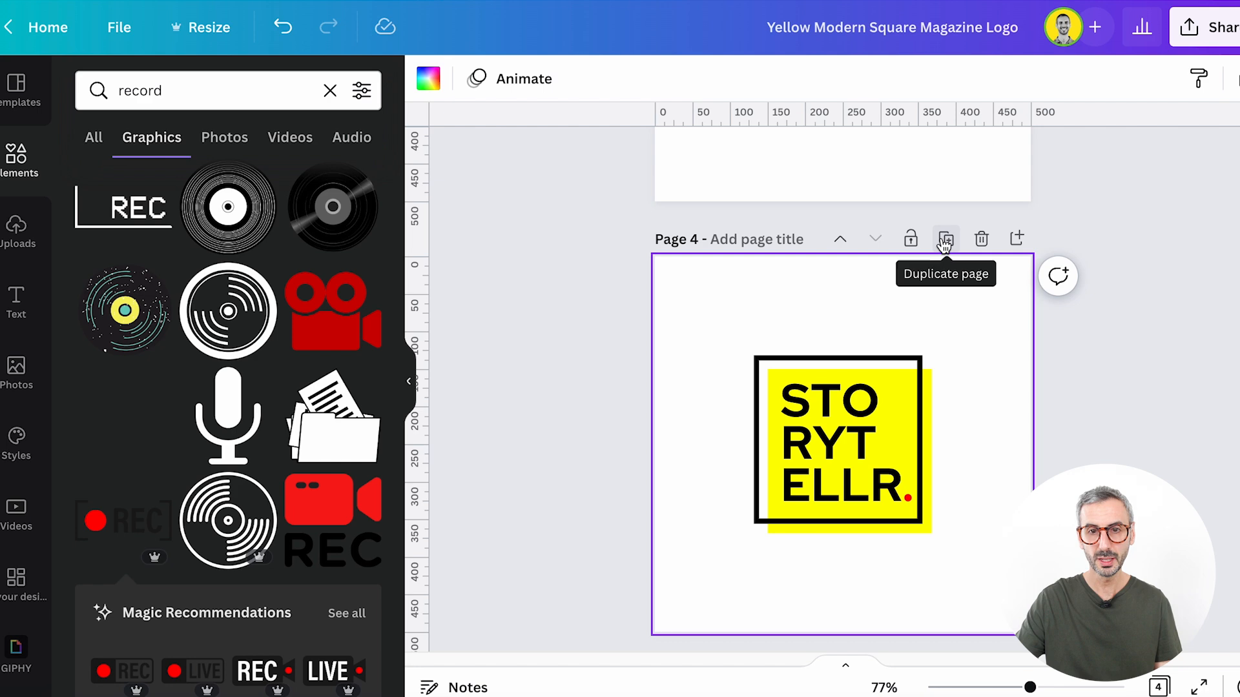
# - Duplicate the logo page and place a red circle at the period, sent one layer backward
pyautogui.click(945, 239)
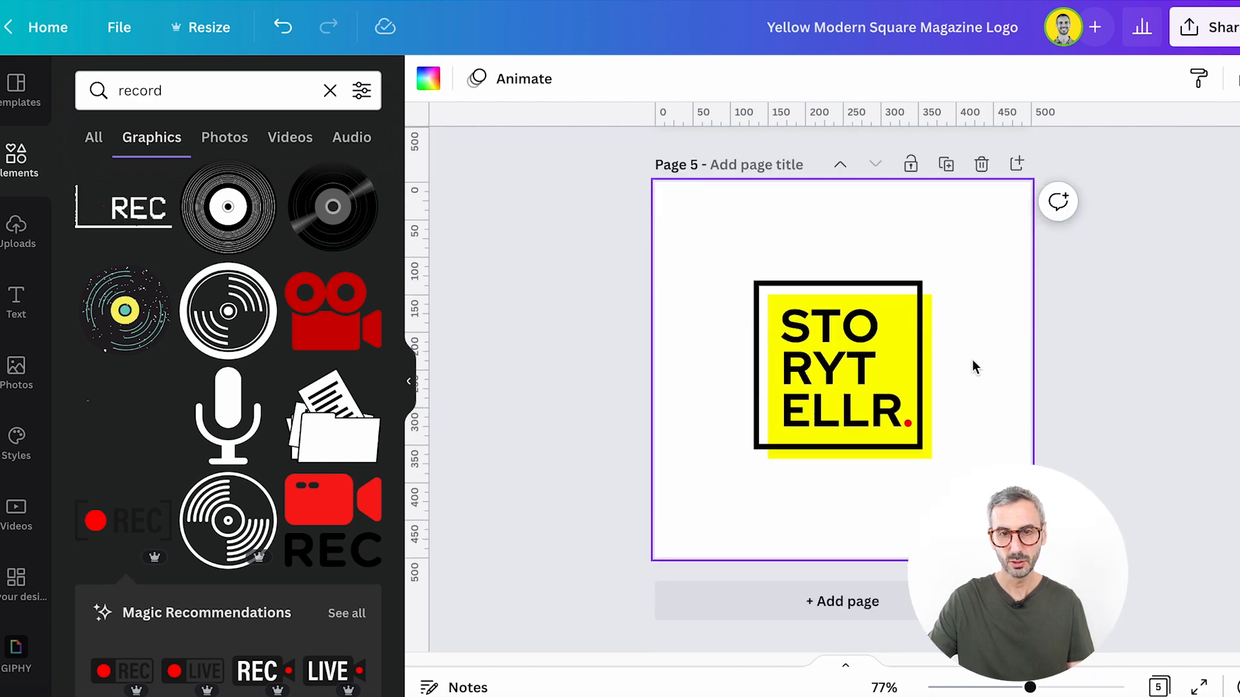
pyautogui.moveTo(1030, 676); pyautogui.dragTo(1067, 676)
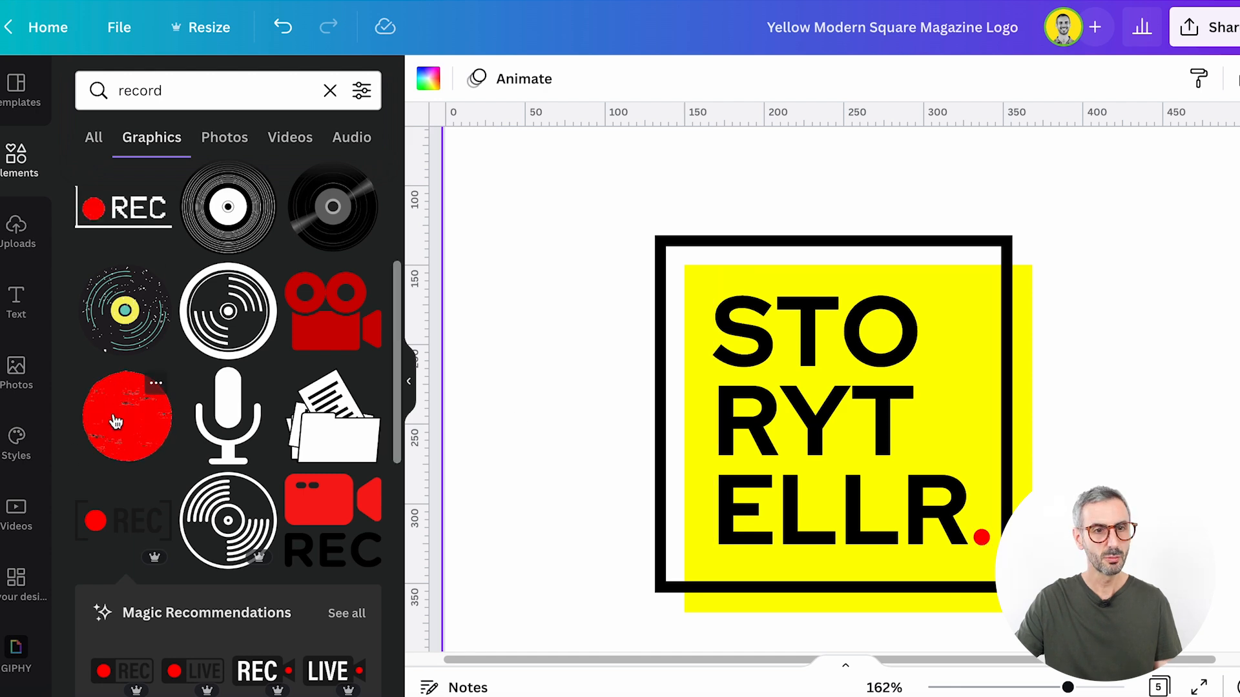
pyautogui.click(126, 416)
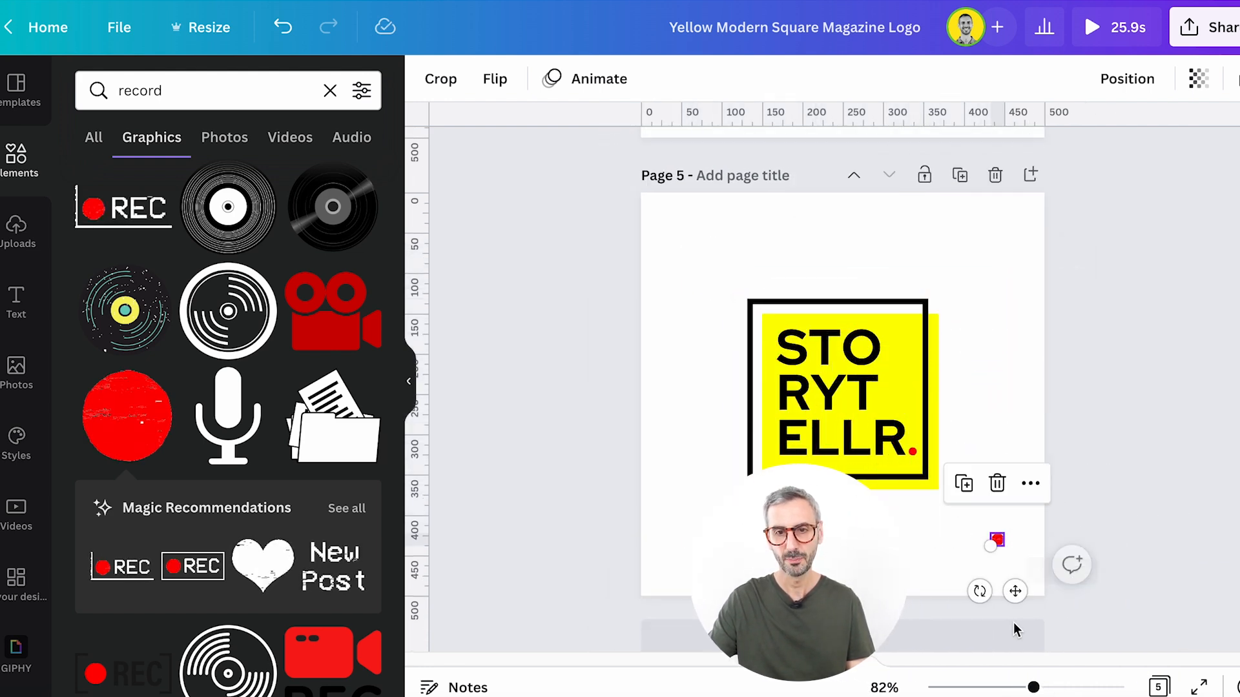
pyautogui.moveTo(994, 542); pyautogui.dragTo(990, 495)
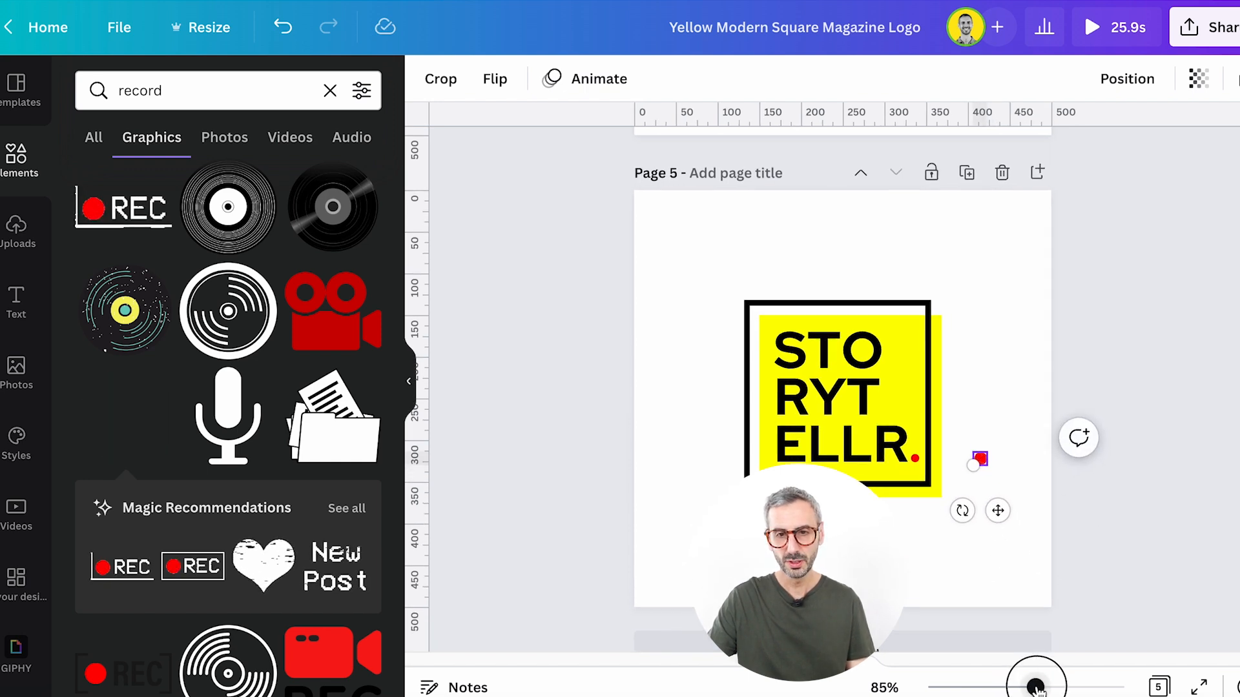
pyautogui.moveTo(1037, 687); pyautogui.dragTo(1077, 687)
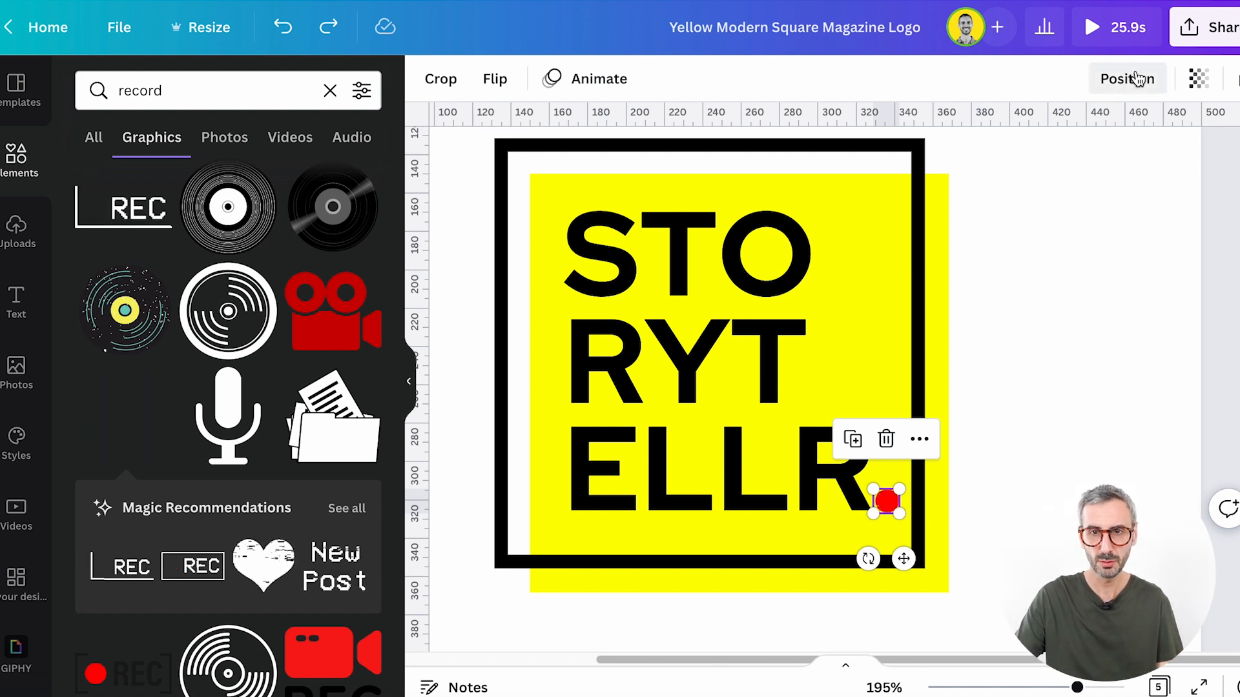
pyautogui.click(1126, 78)
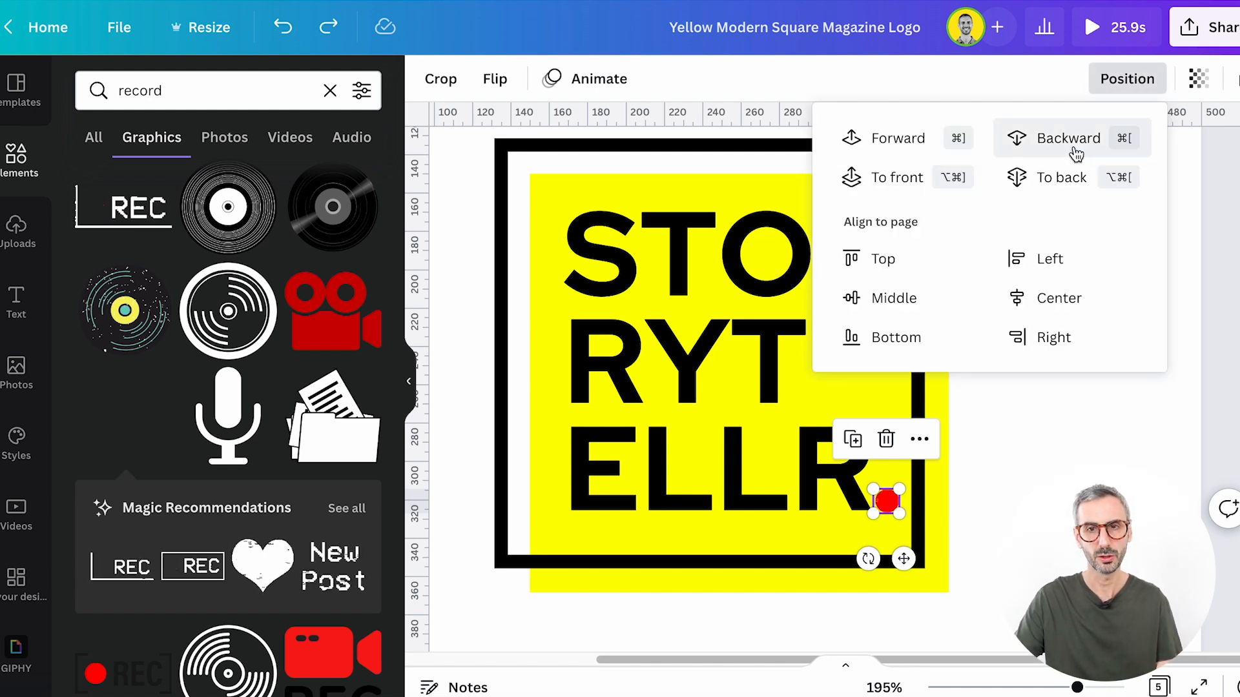
pyautogui.click(1066, 138)
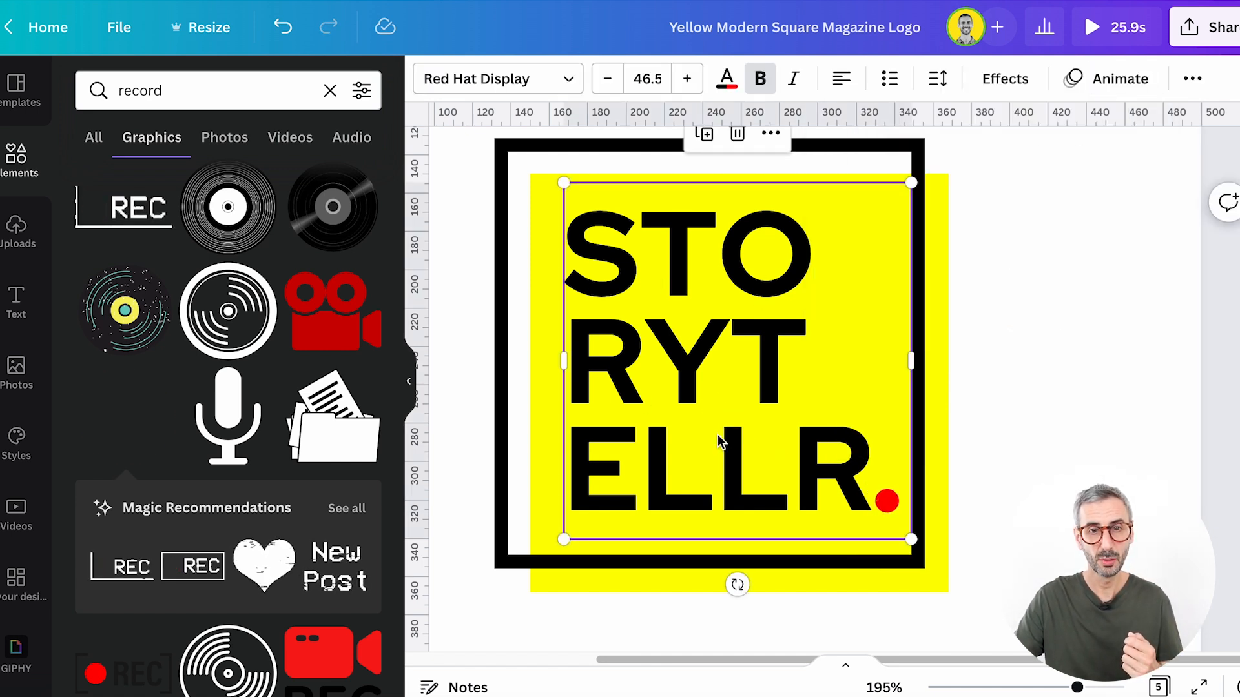
pyautogui.moveTo(775, 343)
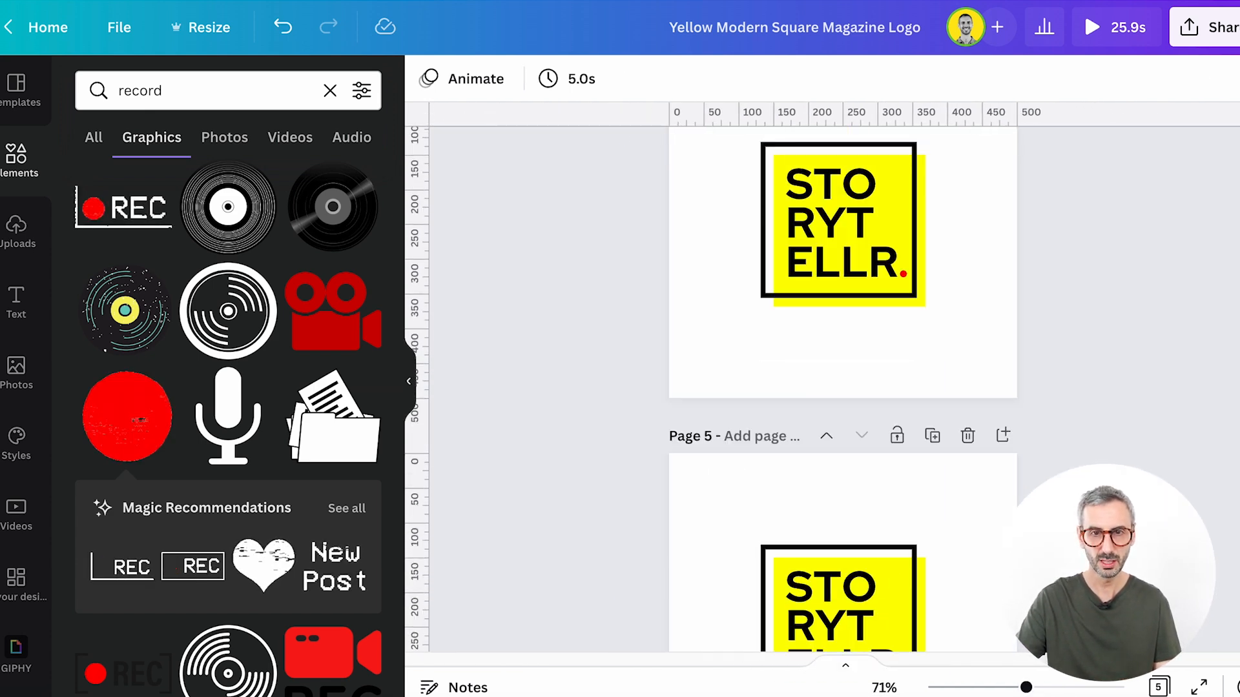
# - Open the Download options from the Share menu for the seven-page logo design
pyautogui.scroll(-3)
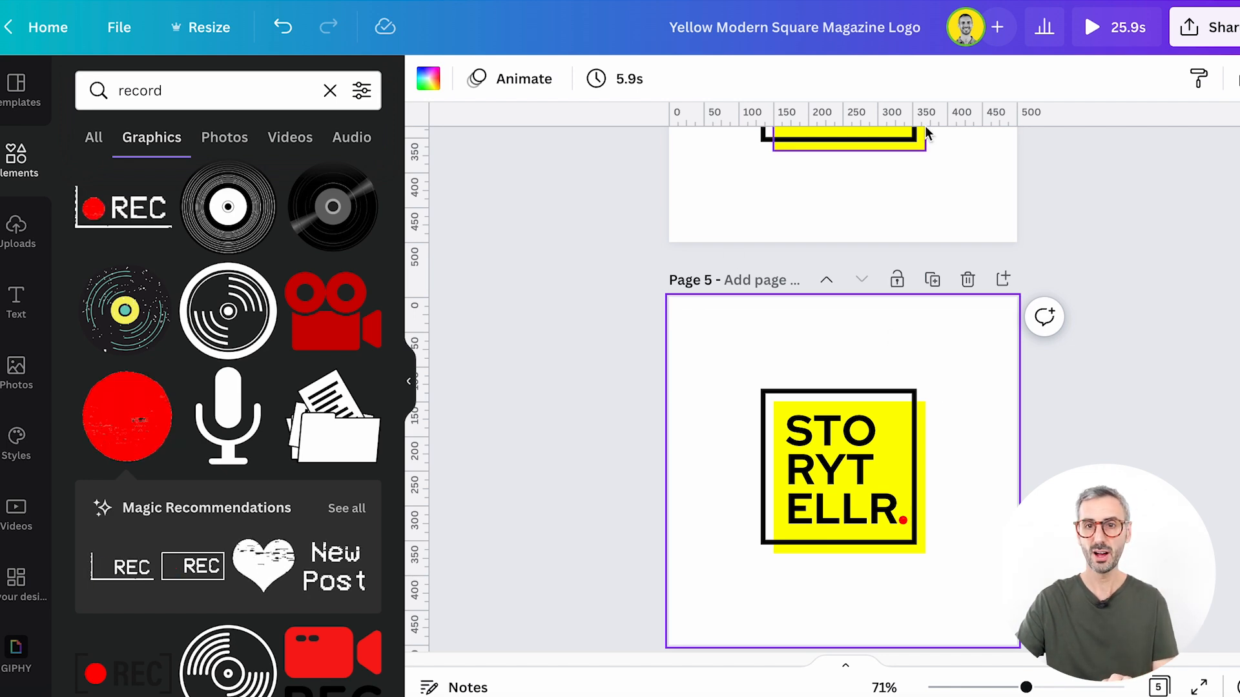
pyautogui.click(1212, 27)
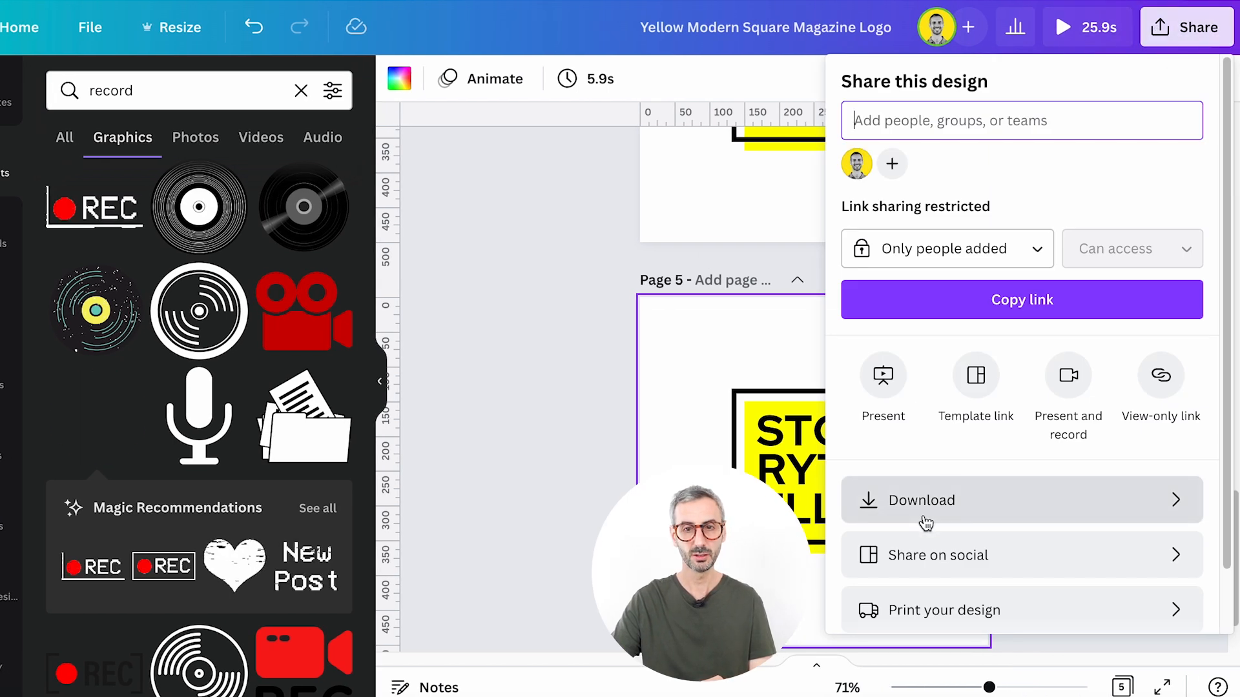
pyautogui.click(921, 499)
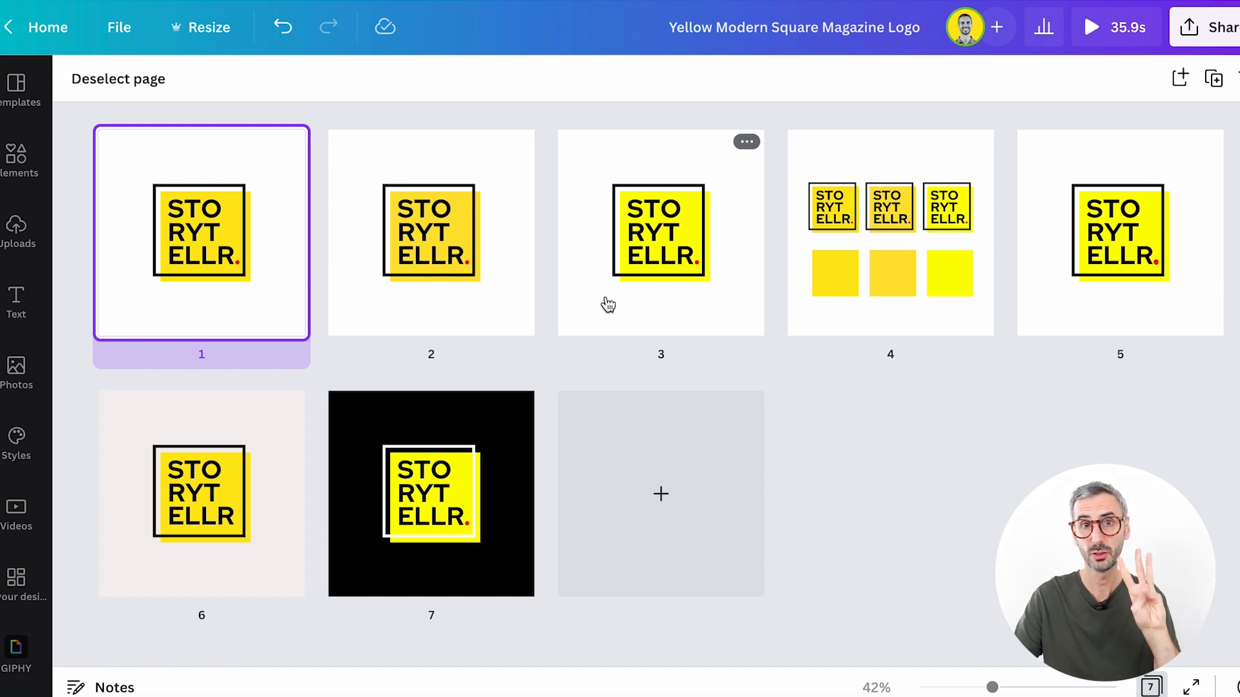
pyautogui.moveTo(809, 176)
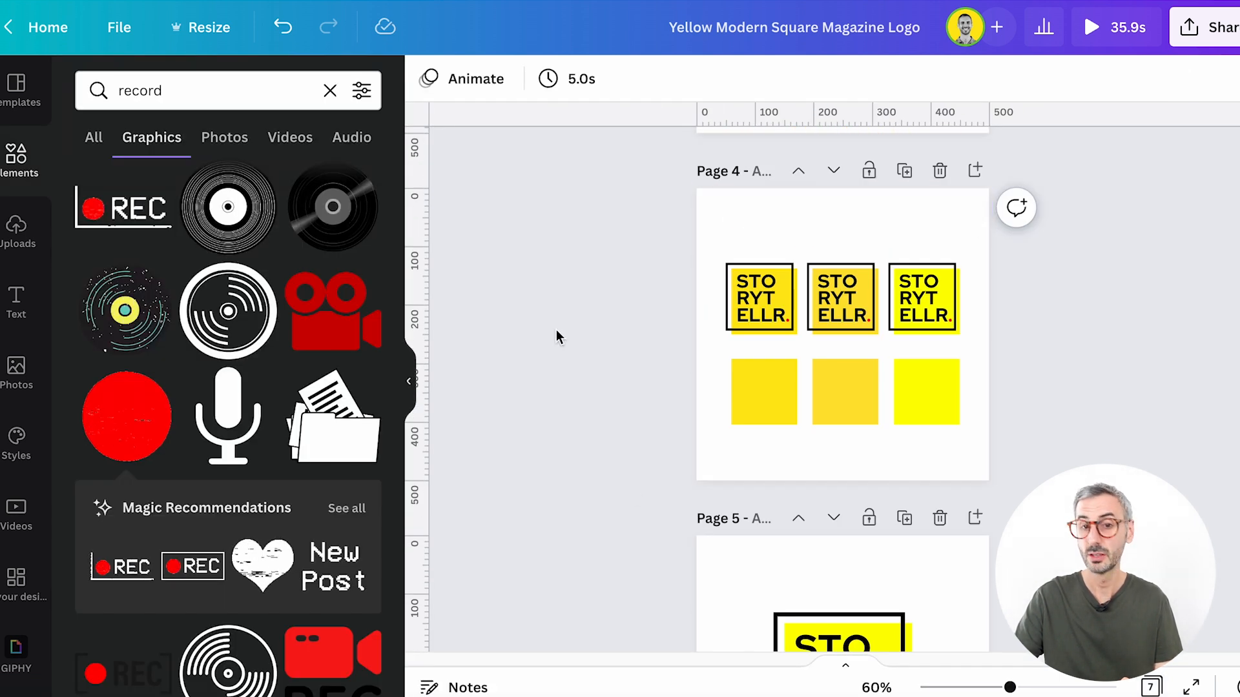
pyautogui.click(926, 392)
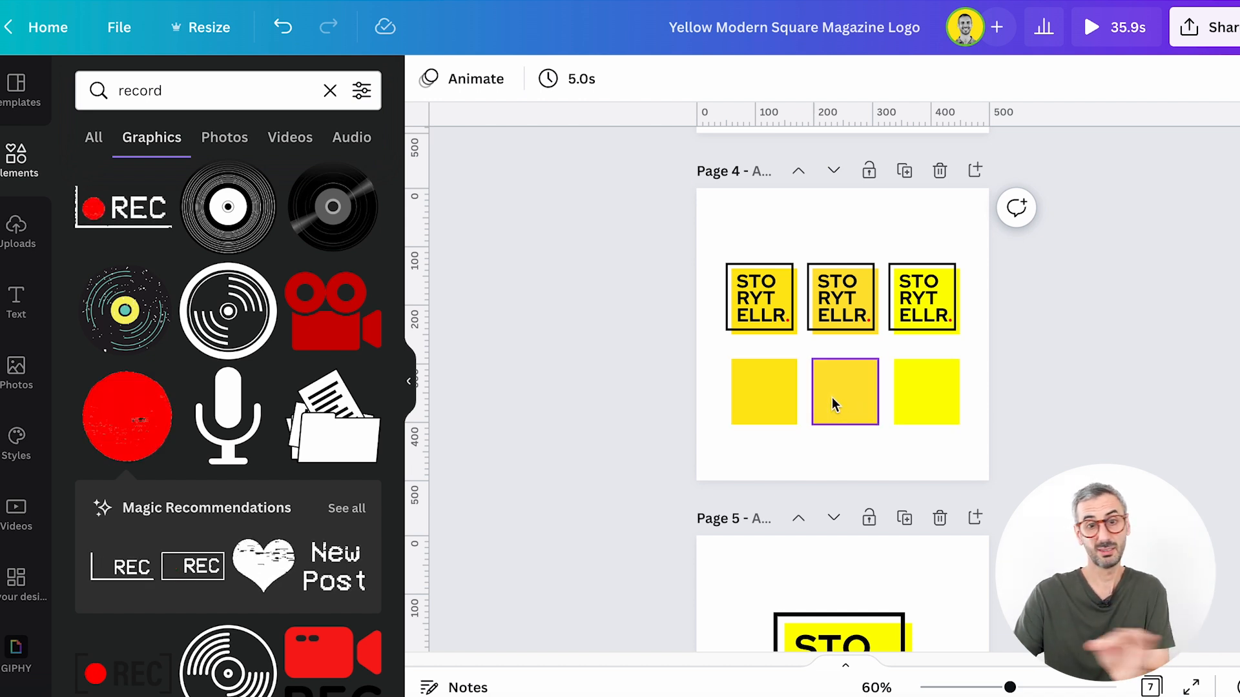
pyautogui.click(761, 392)
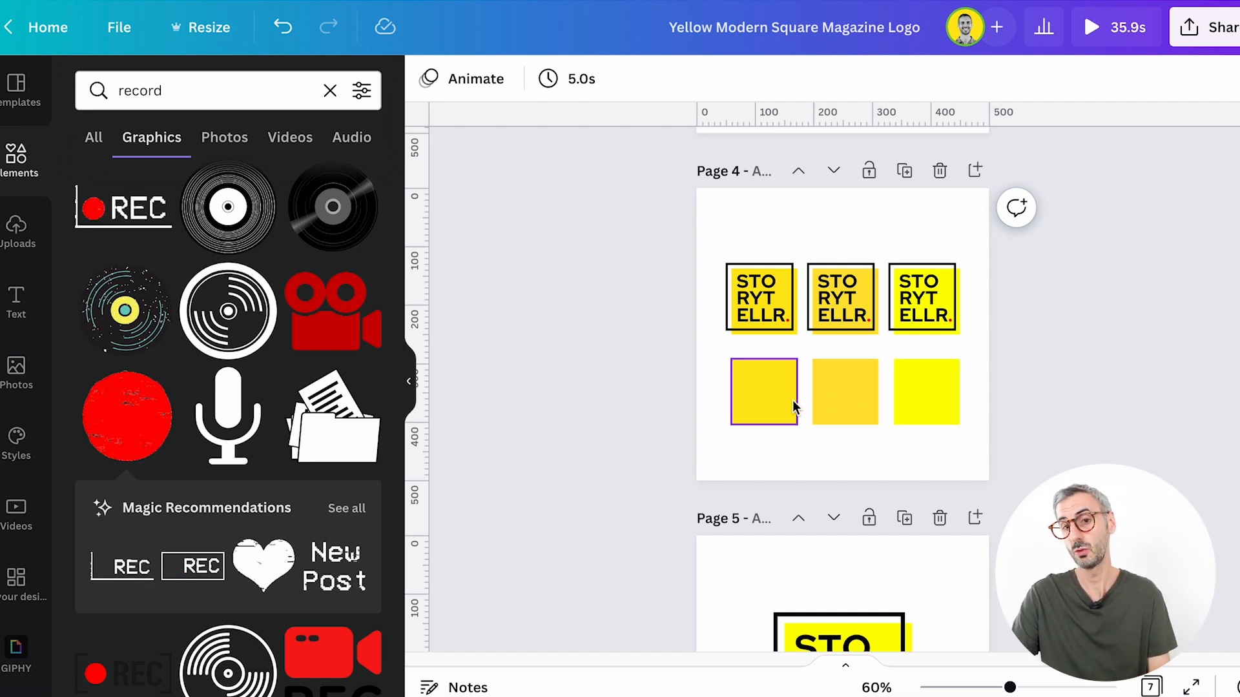
pyautogui.click(806, 423)
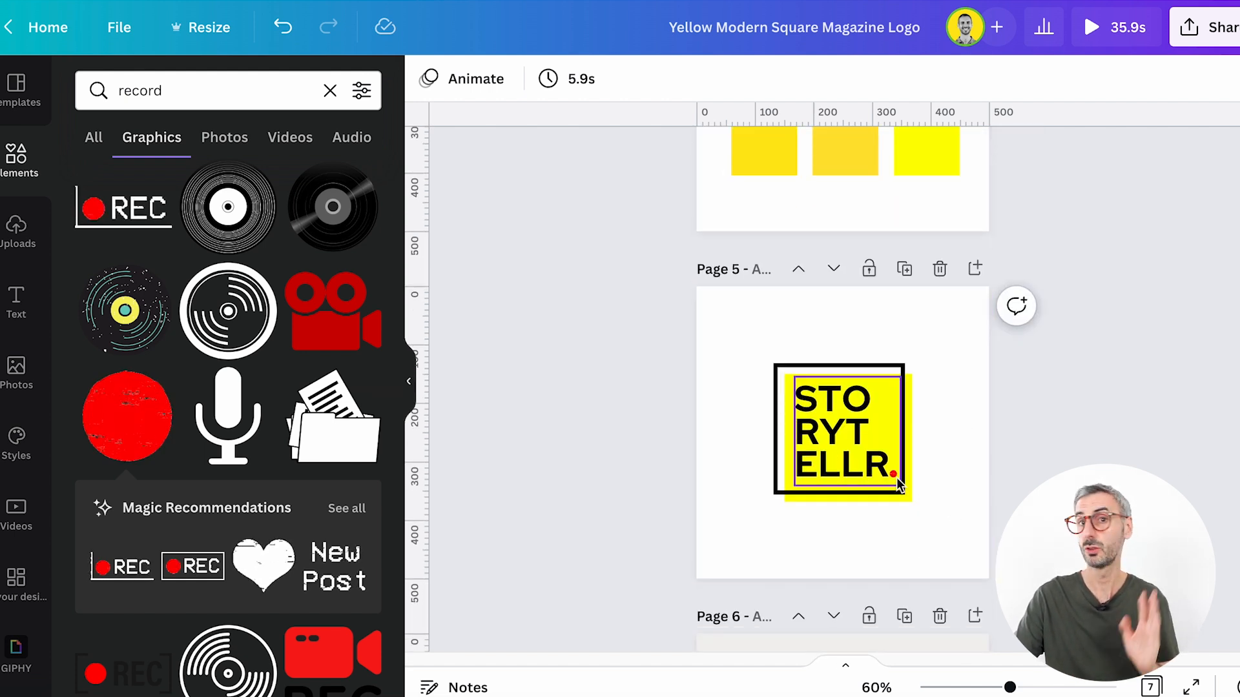
pyautogui.scroll(-3)
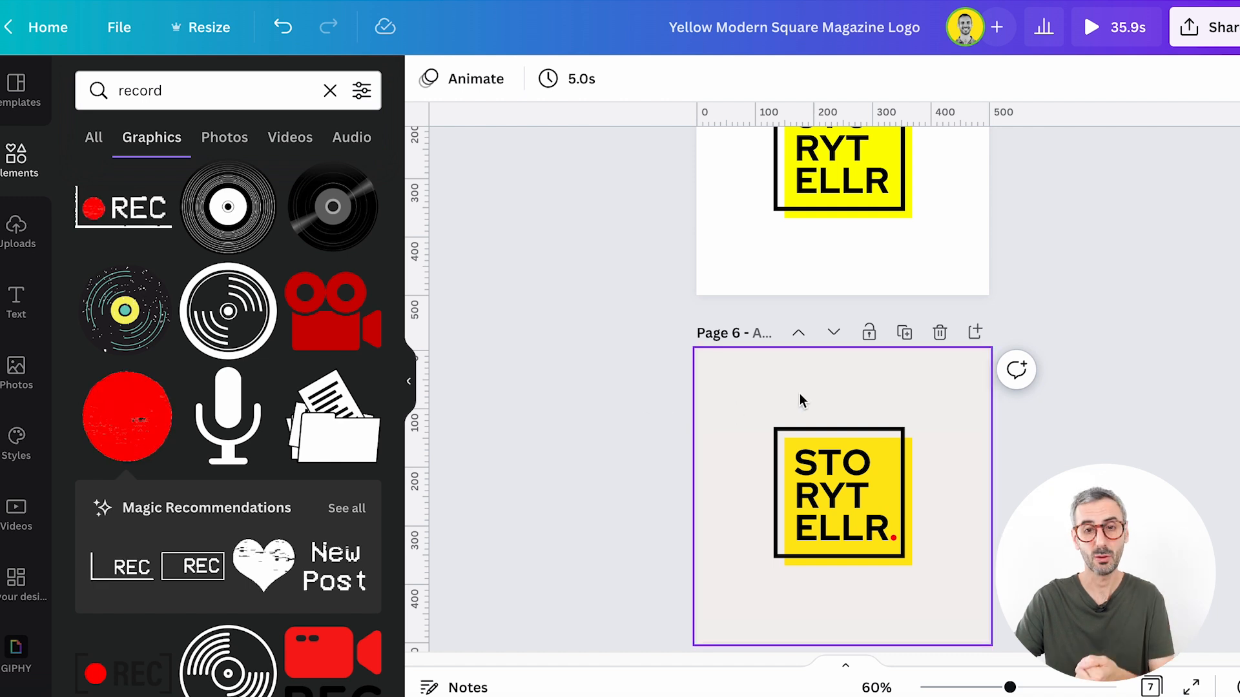
pyautogui.scroll(-3)
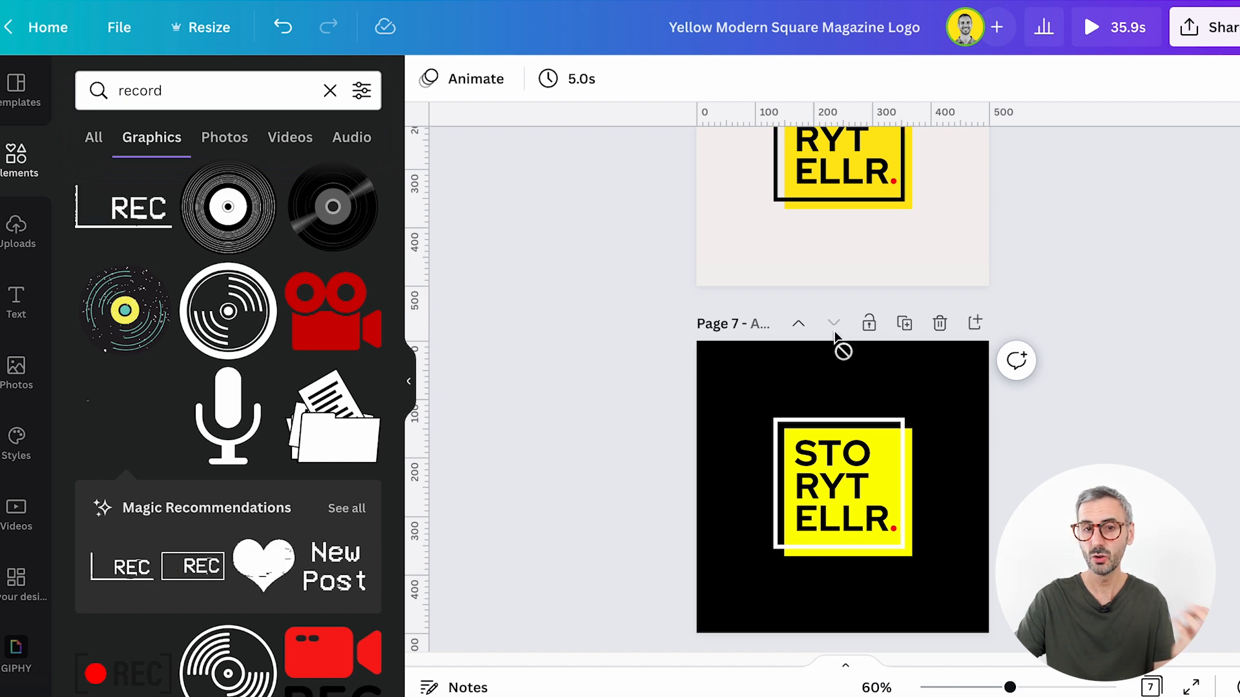
pyautogui.scroll(-3)
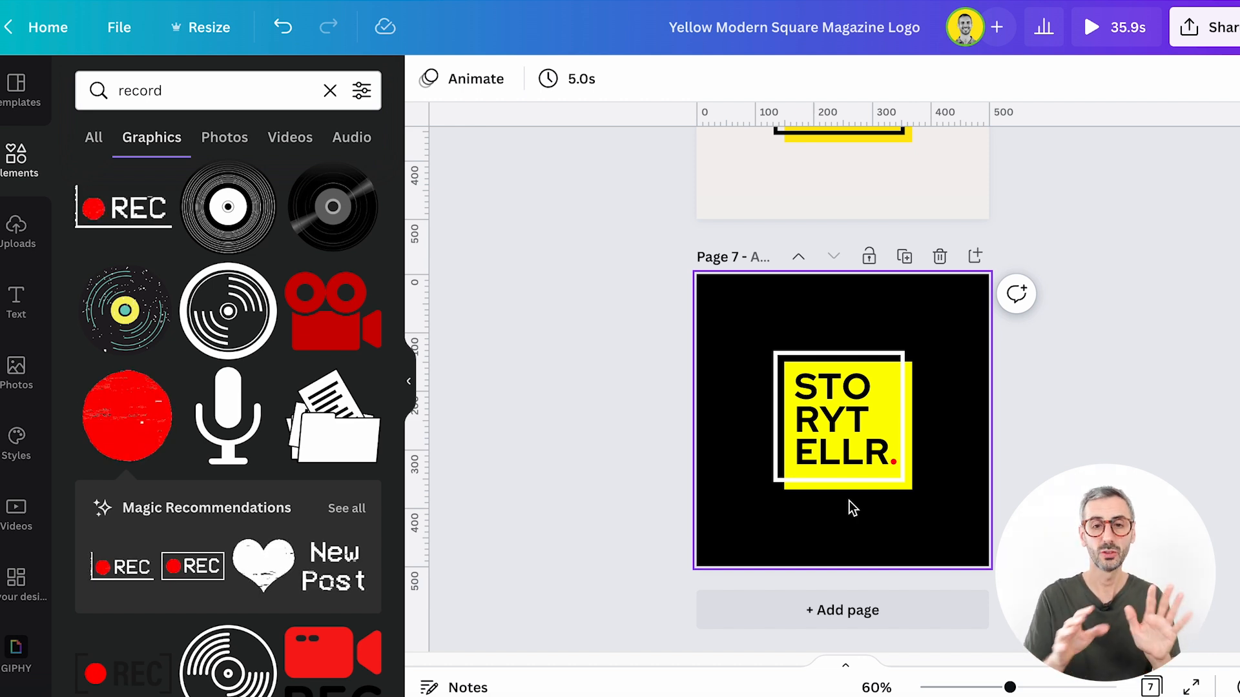
pyautogui.scroll(-3)
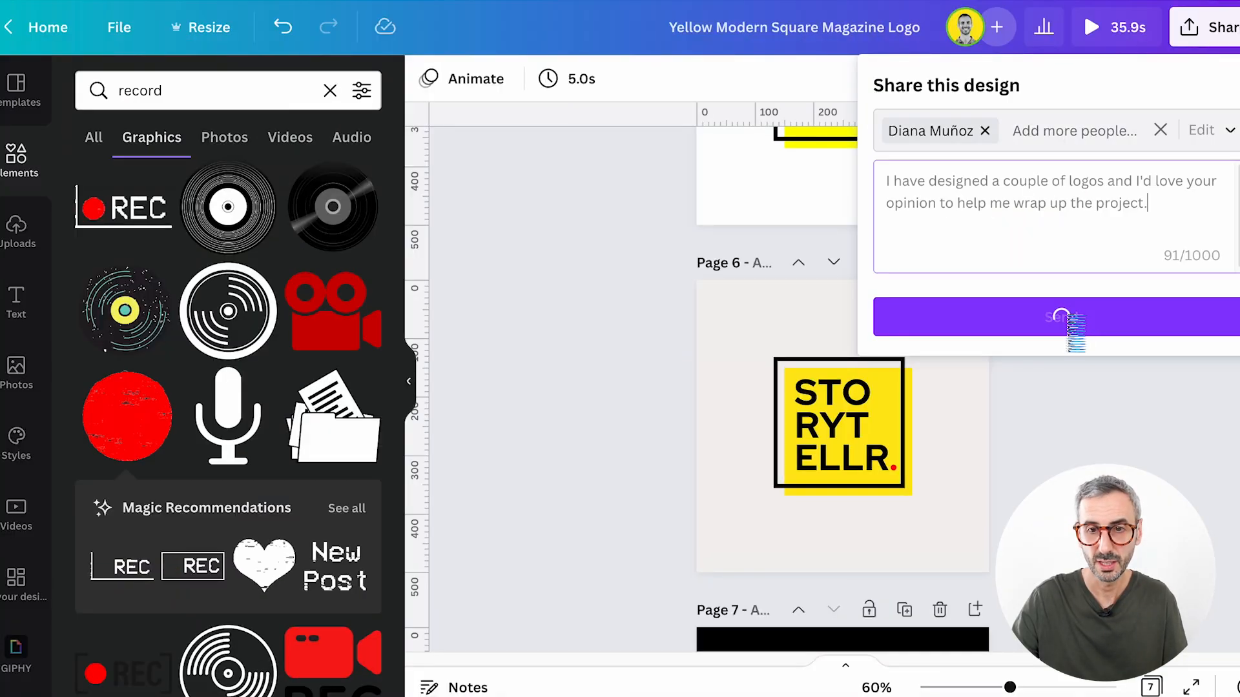
# - Send the share invitation with the feedback request to the collaborator
pyautogui.click(1060, 316)
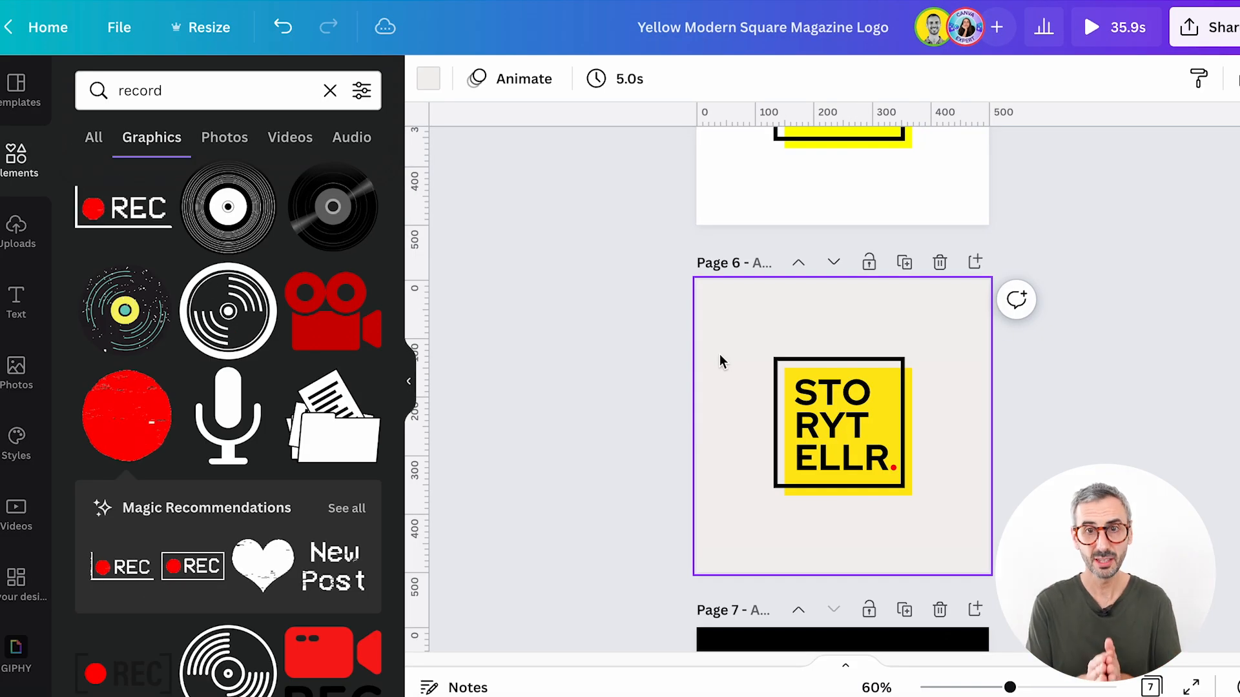
pyautogui.moveTo(933, 27)
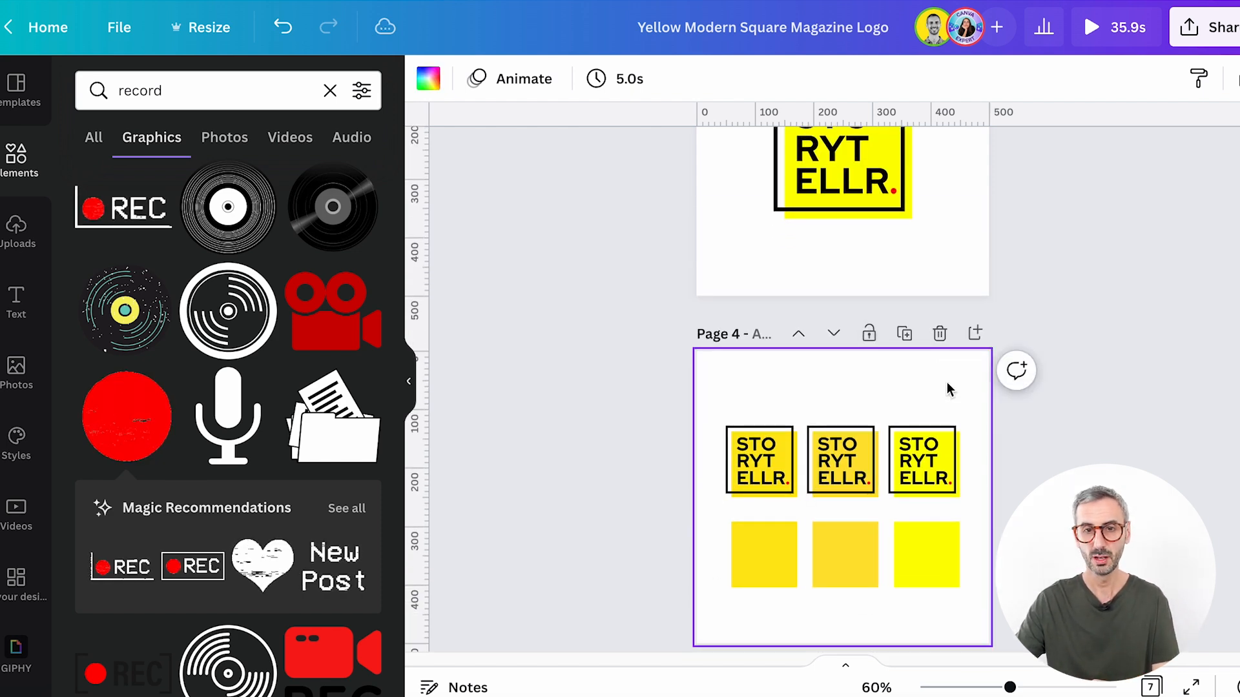
pyautogui.moveTo(1017, 371)
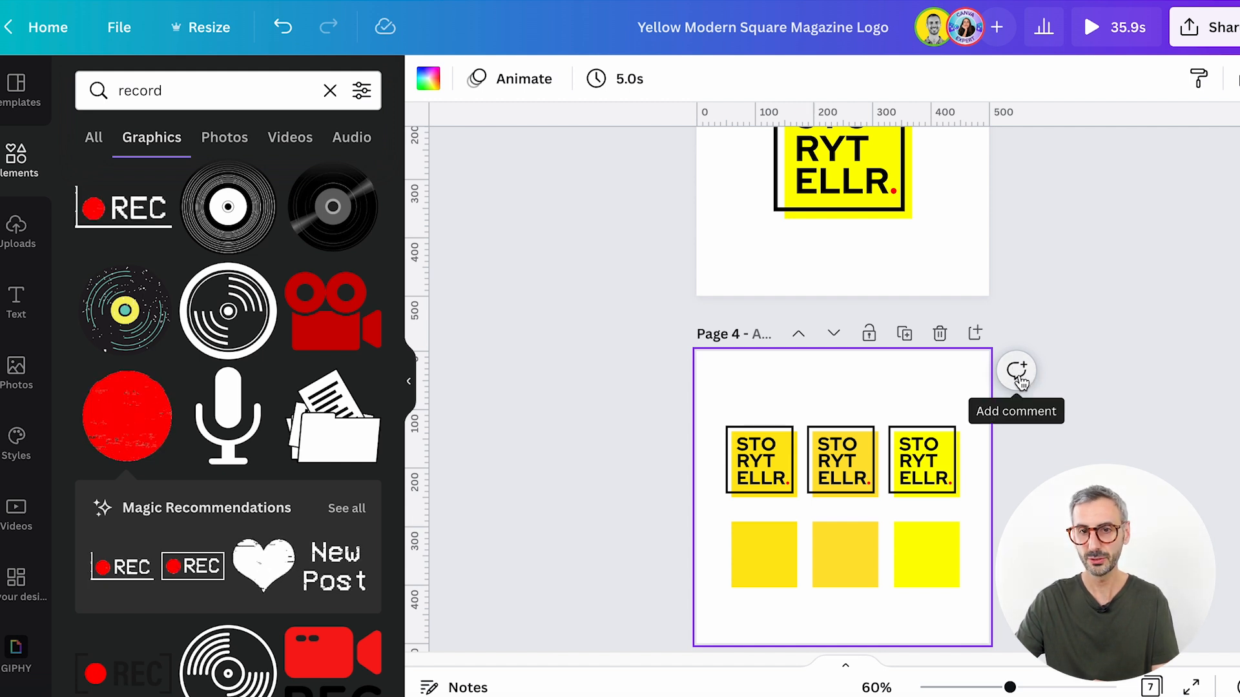
pyautogui.click(1015, 372)
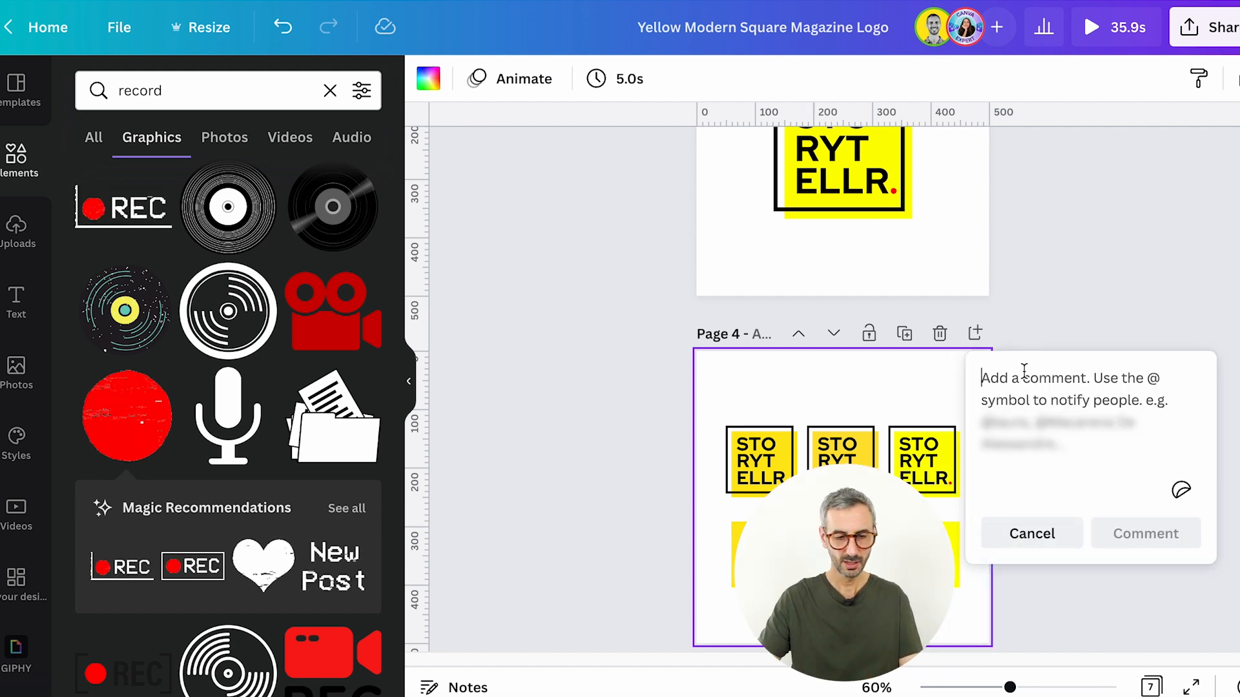
pyautogui.write('@dia')
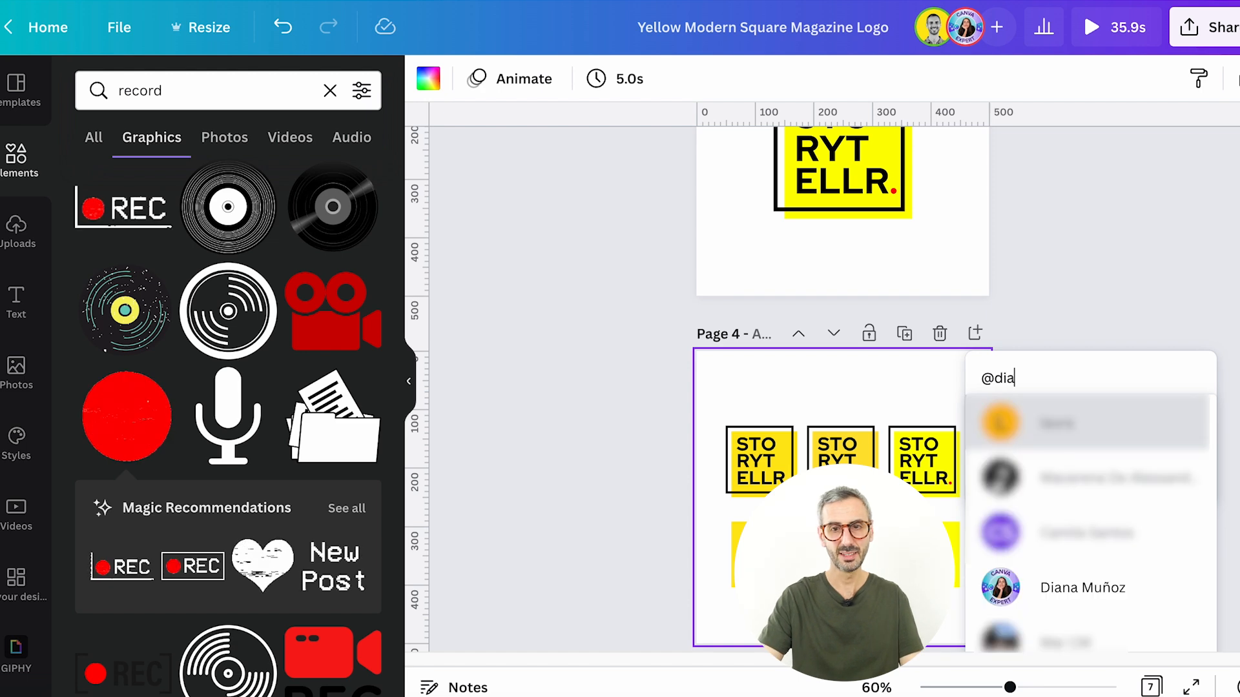
pyautogui.click(1081, 588)
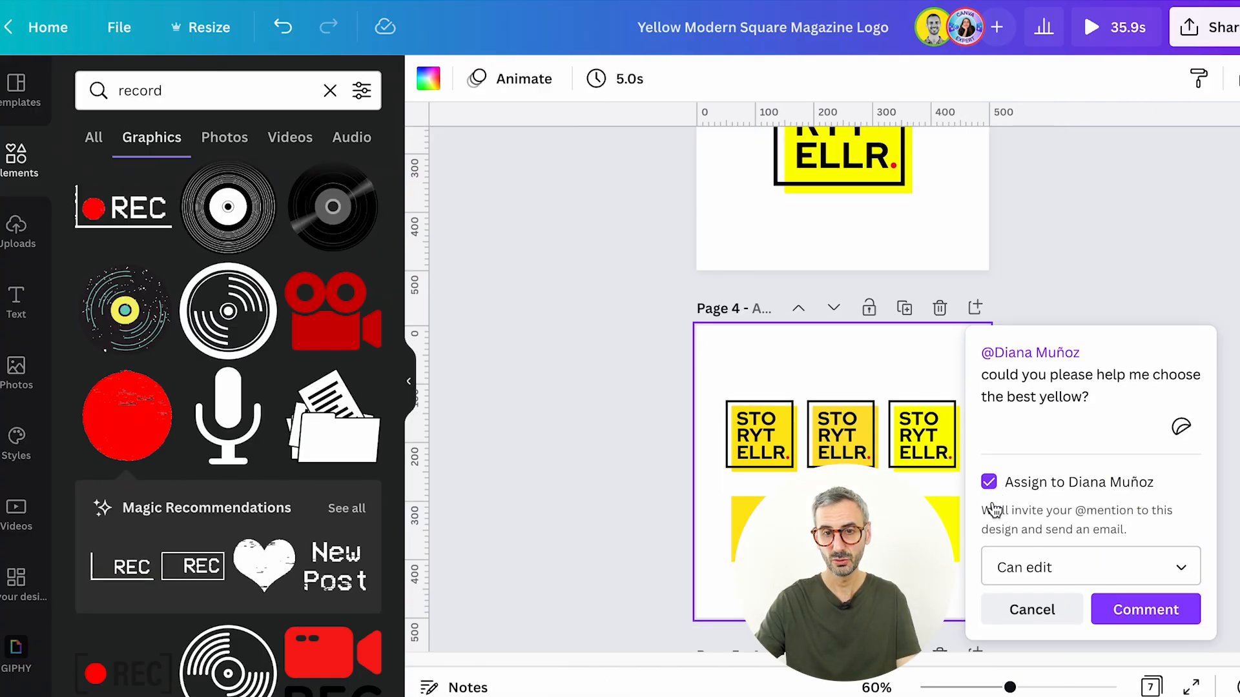
pyautogui.click(1144, 609)
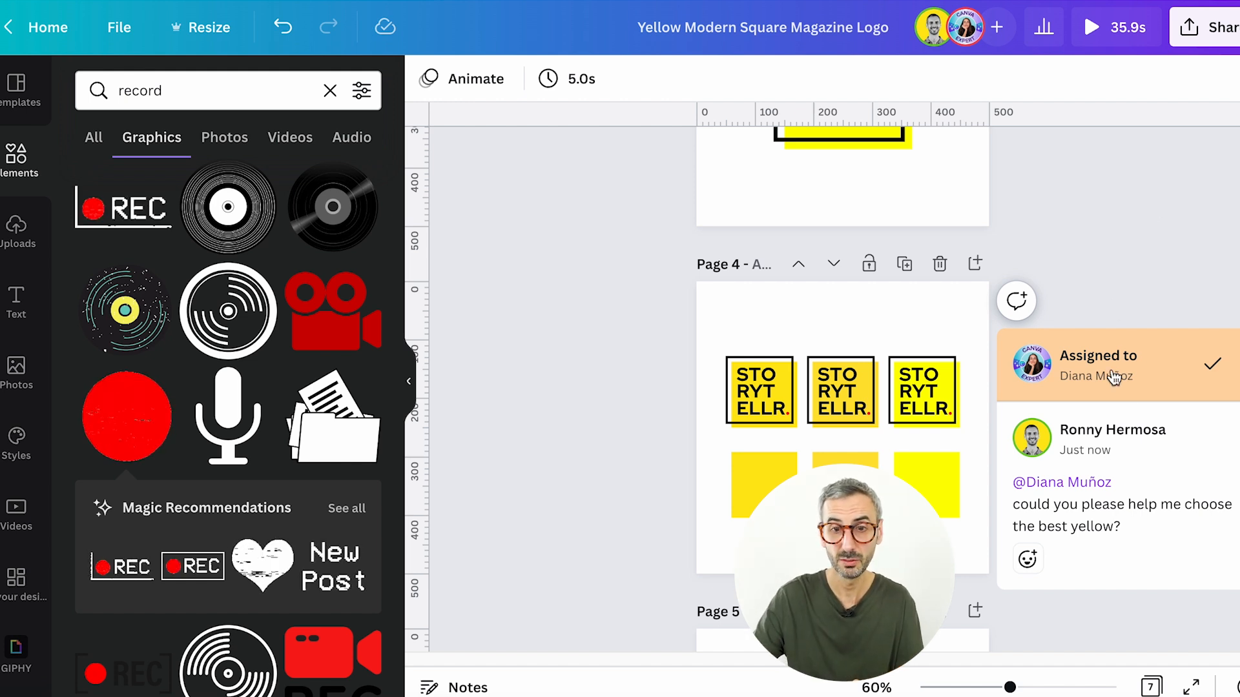
# - Read Diana's reply, then right-click the middle yellow square on page 4
pyautogui.scroll(-3)
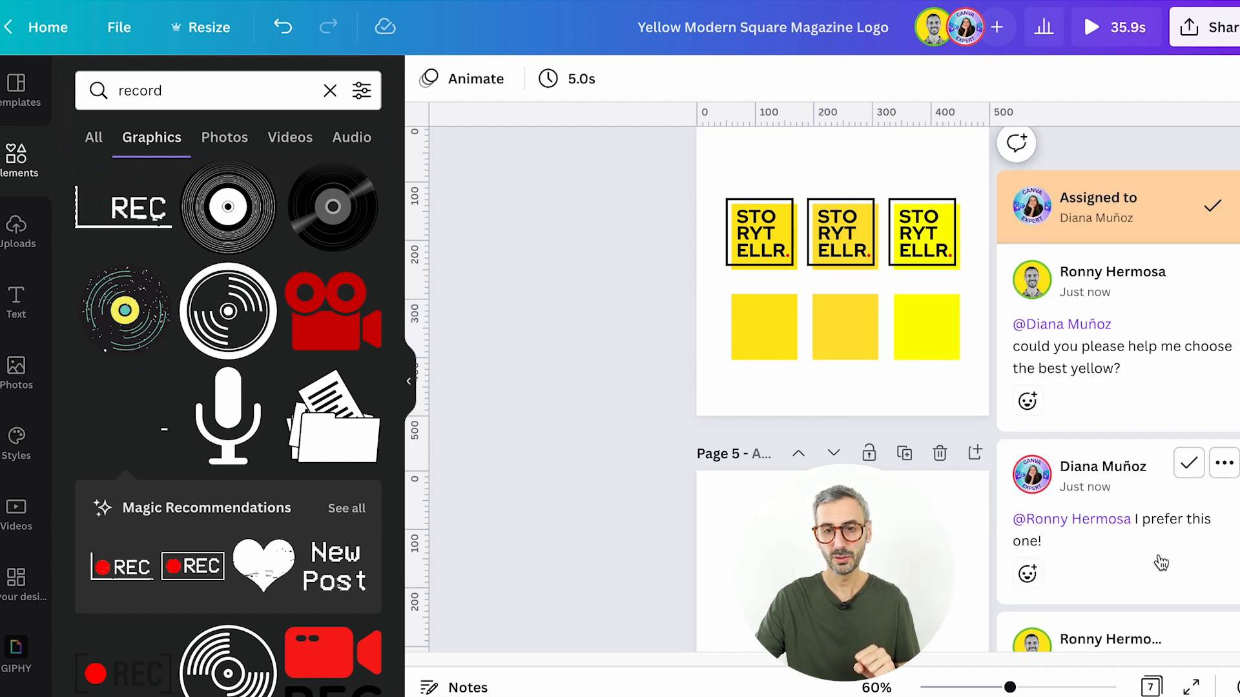
pyautogui.click(844, 327)
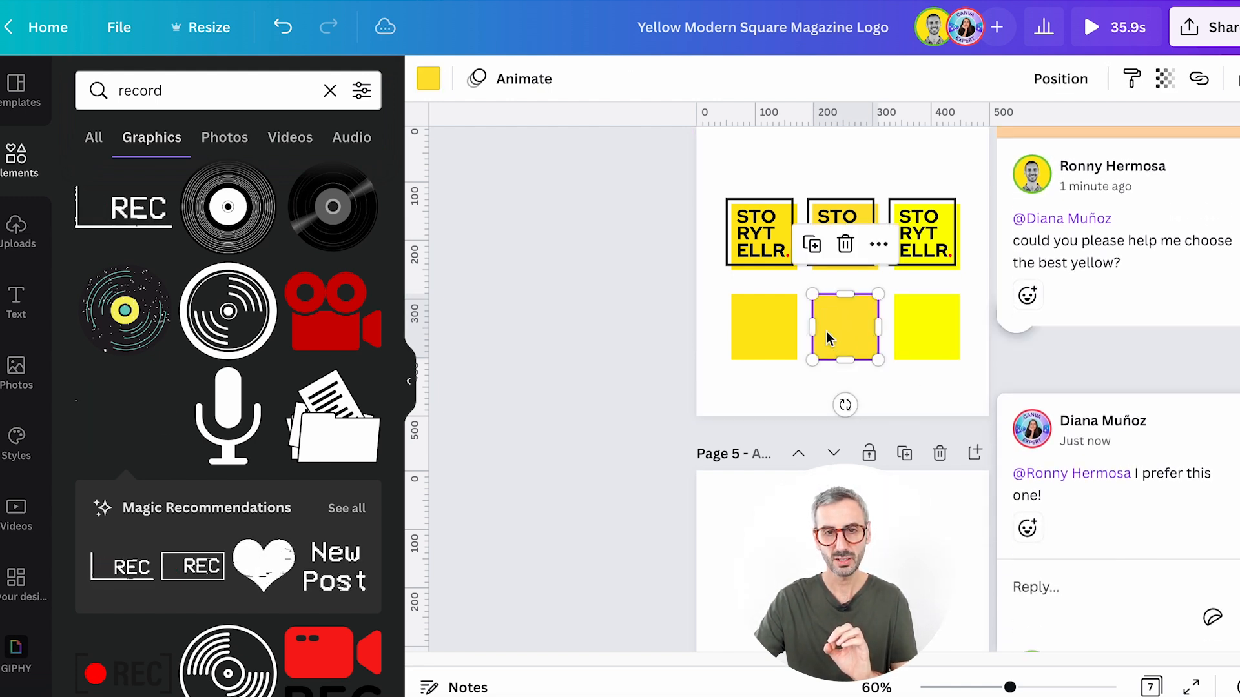
pyautogui.rightClick(844, 327)
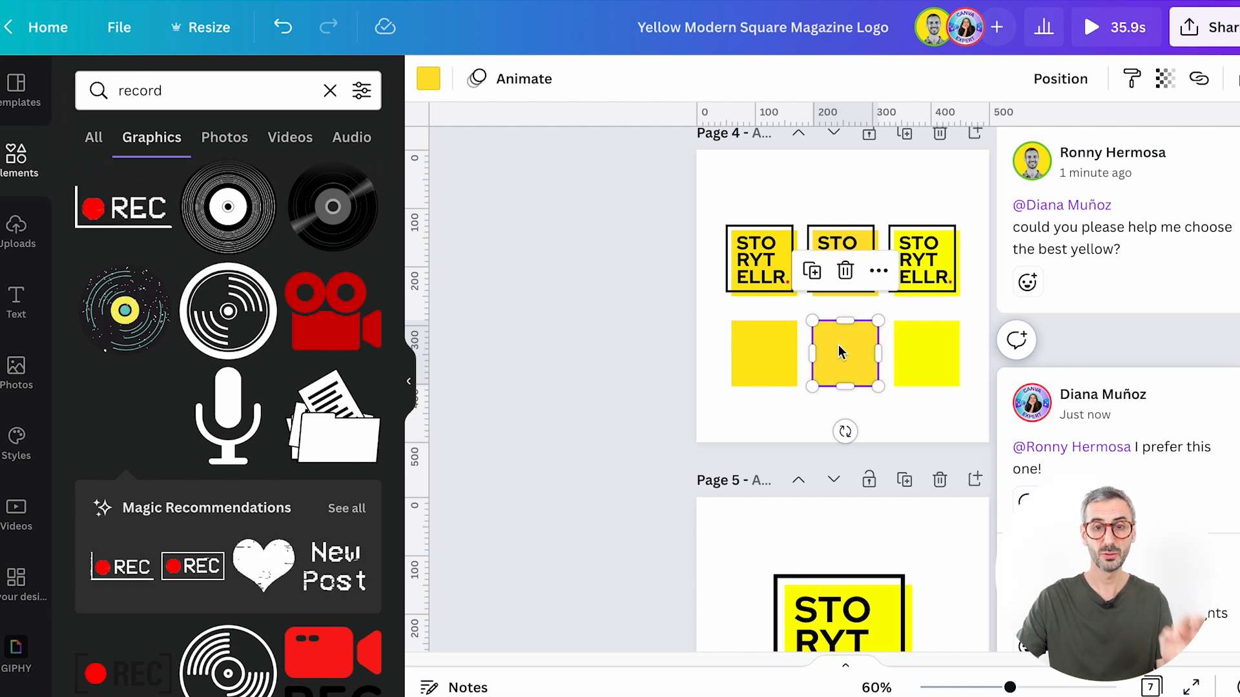
pyautogui.moveTo(1131, 78)
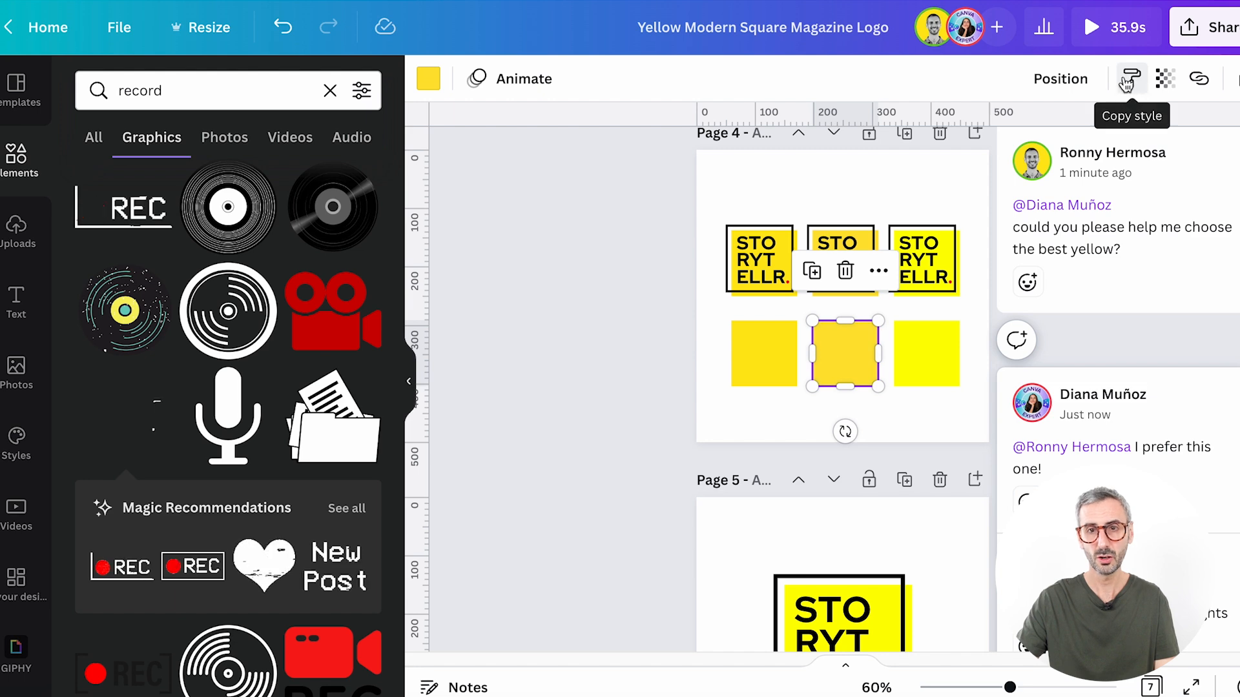
# - Apply the preferred yellow to the logo squares on pages 5 and 7, then deselect
pyautogui.scroll(-3)
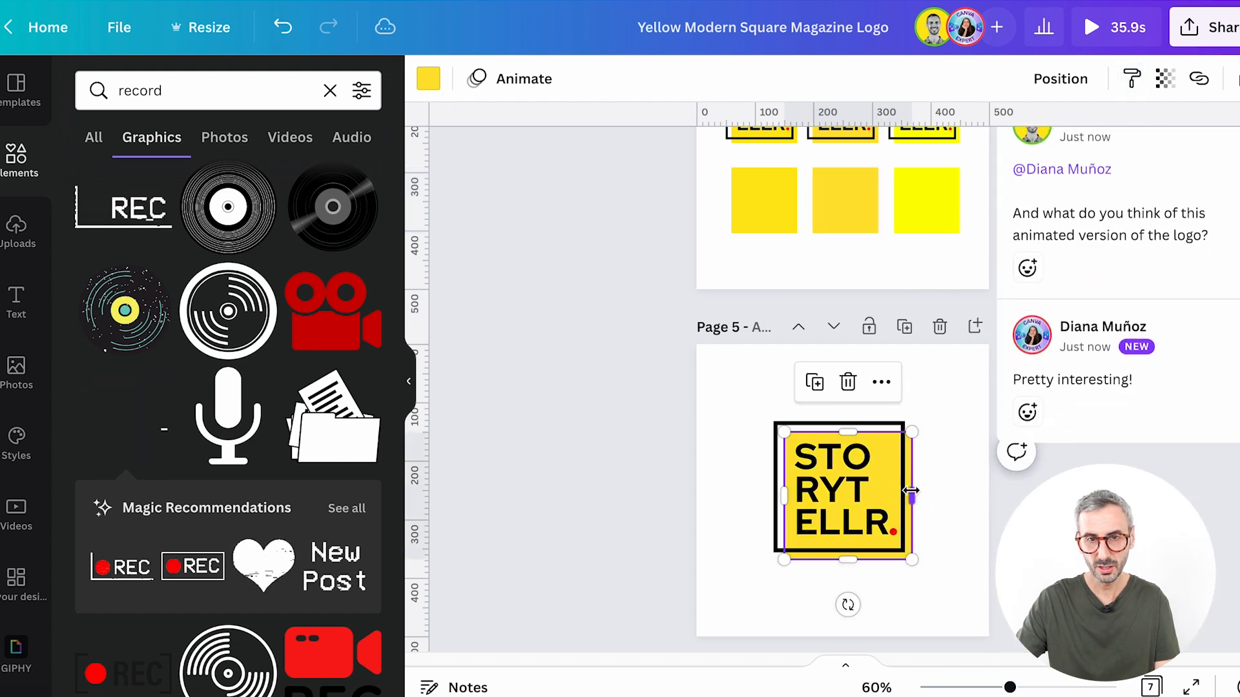
pyautogui.moveTo(879, 381)
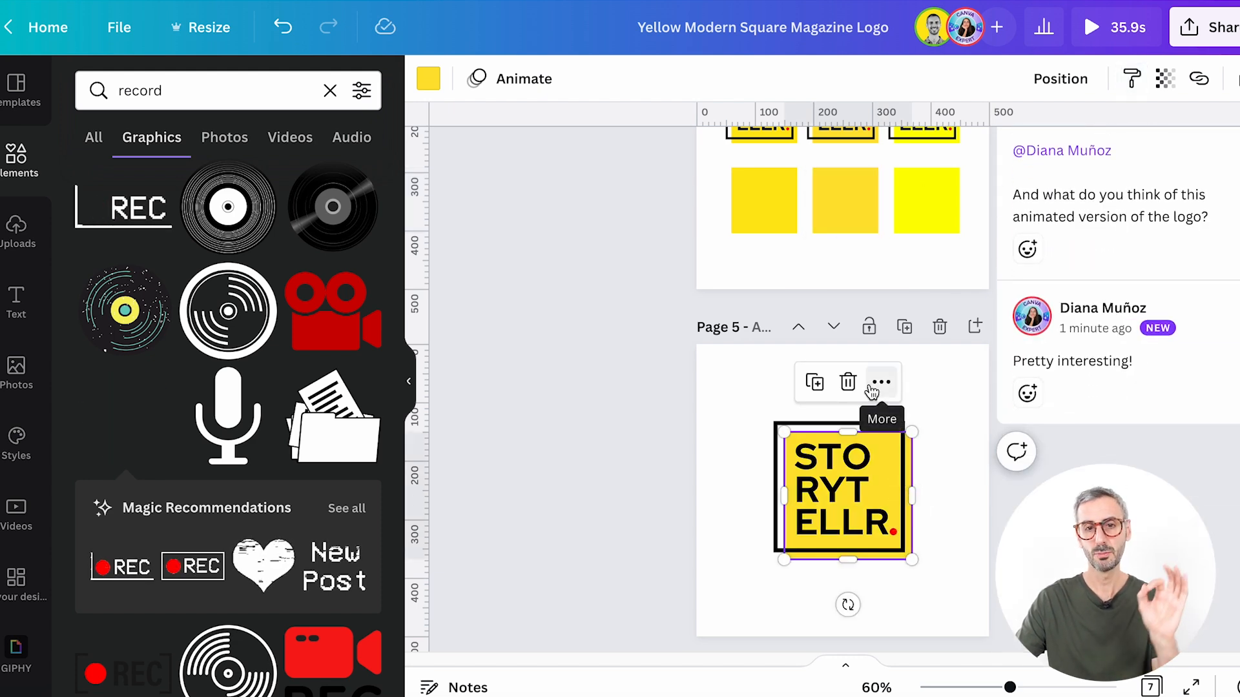
pyautogui.moveTo(891, 502)
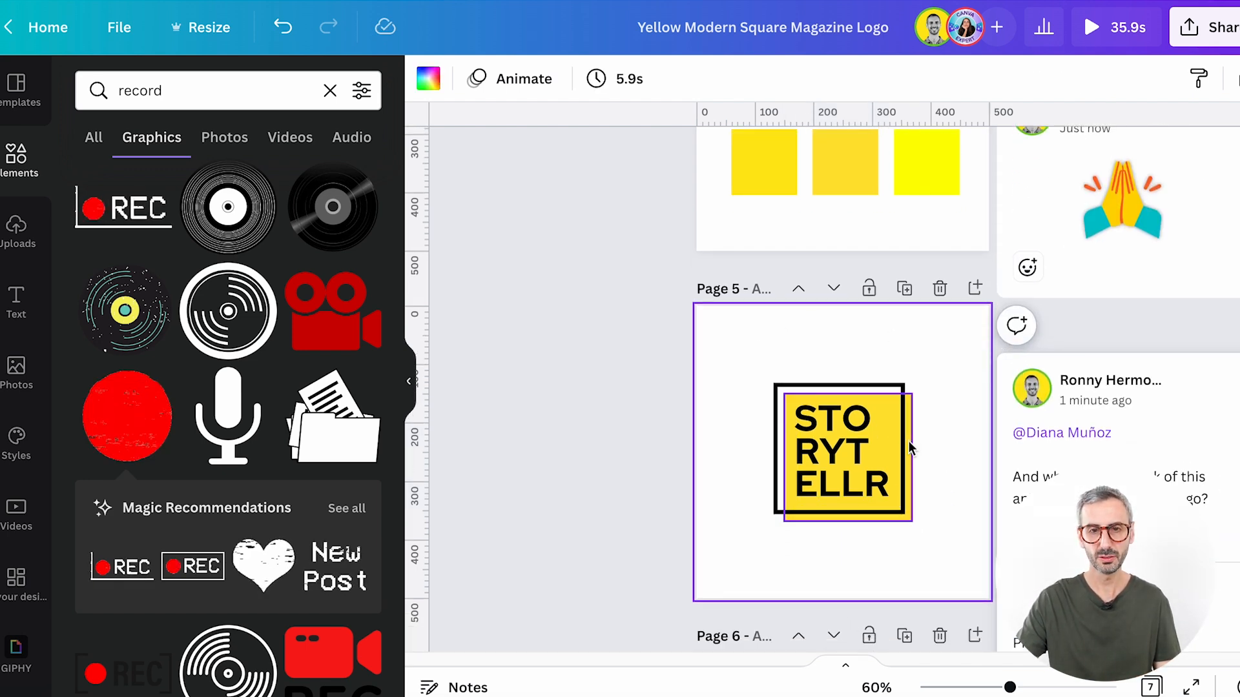
pyautogui.scroll(-3)
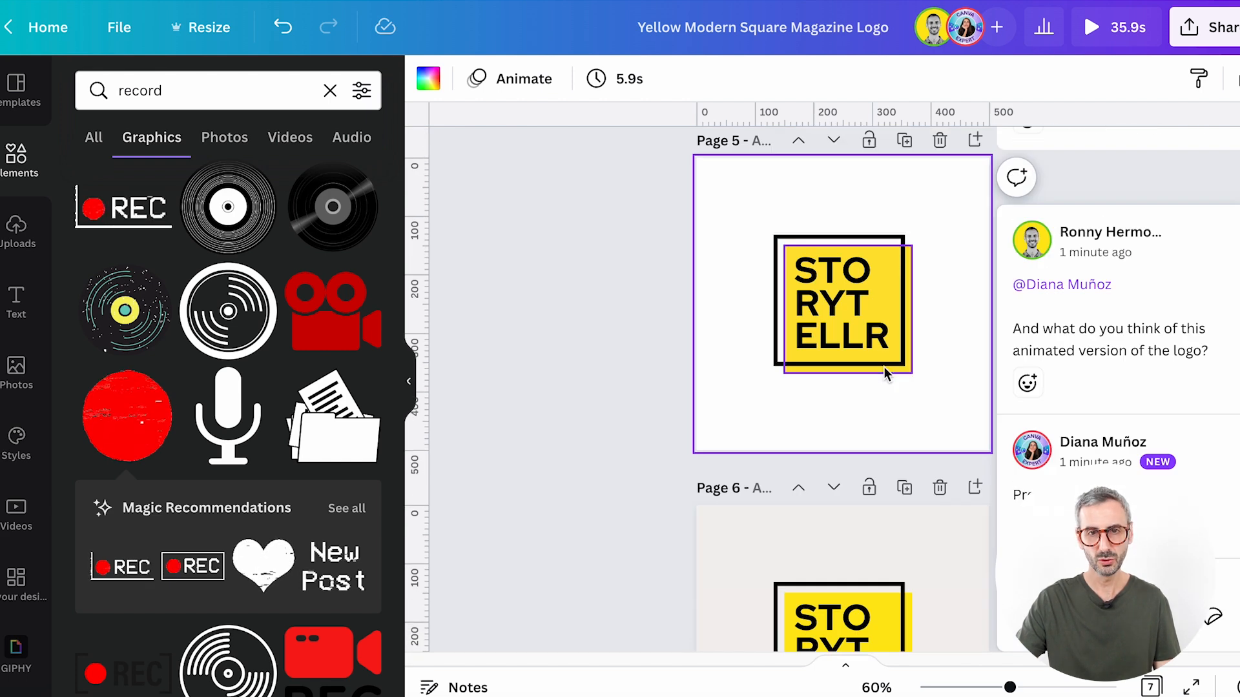
pyautogui.click(843, 306)
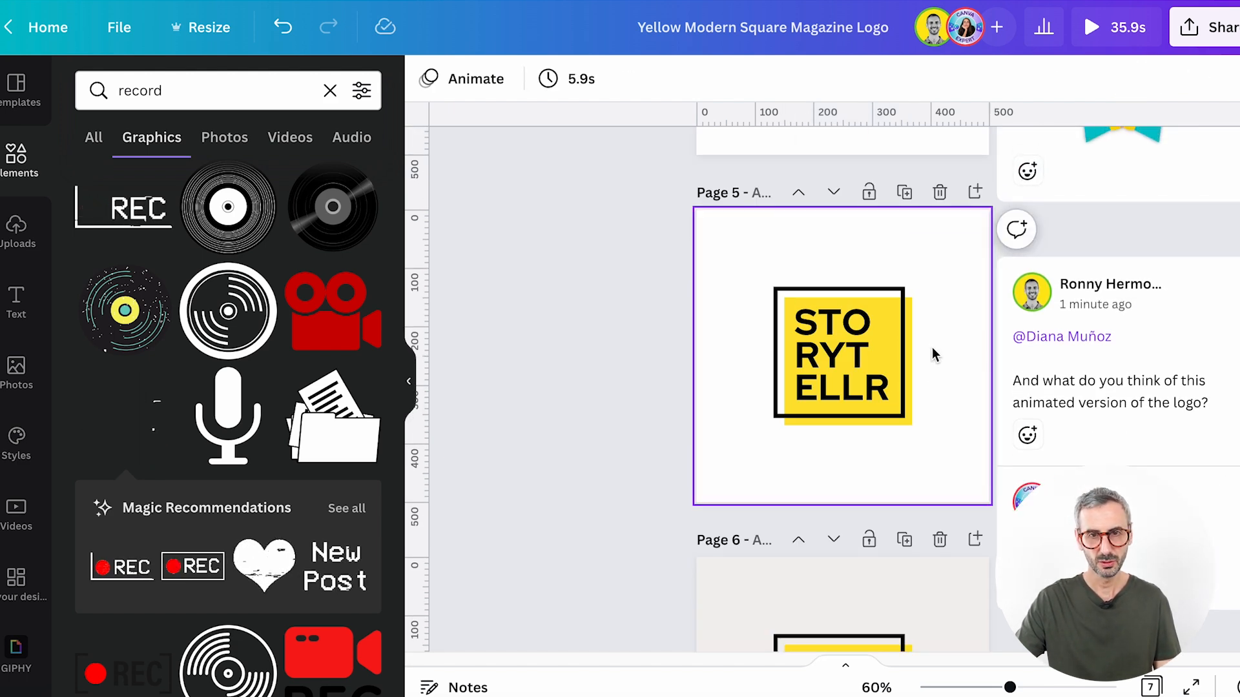
pyautogui.scroll(-3)
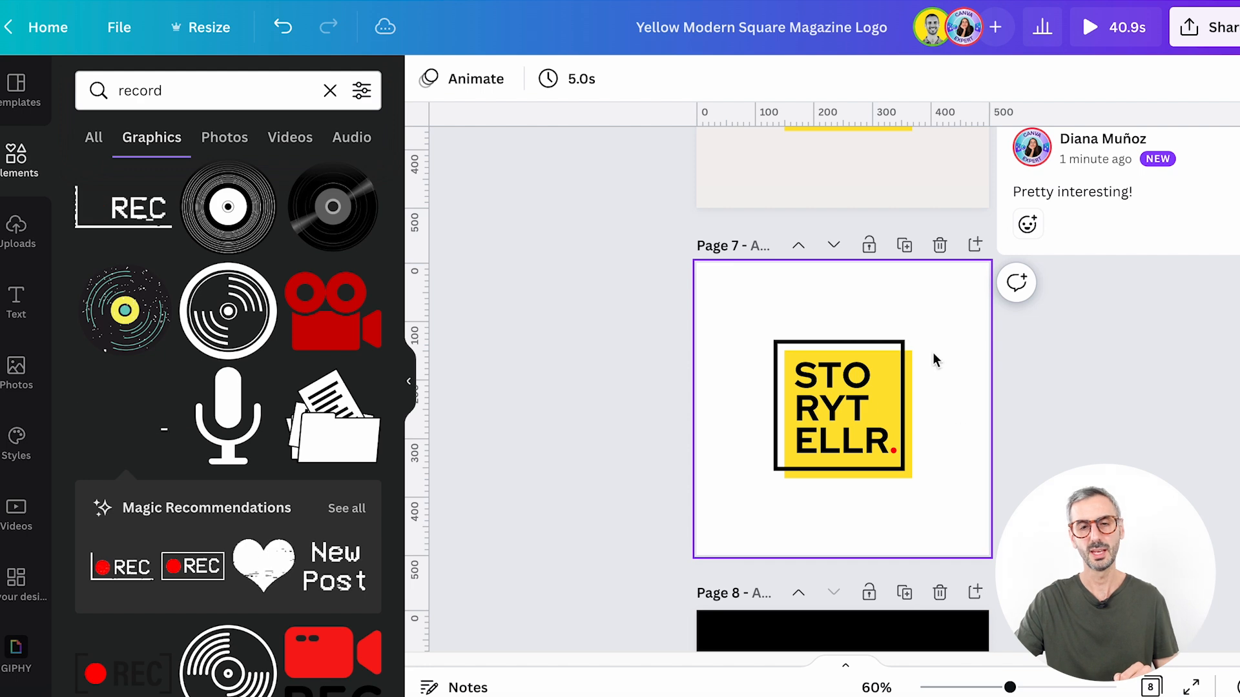
pyautogui.scroll(-3)
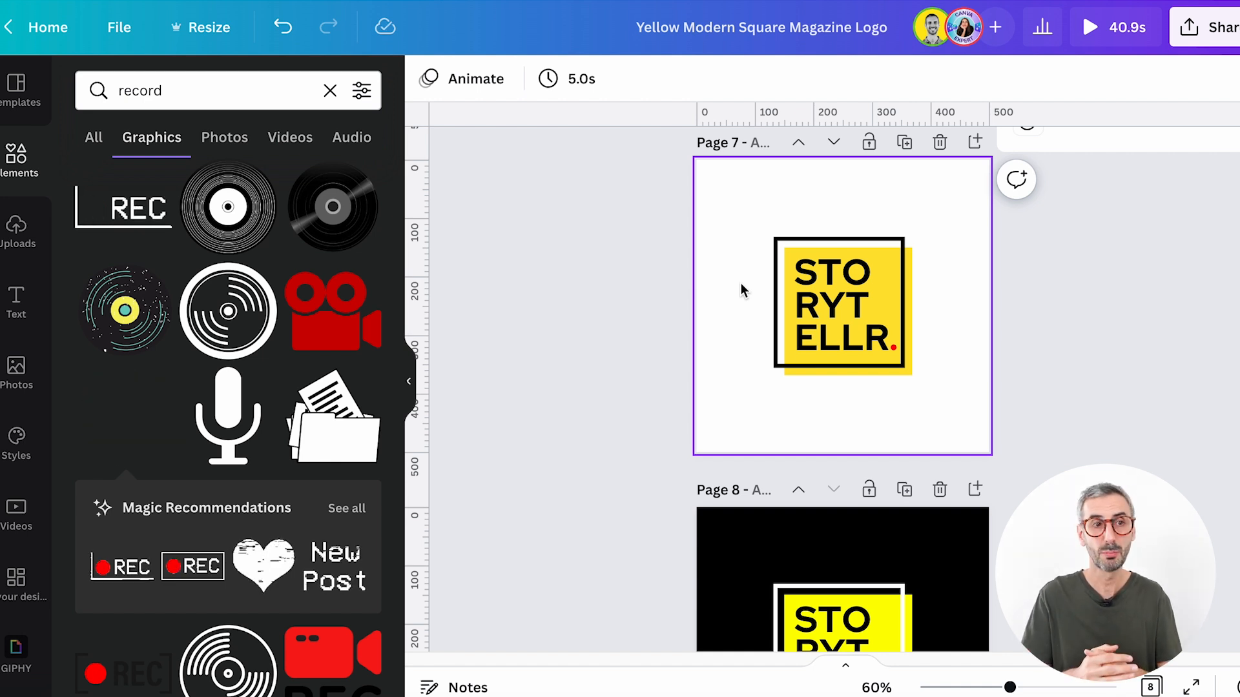
pyautogui.scroll(-3)
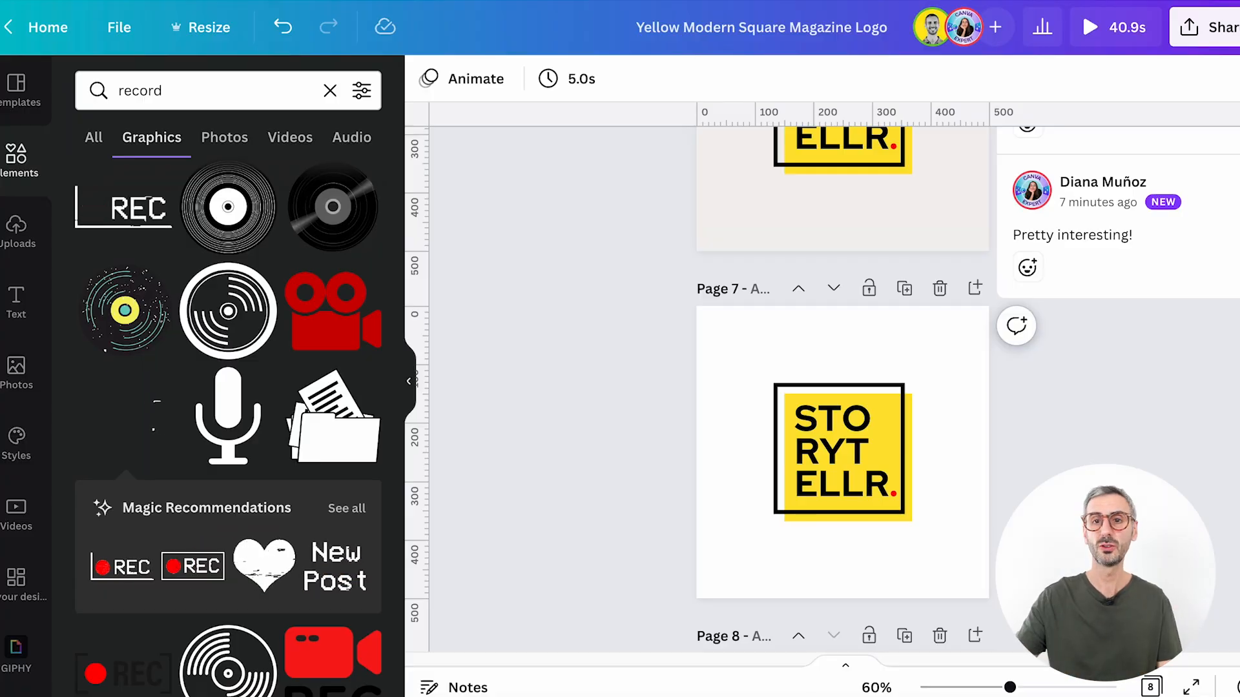
# - Open Share, go to Download, and expand the File type list (JPG, PNG, PDF, SVG, MP4, GIF)
pyautogui.click(1212, 27)
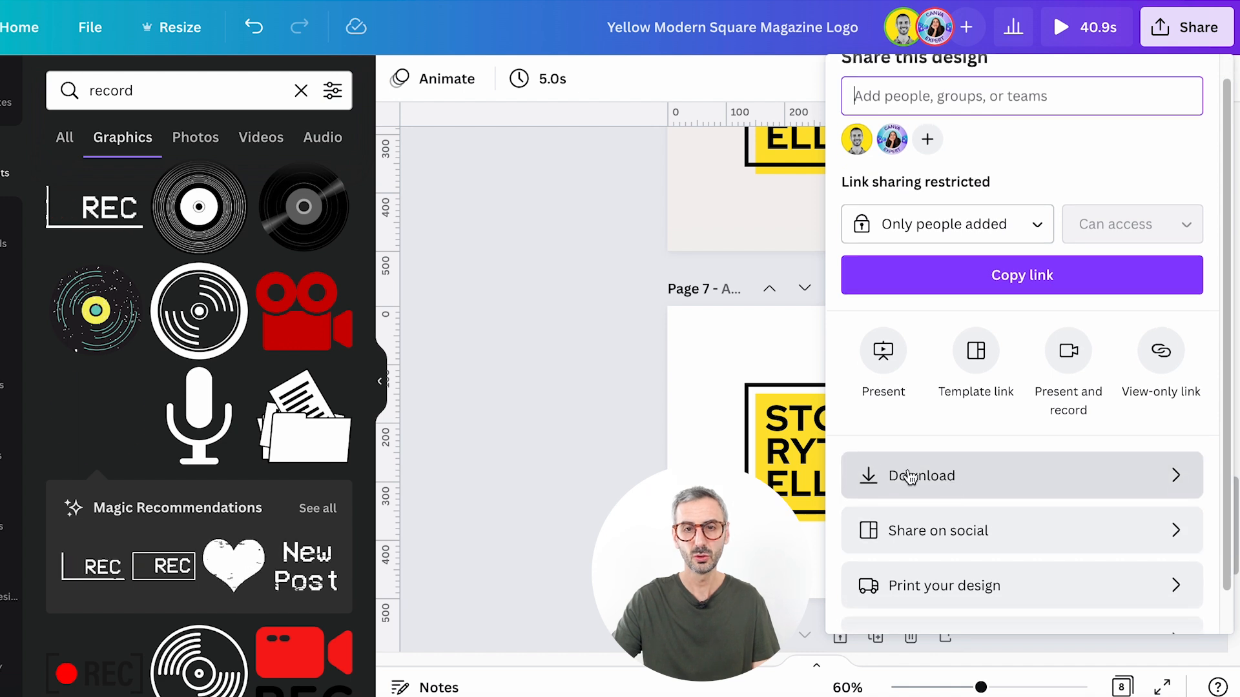
pyautogui.moveTo(1152, 483)
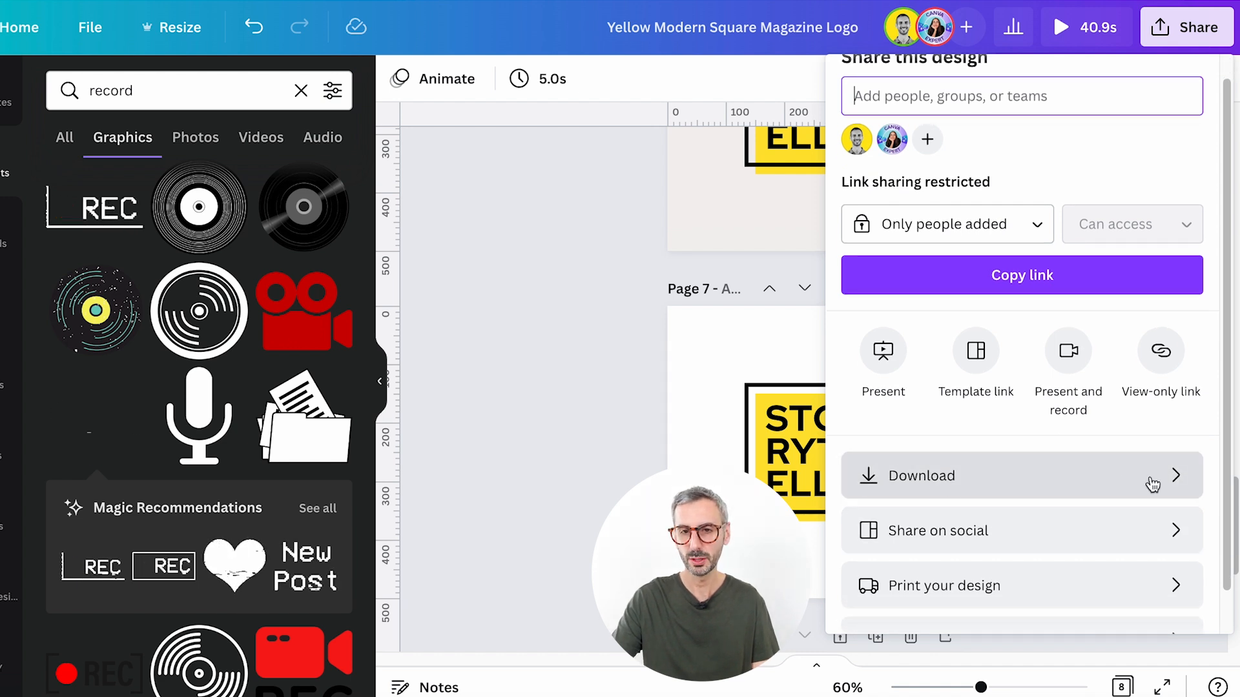
pyautogui.click(918, 475)
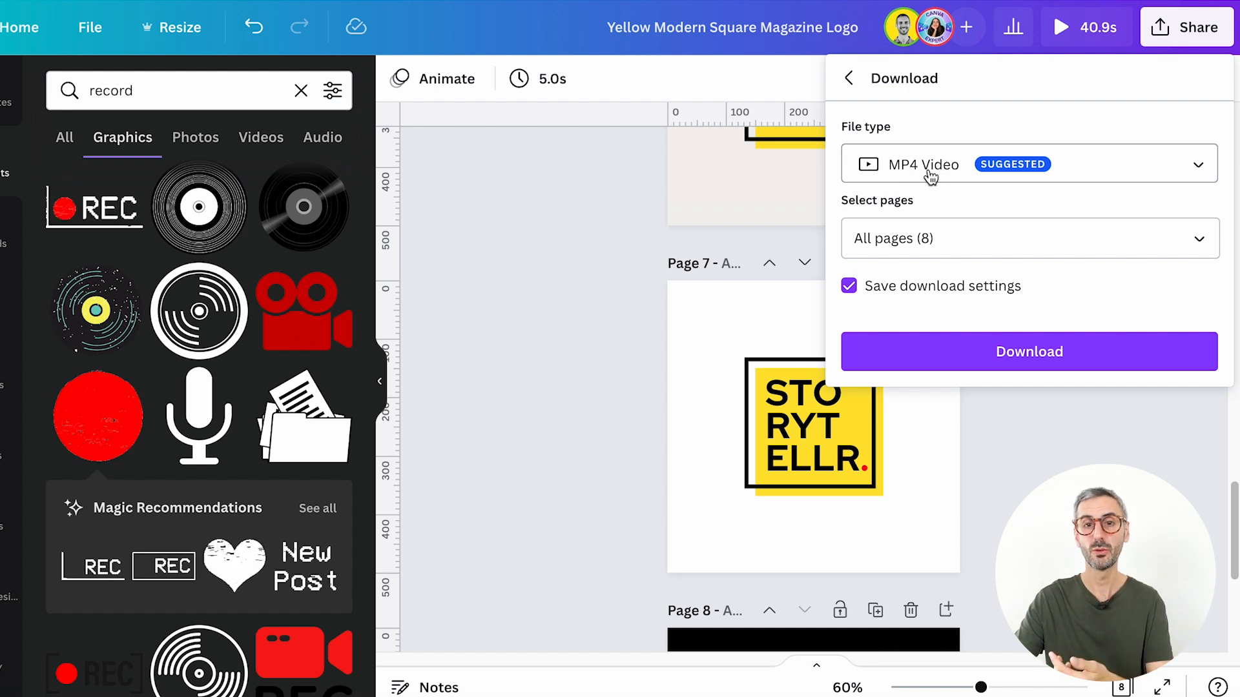
pyautogui.click(1027, 163)
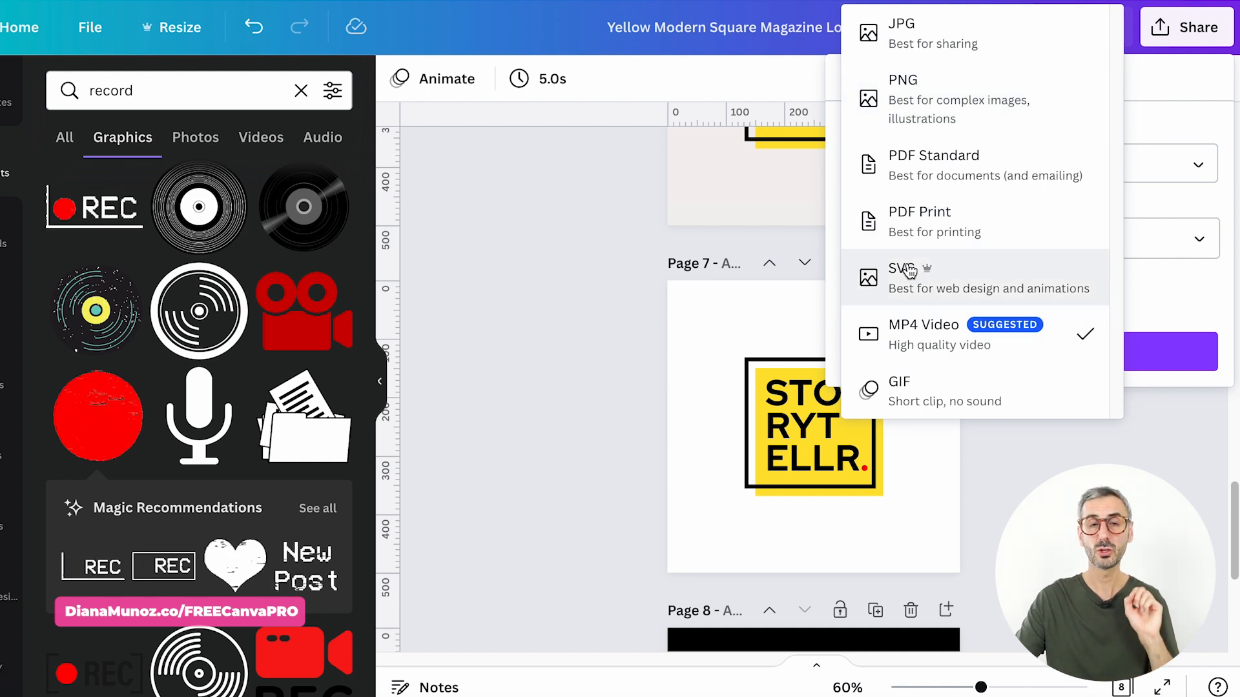
pyautogui.moveTo(897, 115)
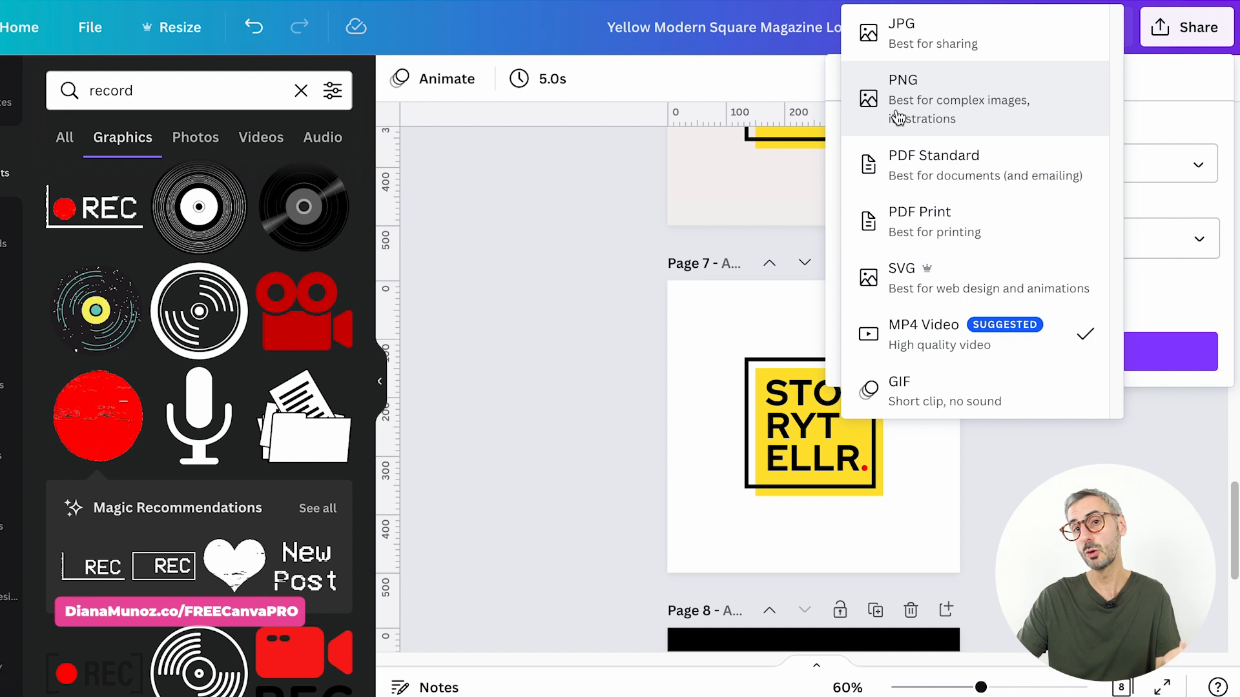
# - Set the download to PNG at 3× size (1500 × 1500 px) with transparent background
pyautogui.click(901, 99)
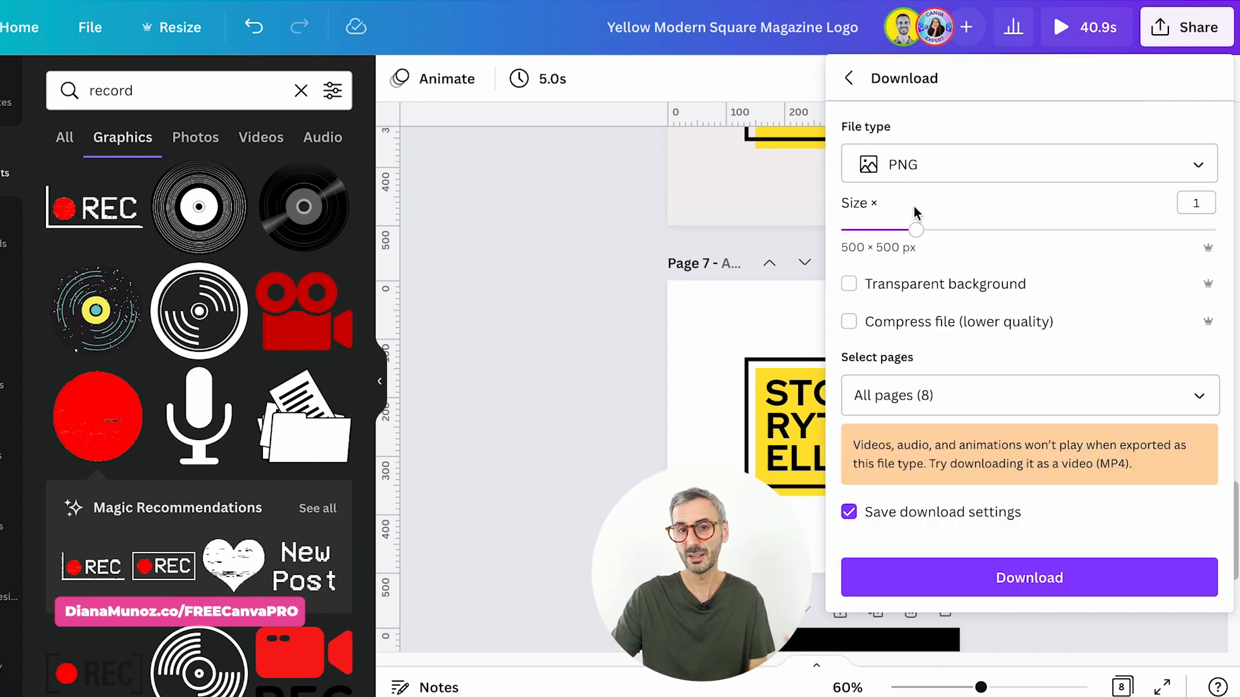
pyautogui.moveTo(915, 237)
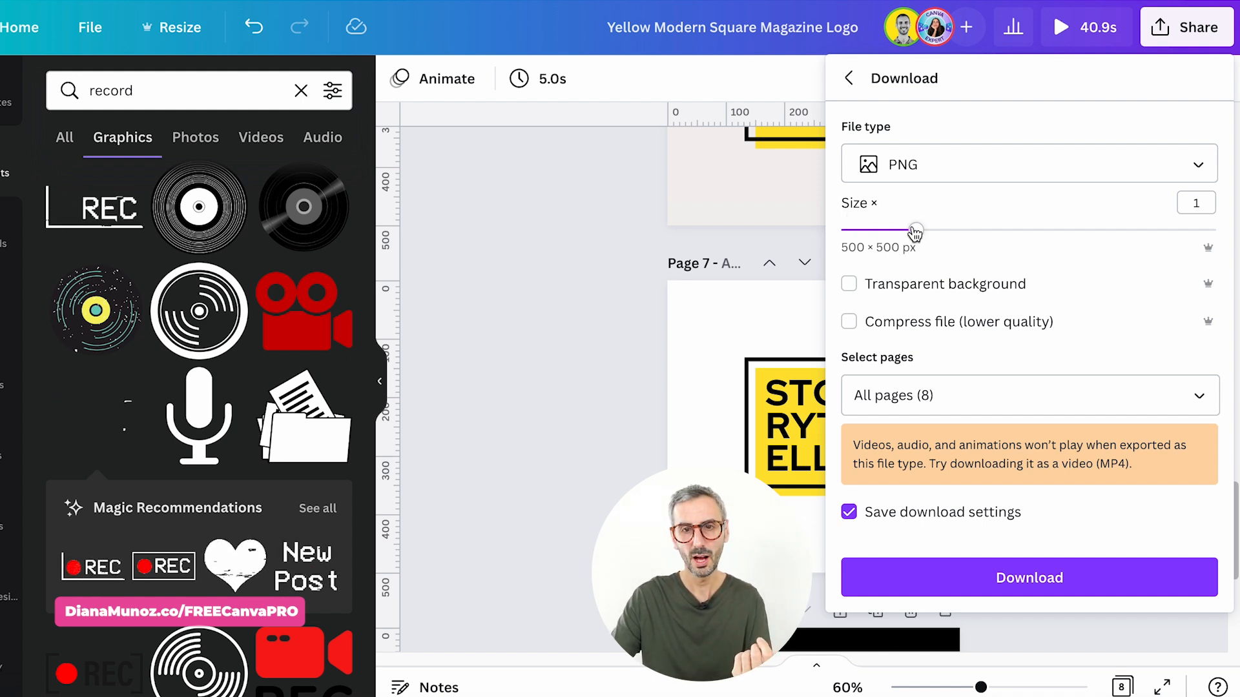
pyautogui.moveTo(913, 230); pyautogui.dragTo(1214, 230)
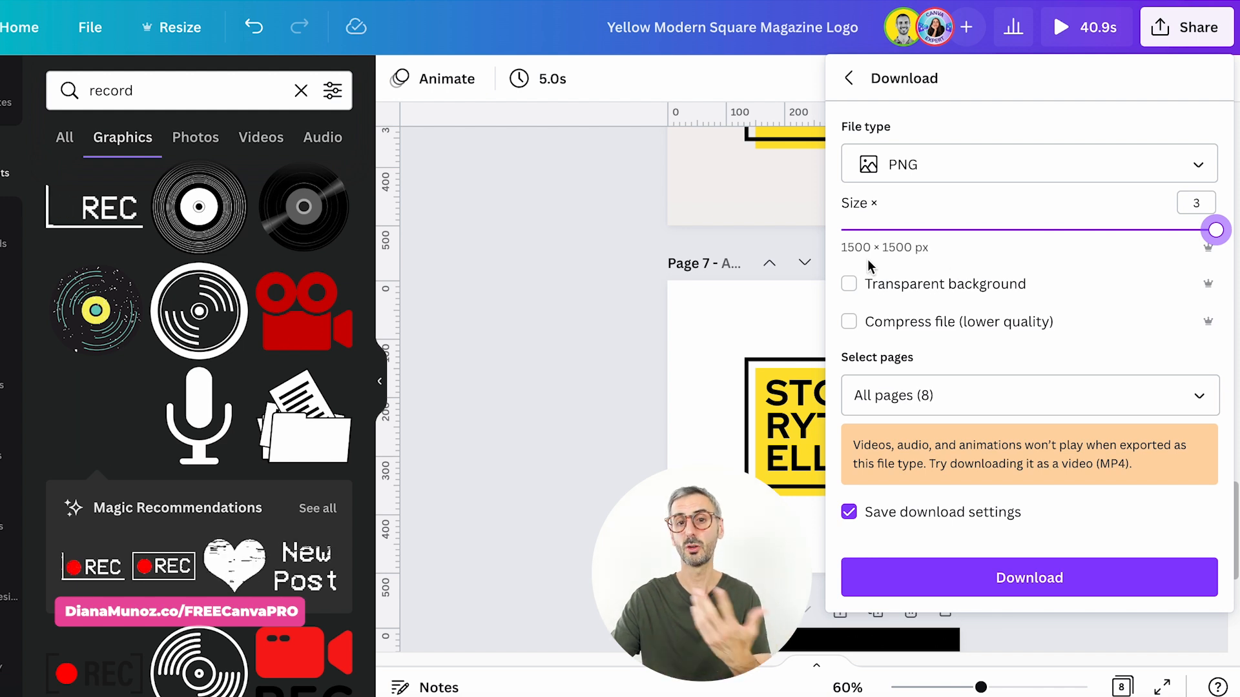
pyautogui.moveTo(919, 268)
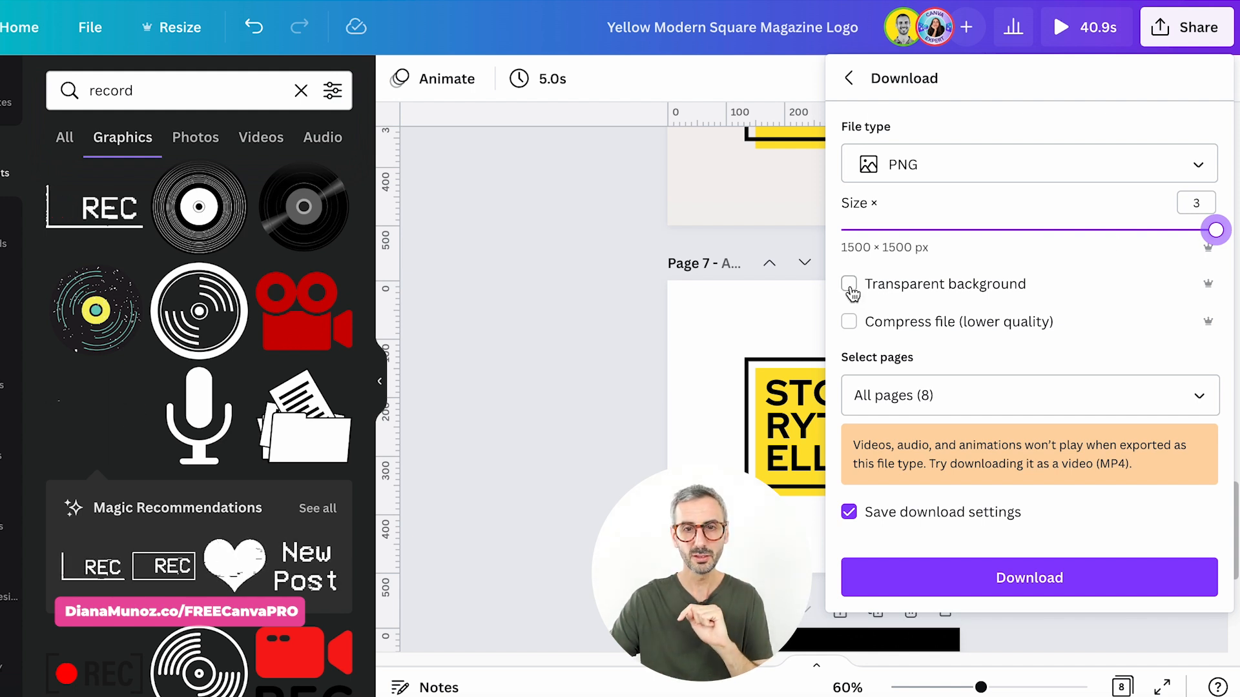
pyautogui.click(849, 284)
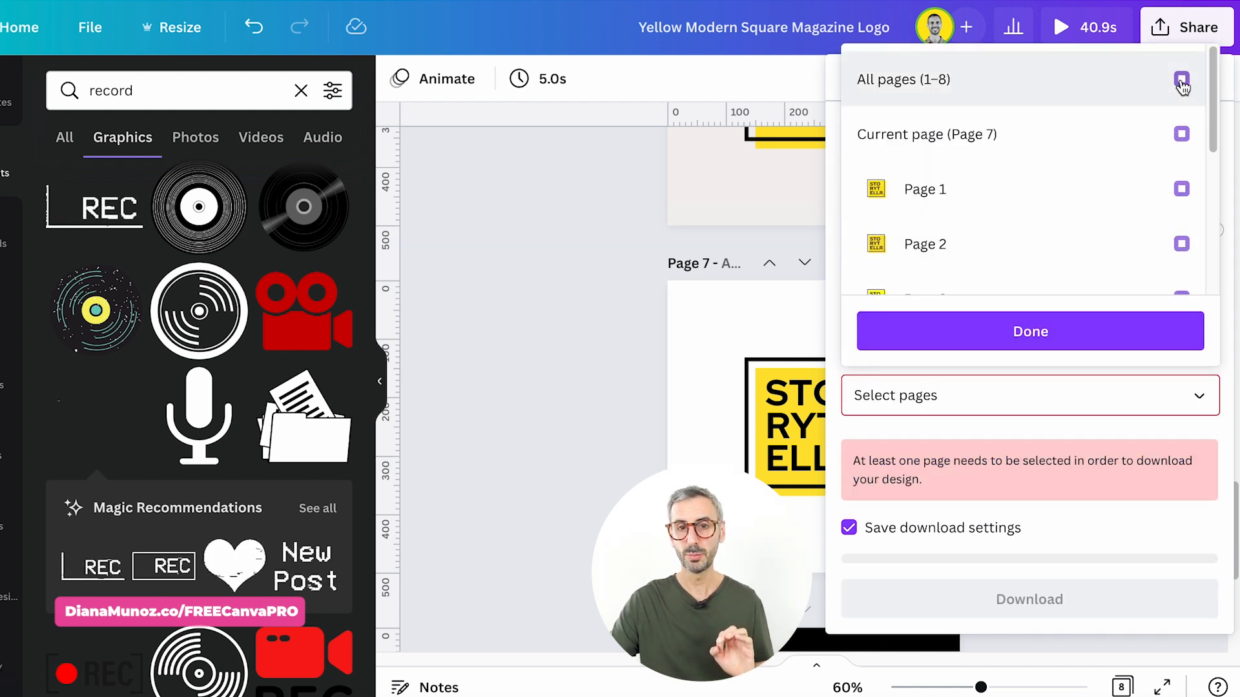
# - Select pages 3 and 7 only, confirm, and download them
pyautogui.click(1182, 235)
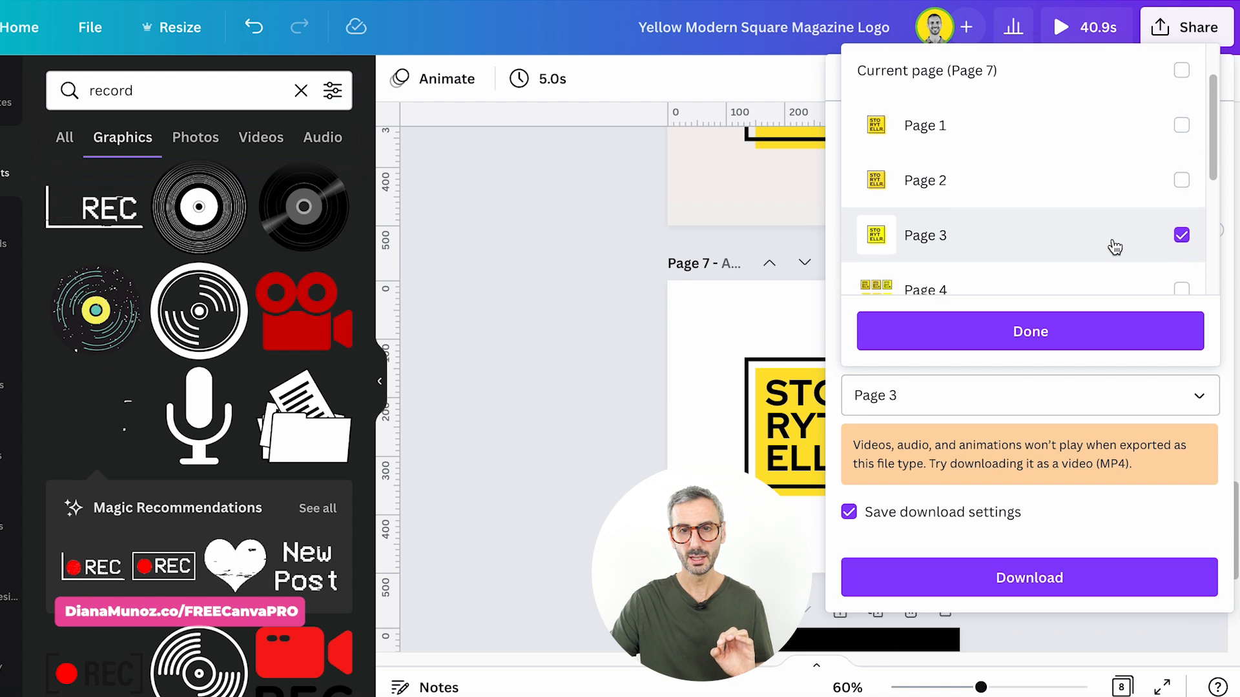
pyautogui.scroll(-3)
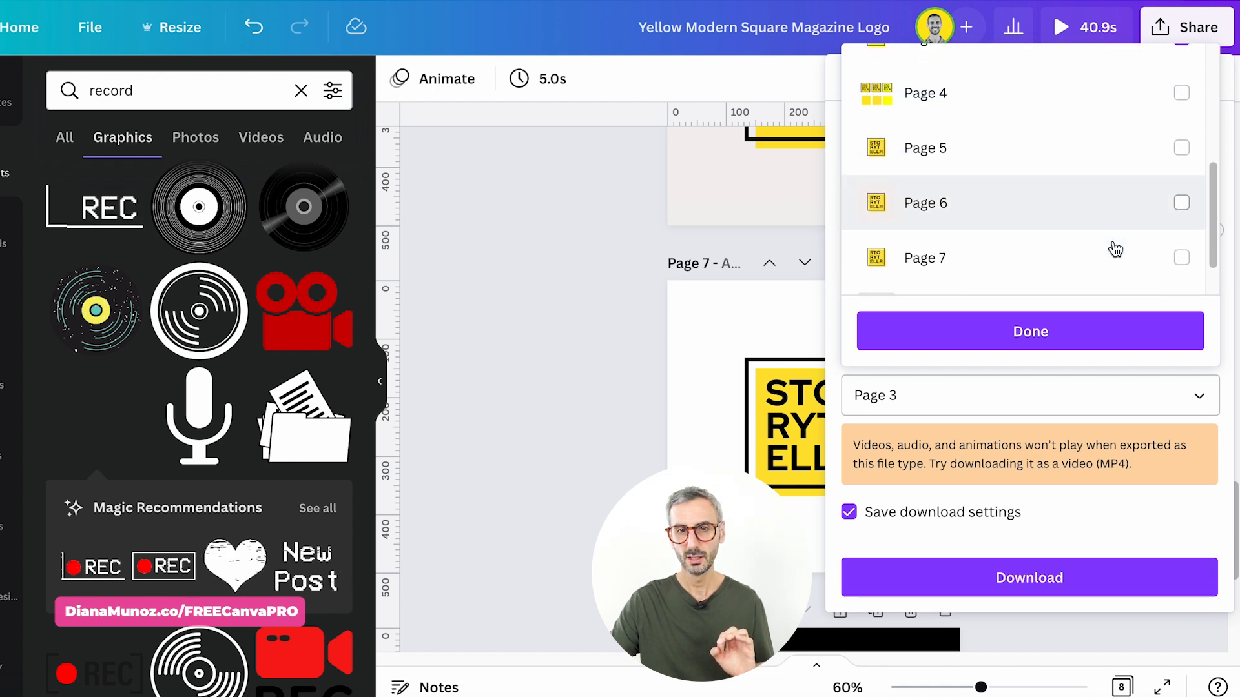
pyautogui.click(1181, 202)
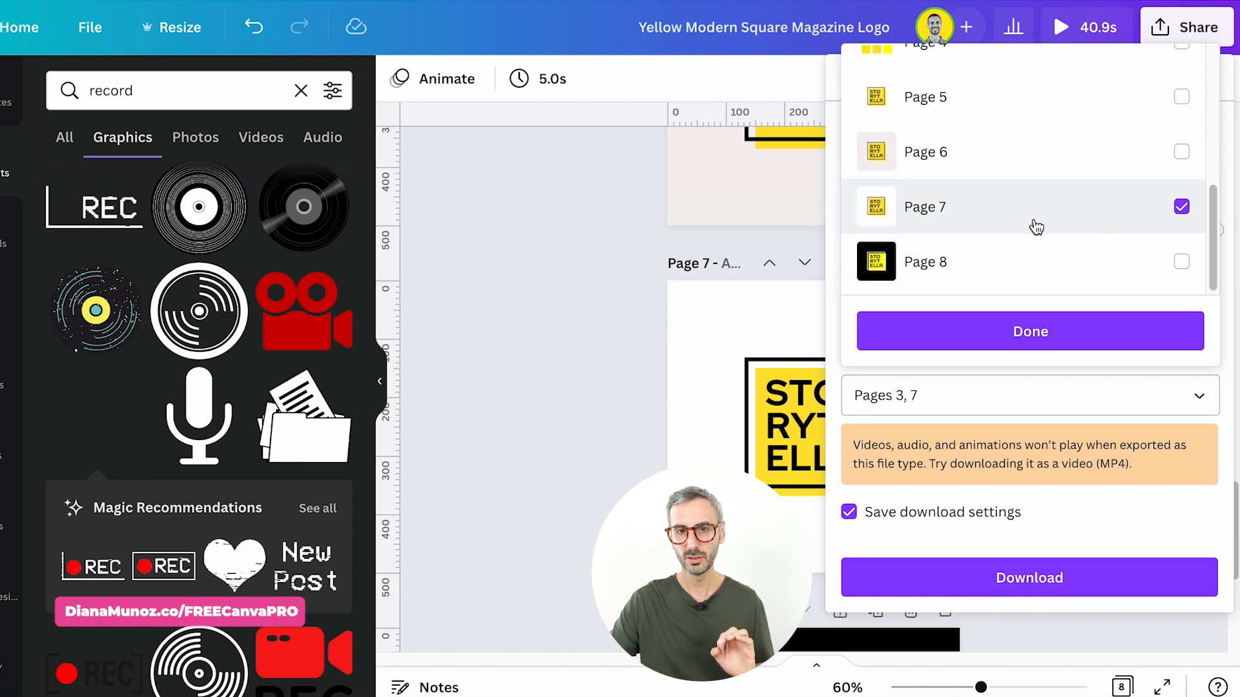
pyautogui.click(1030, 330)
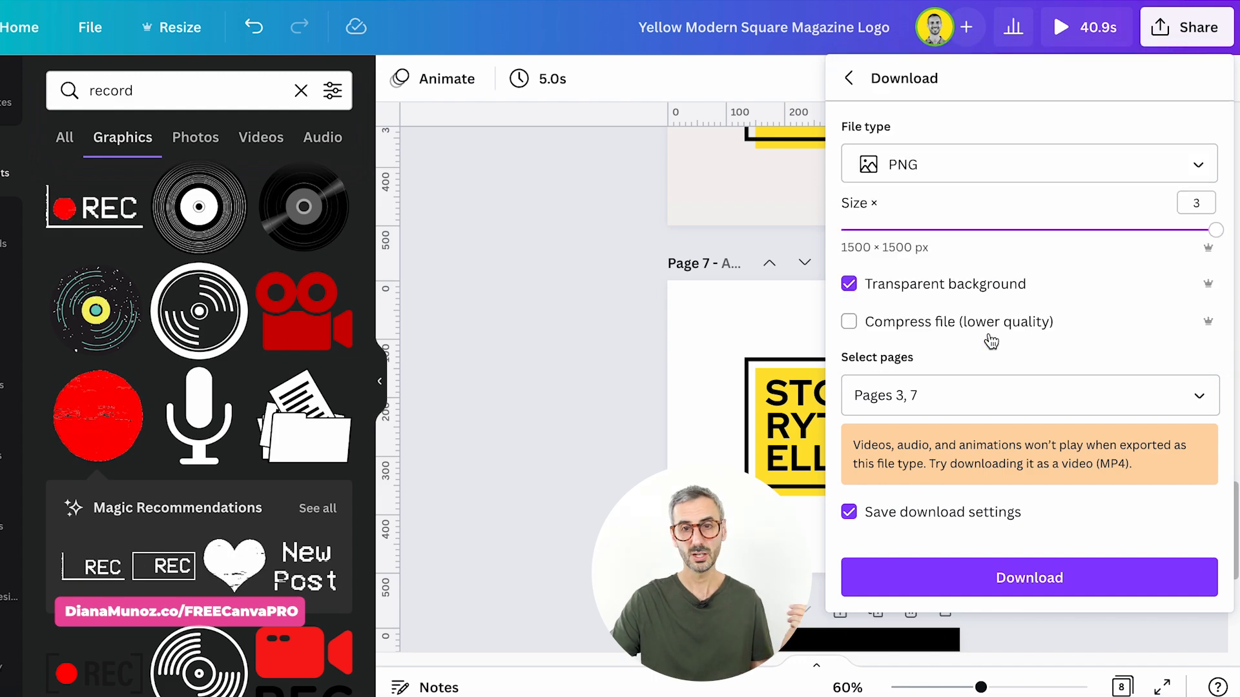
pyautogui.click(1029, 577)
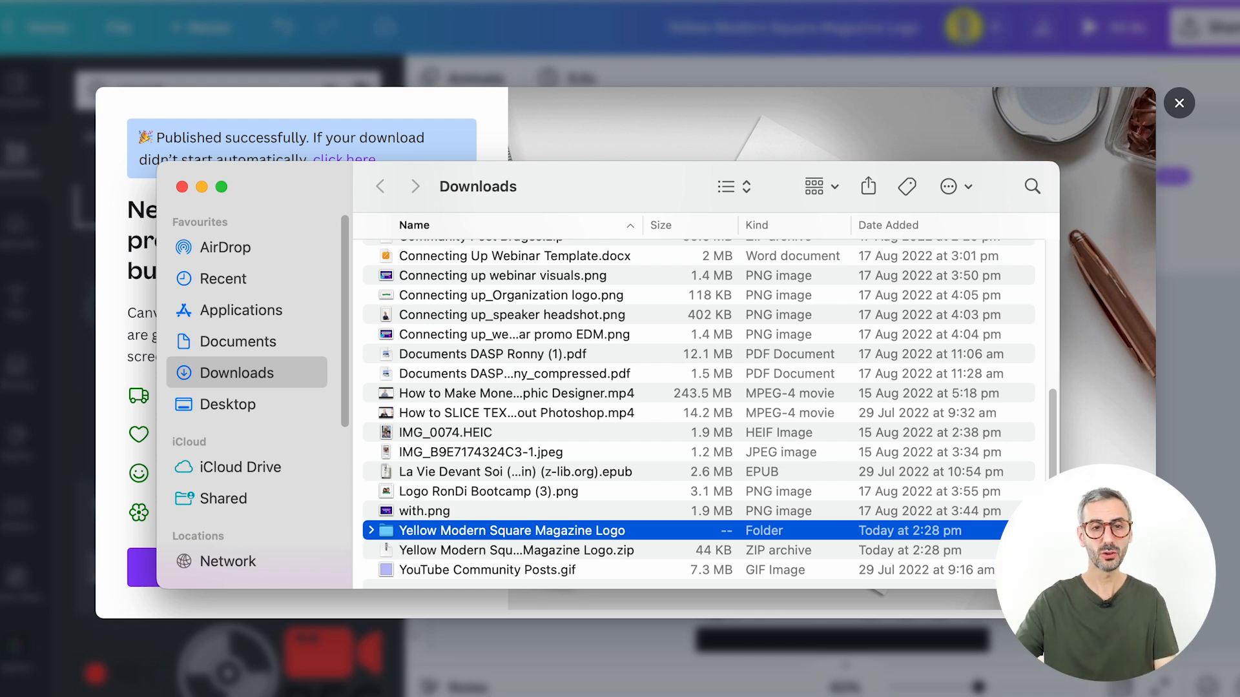
# - Expand the Yellow Modern Square Magazine Logo folder in Downloads and select 7.png
pyautogui.click(367, 530)
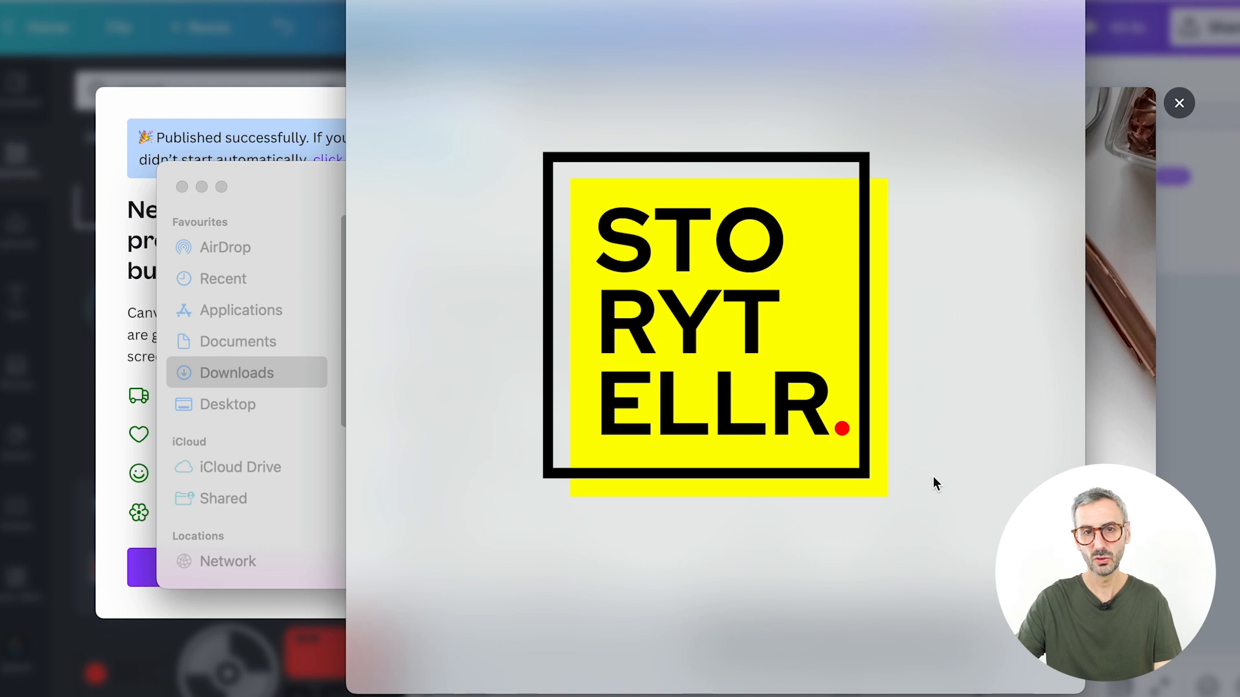
pyautogui.click(429, 544)
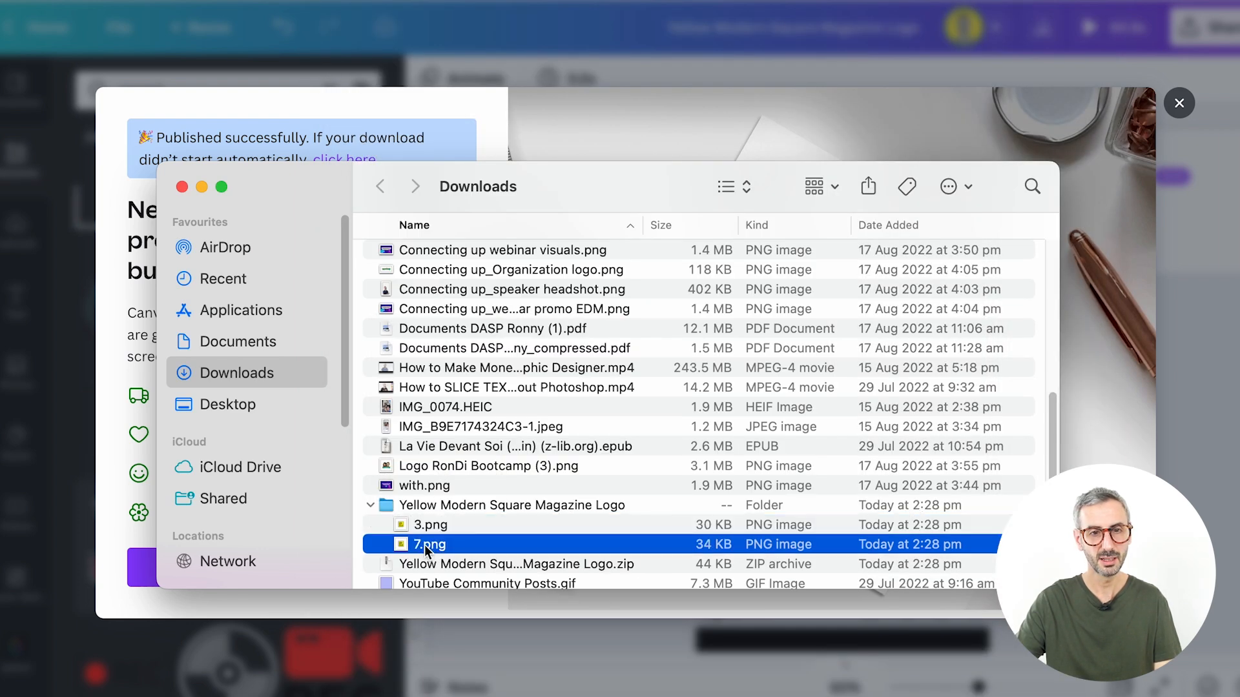